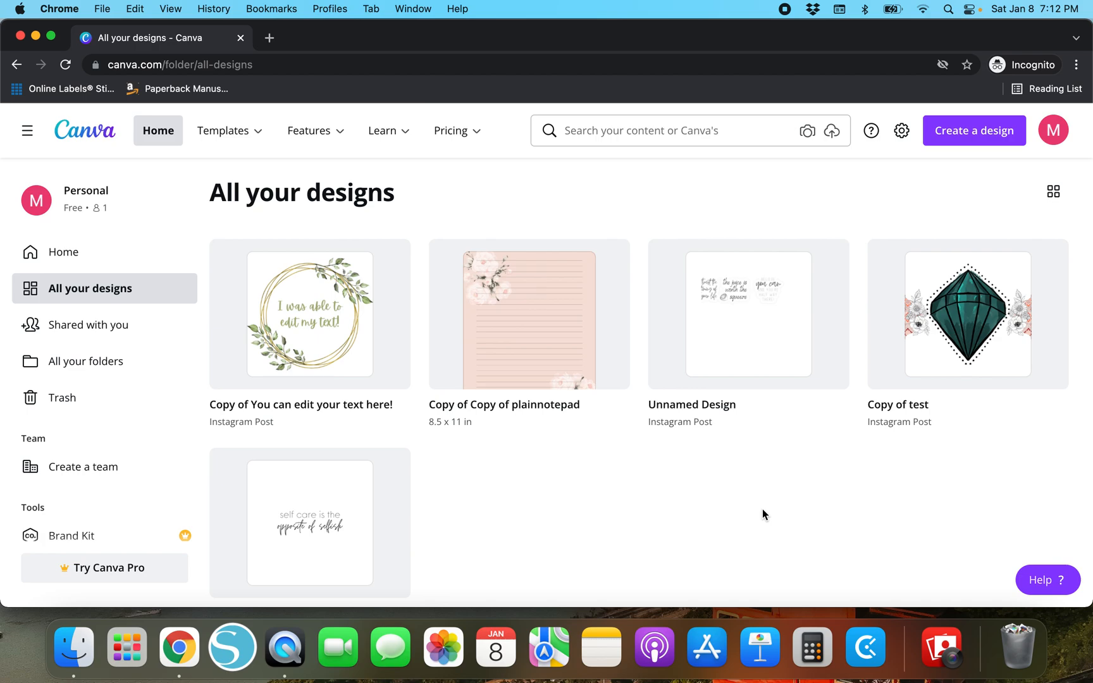
{"action": "mouse_move", "coordinate": [115, 196]}
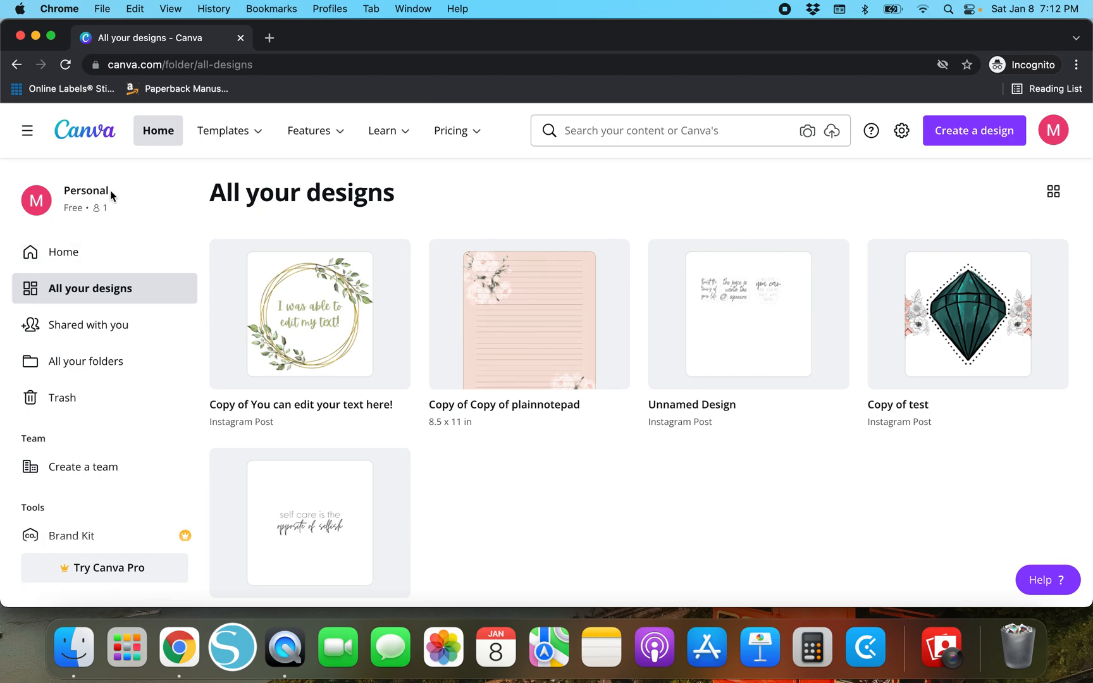
{"action": "mouse_move", "coordinate": [186, 190]}
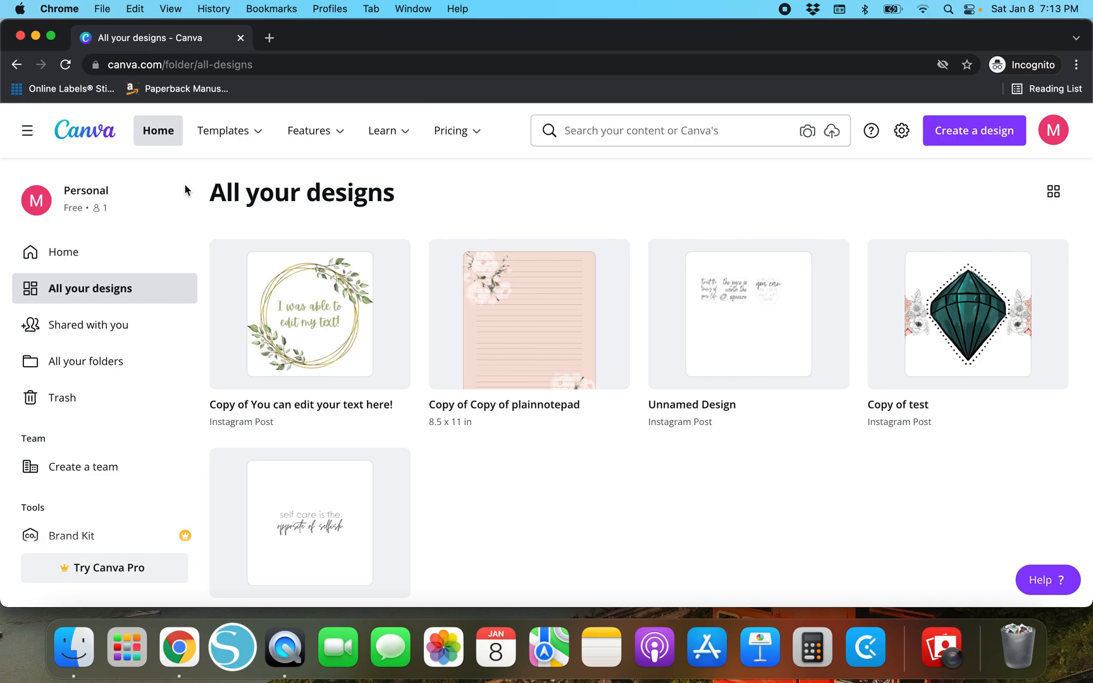
{"action": "mouse_move", "coordinate": [495, 172]}
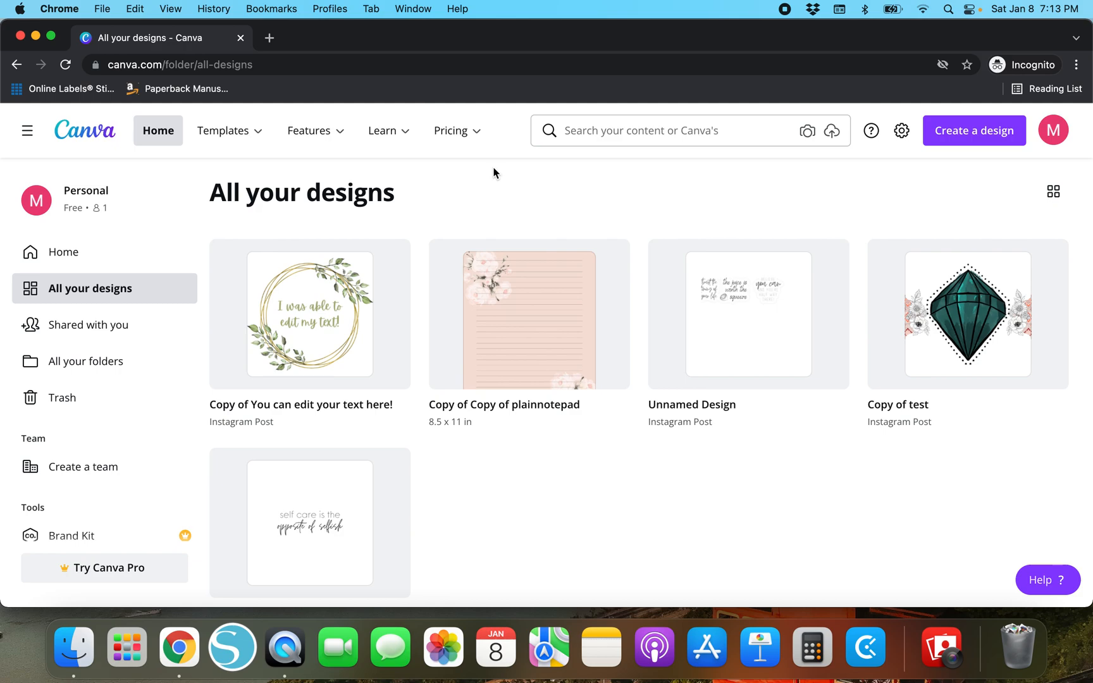
{"action": "mouse_move", "coordinate": [809, 271]}
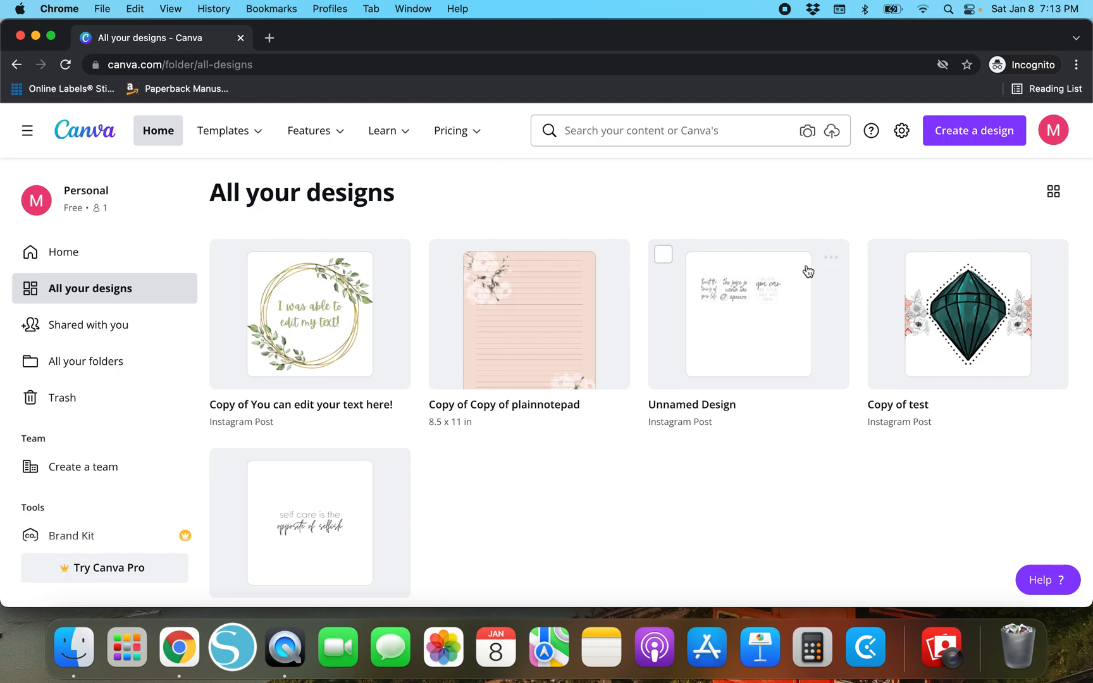
{"action": "mouse_move", "coordinate": [971, 193]}
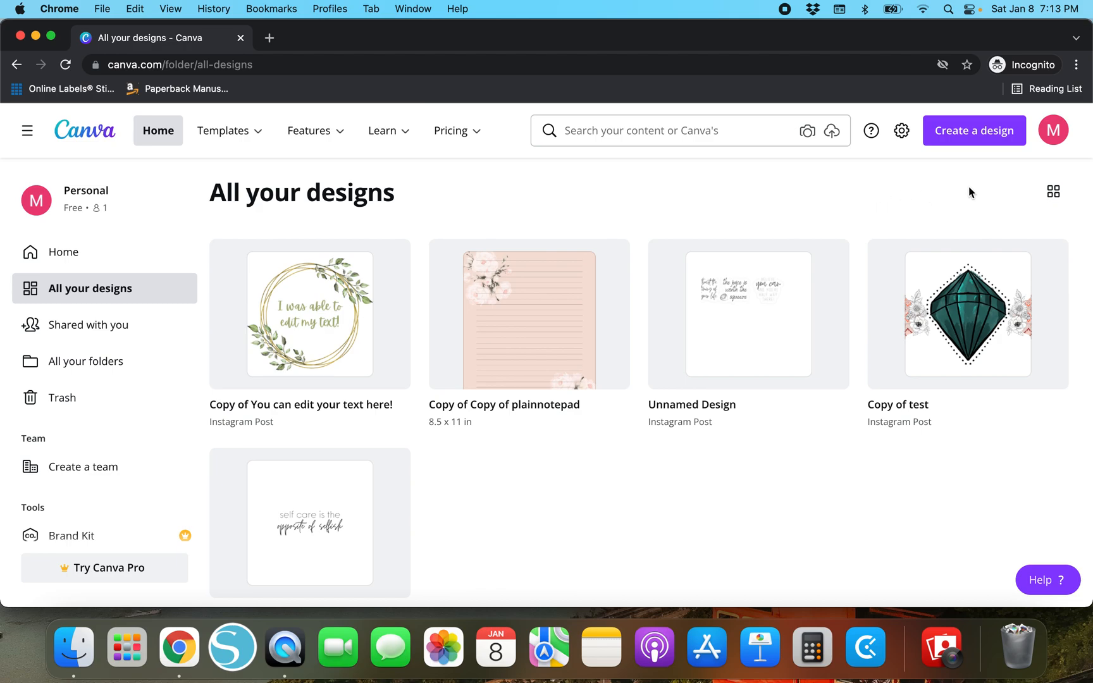
{"action": "mouse_move", "coordinate": [516, 212]}
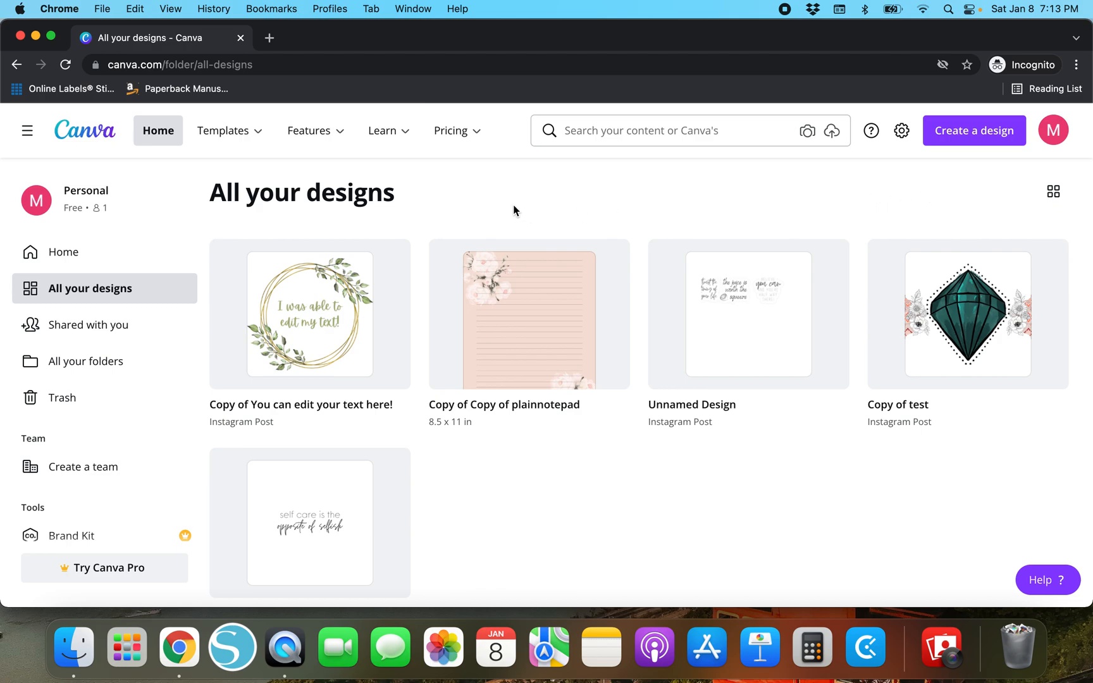
{"action": "mouse_move", "coordinate": [490, 197]}
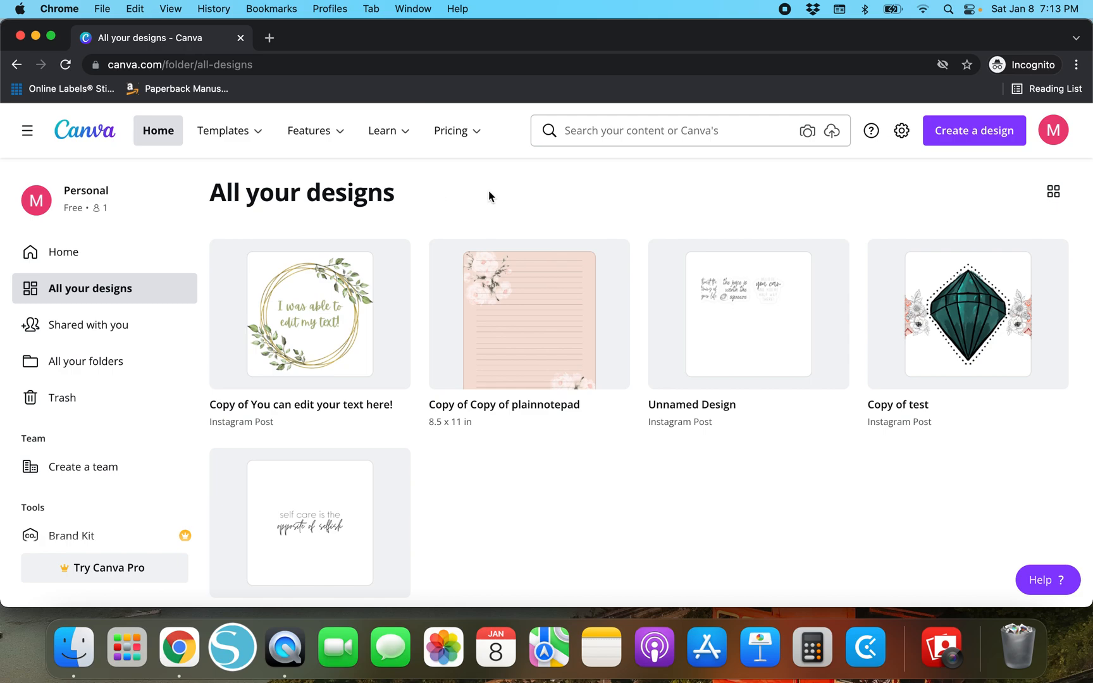
- Create a custom-size 2000 × 2000 px blank design
{"action": "left_click", "coordinate": [973, 131]}
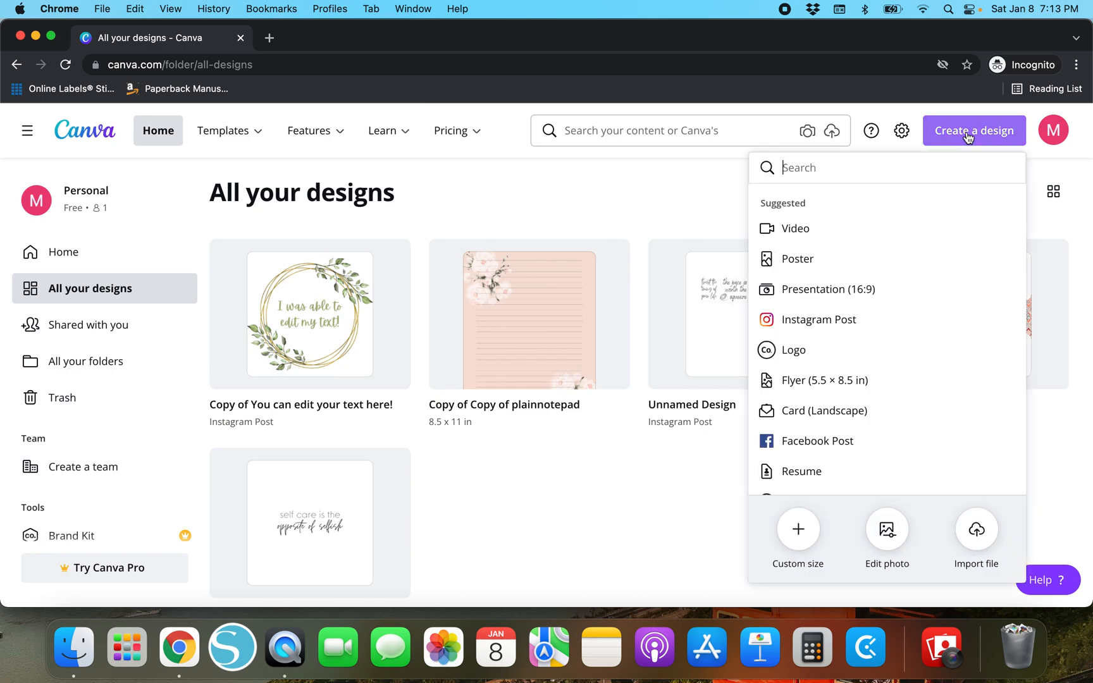
{"action": "left_click", "coordinate": [798, 534]}
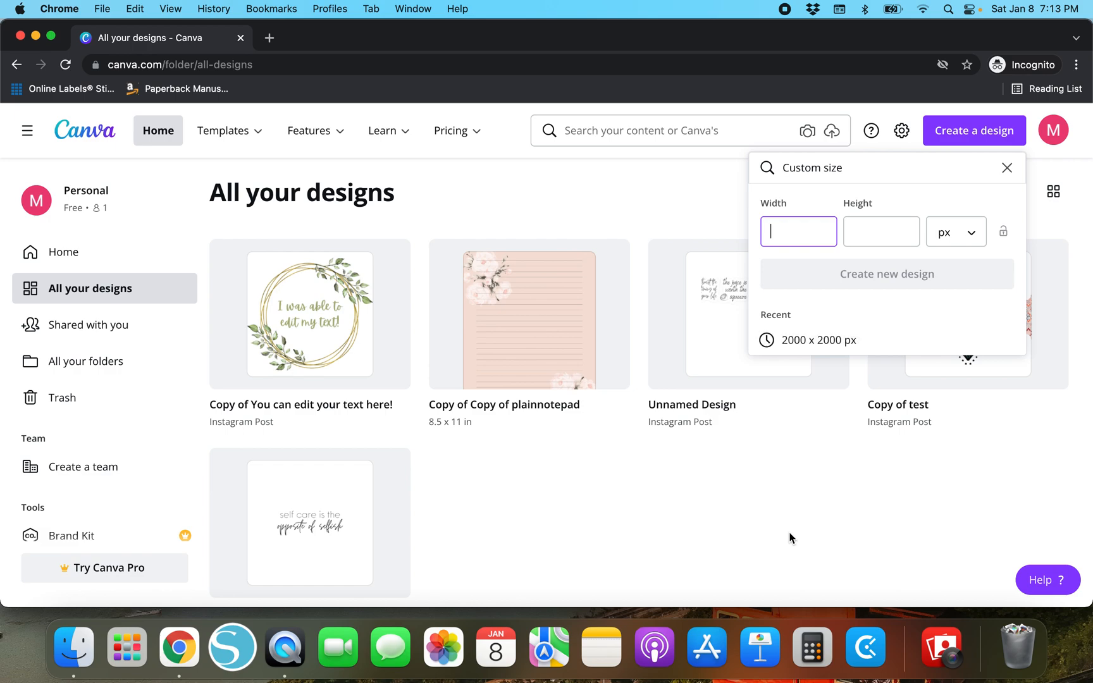
{"action": "type", "text": "20"}
{"action": "left_click", "coordinate": [882, 232]}
{"action": "type", "text": "2"}
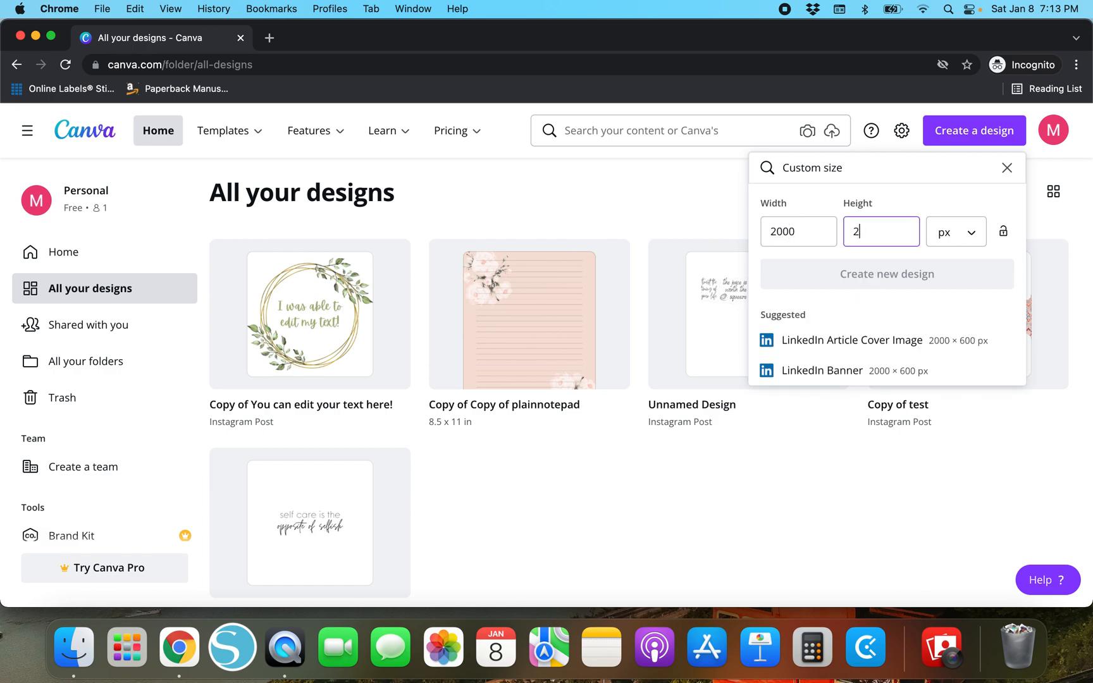
{"action": "type", "text": "000"}
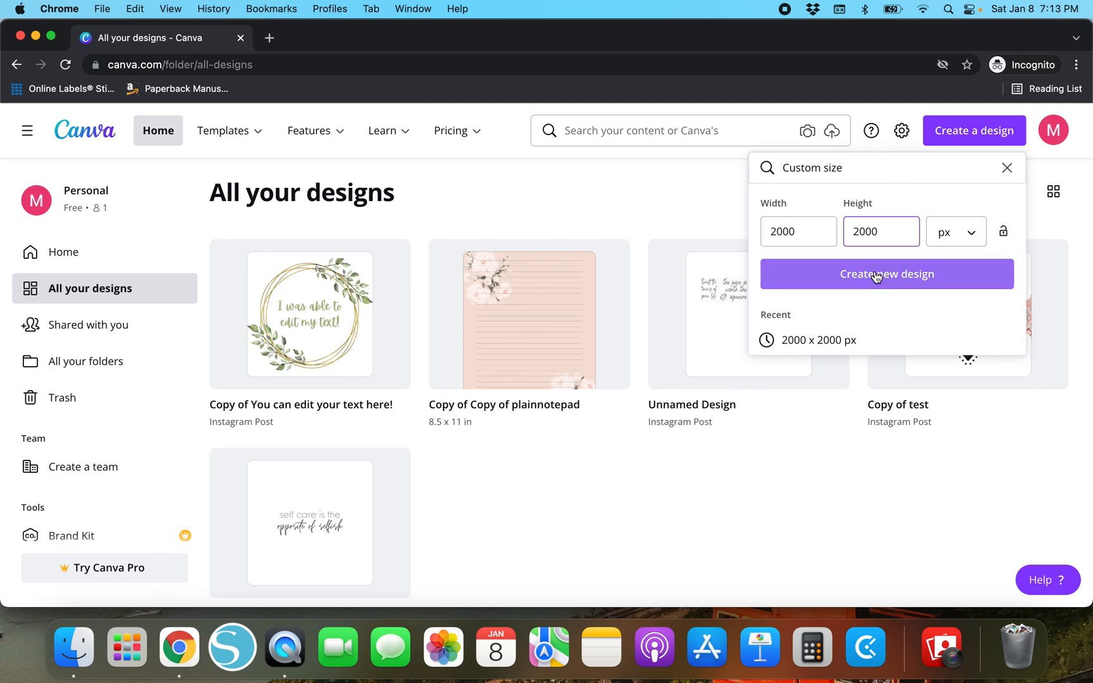
{"action": "left_click", "coordinate": [887, 274]}
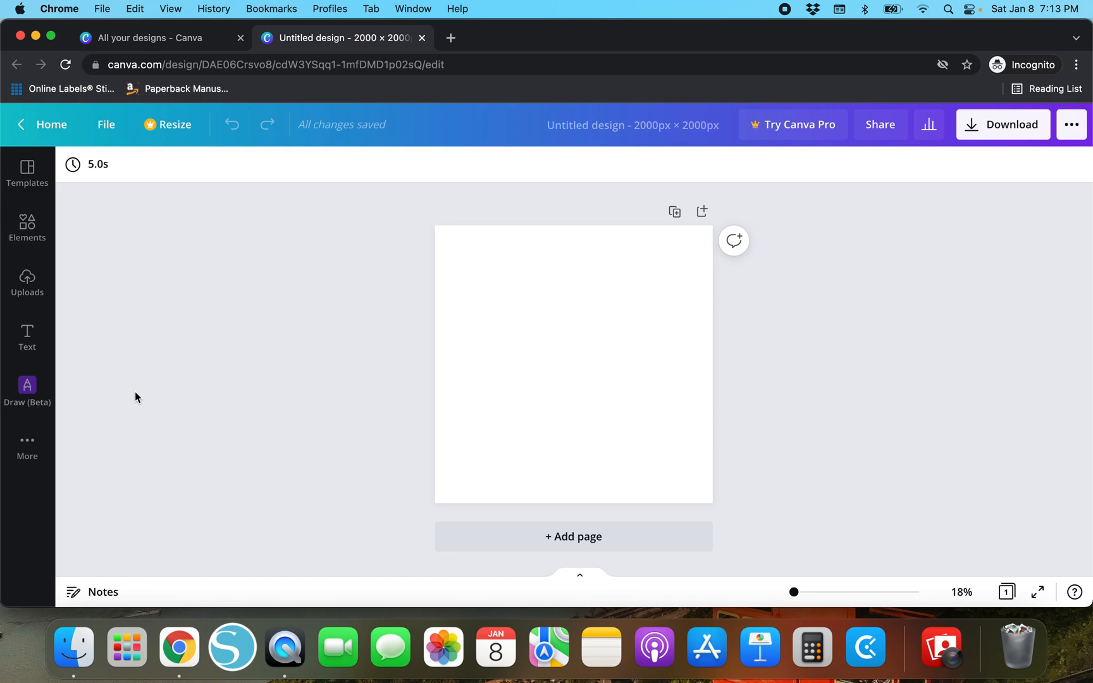
{"action": "mouse_move", "coordinate": [98, 446]}
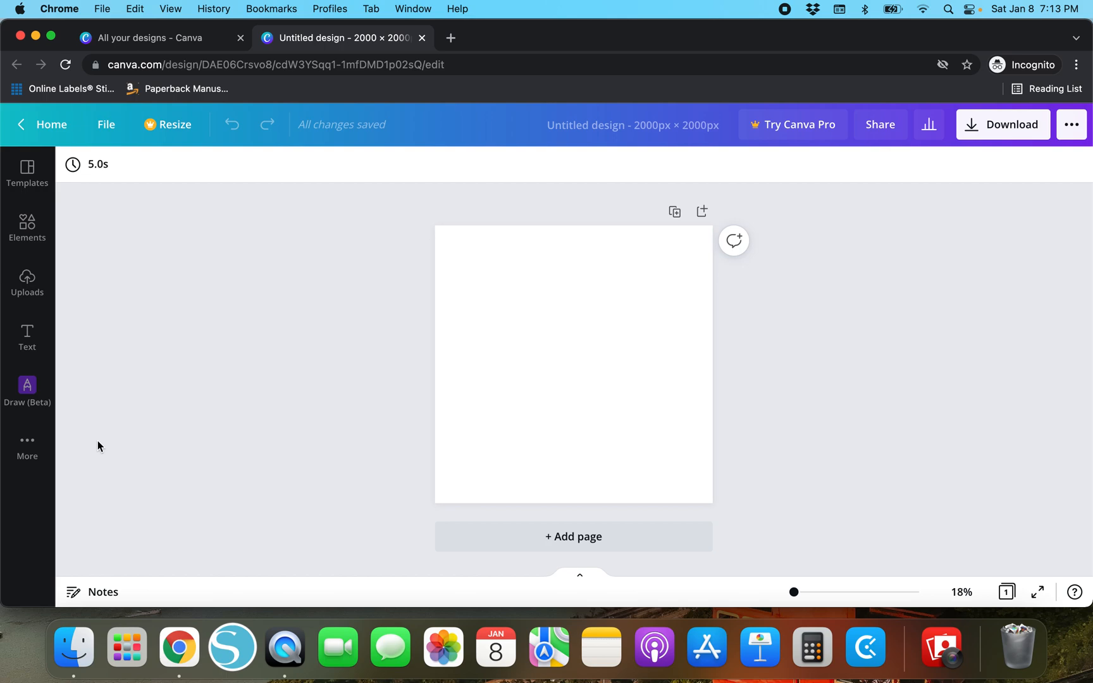
{"action": "mouse_move", "coordinate": [342, 183]}
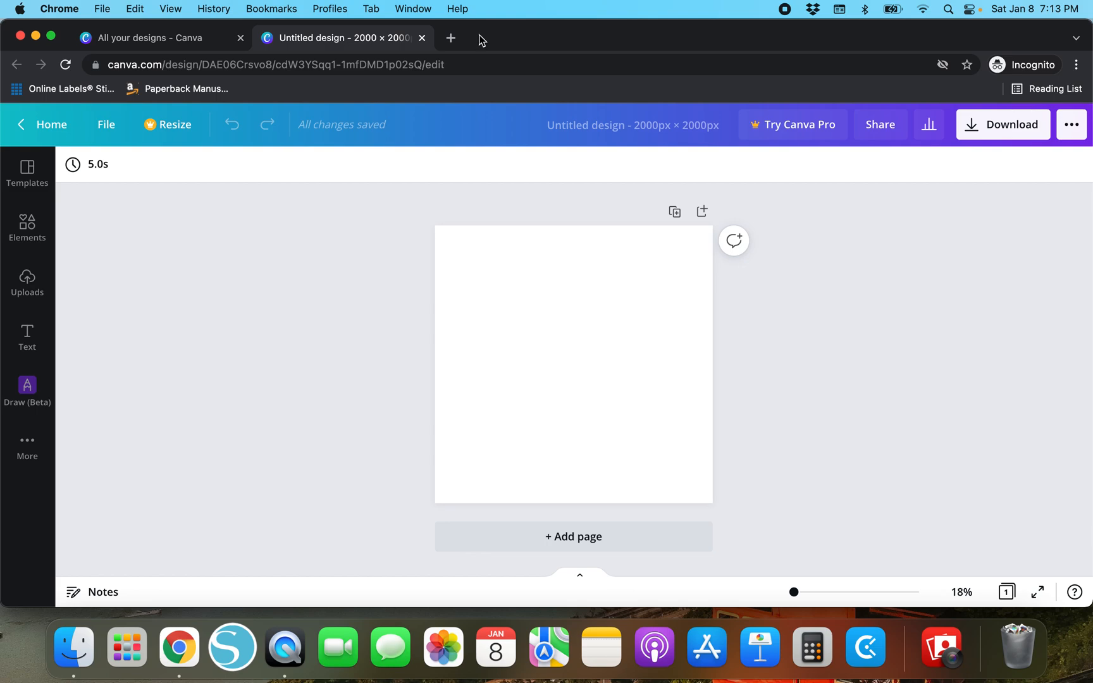
{"action": "mouse_move", "coordinate": [83, 615]}
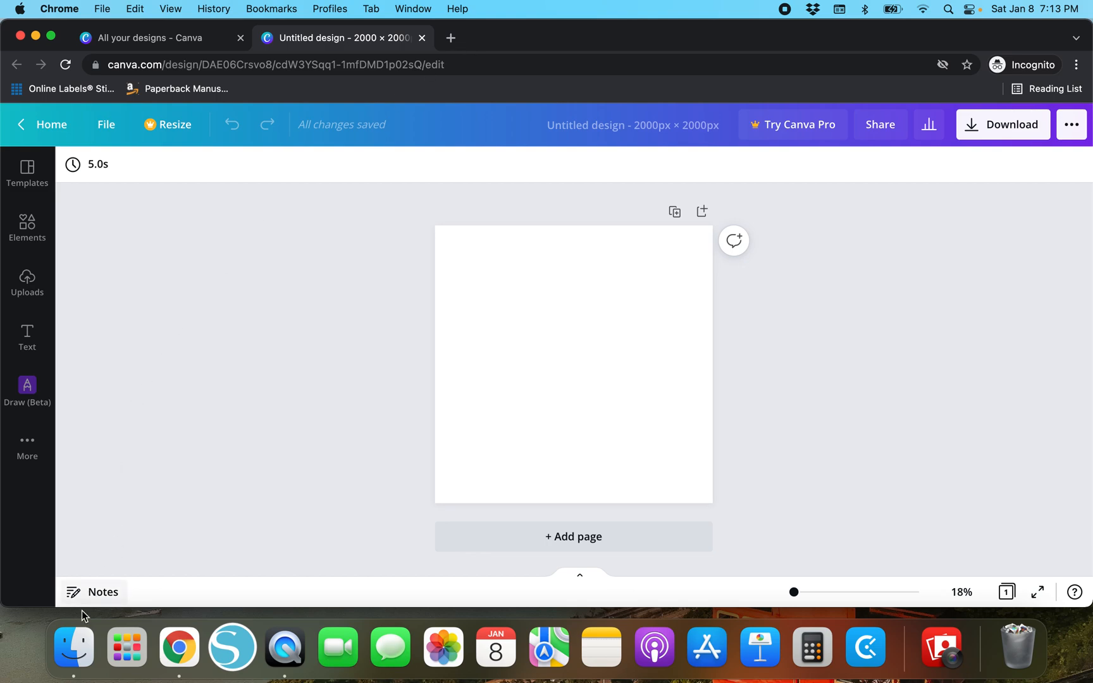
- Open Finder's Dropbox folder and scroll to Purchased Mockup Photos
{"action": "left_click", "coordinate": [73, 647]}
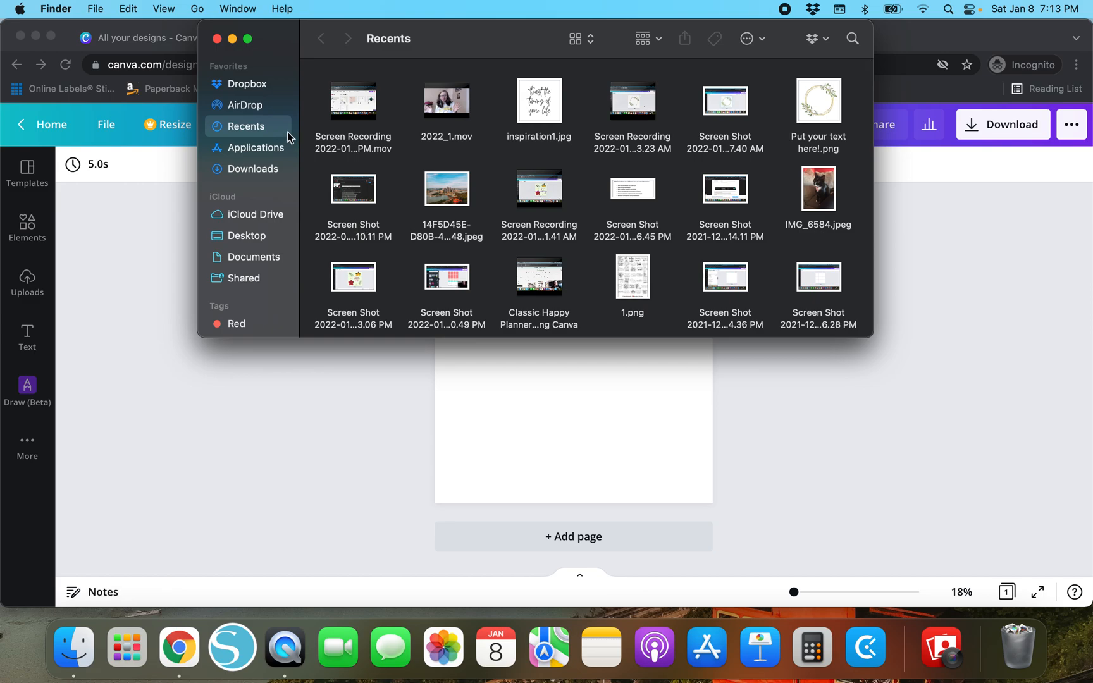
{"action": "left_click", "coordinate": [248, 83]}
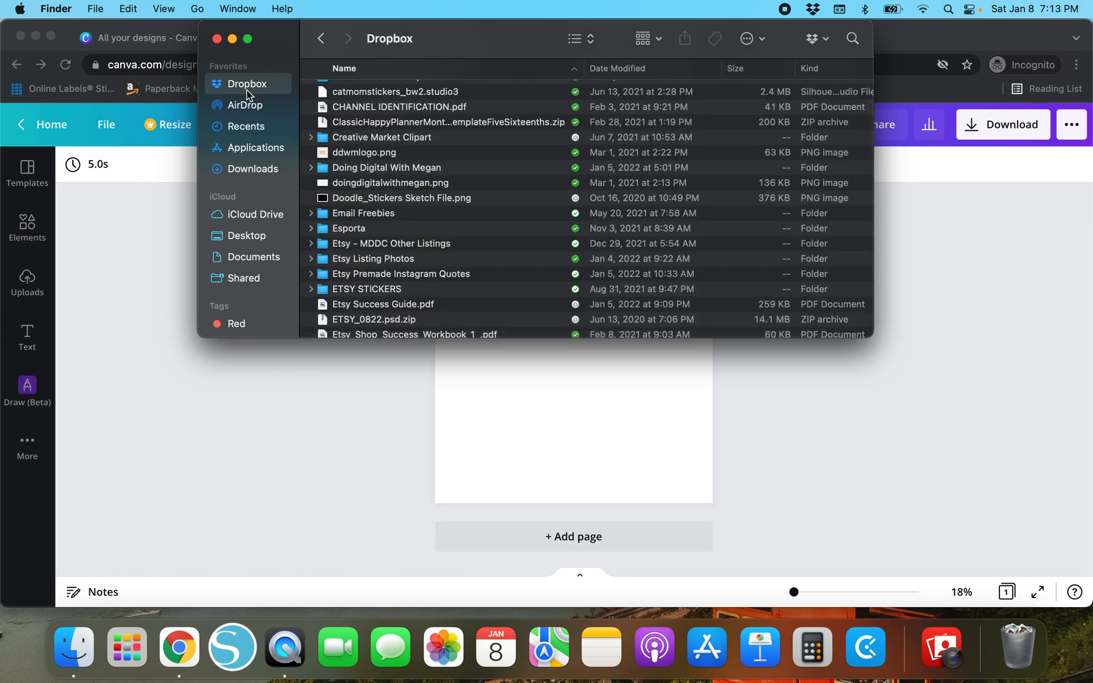
{"action": "scroll", "scroll_direction": "up", "scroll_amount": 3}
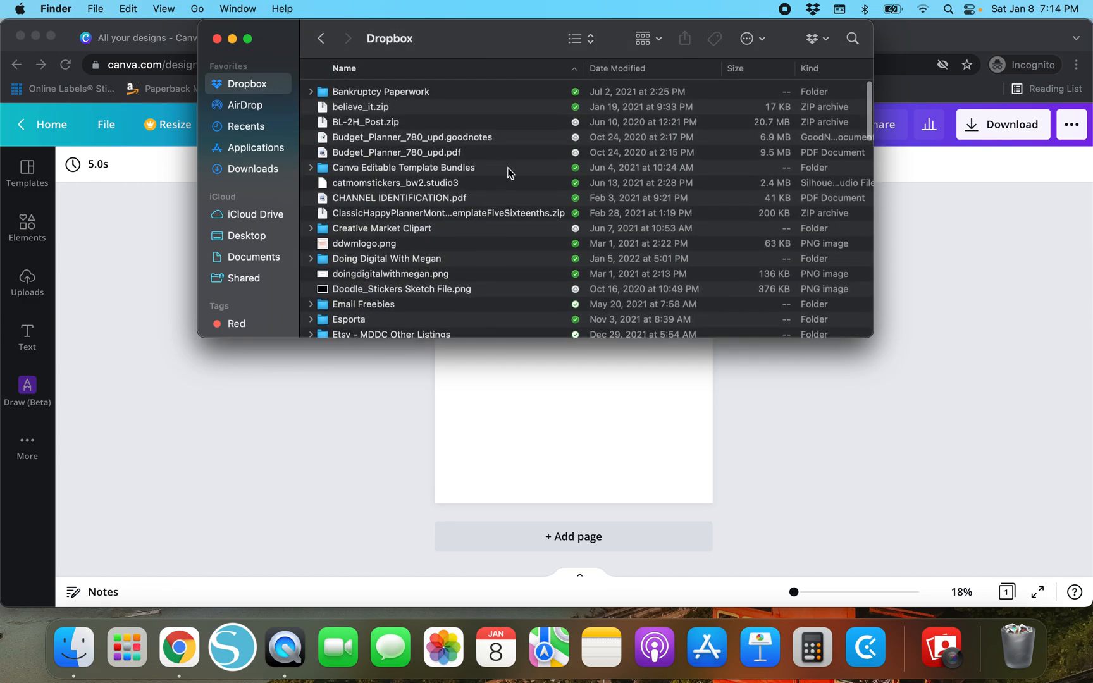
{"action": "scroll", "scroll_direction": "up", "scroll_amount": 3}
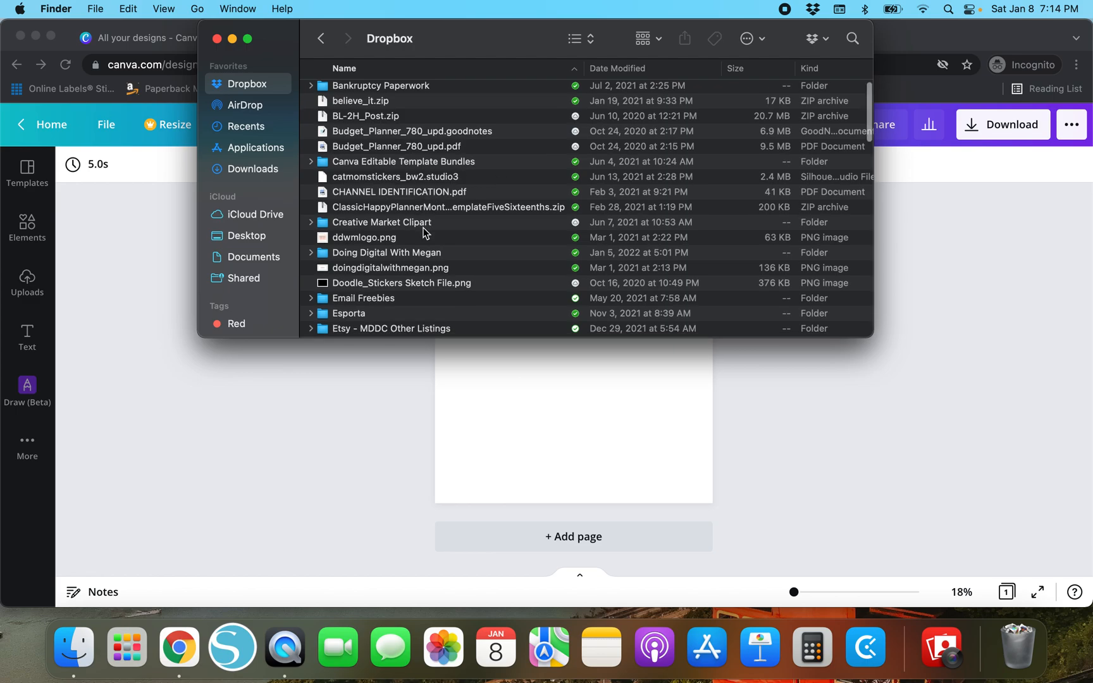
{"action": "scroll", "scroll_direction": "down", "scroll_amount": 3}
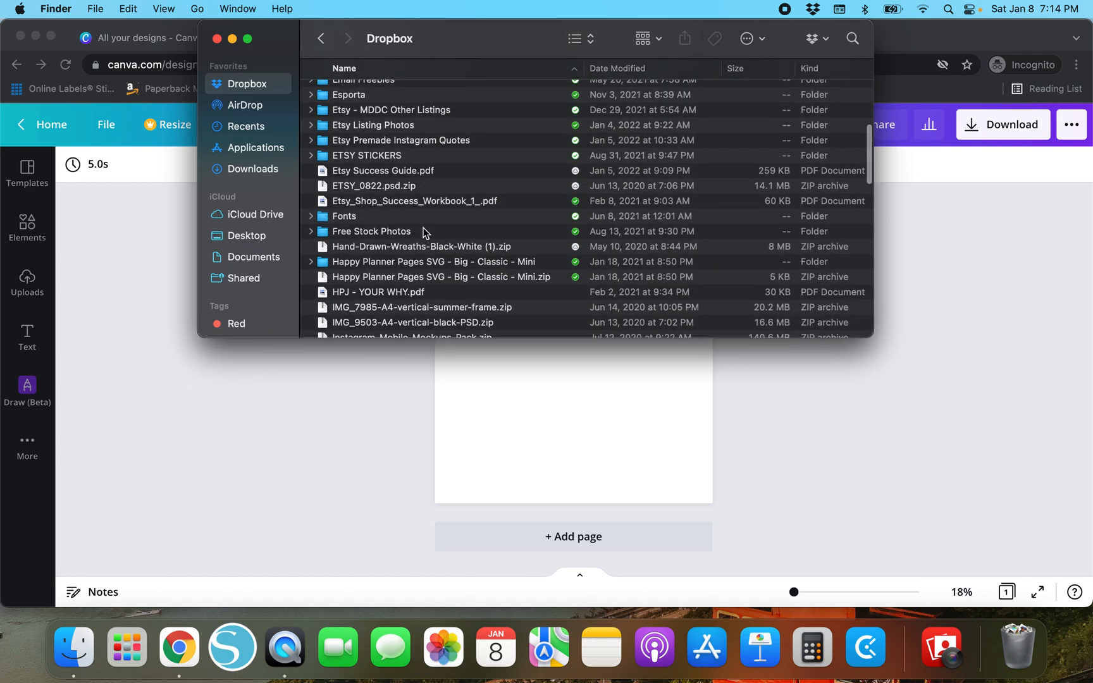
{"action": "scroll", "scroll_direction": "down", "scroll_amount": 3}
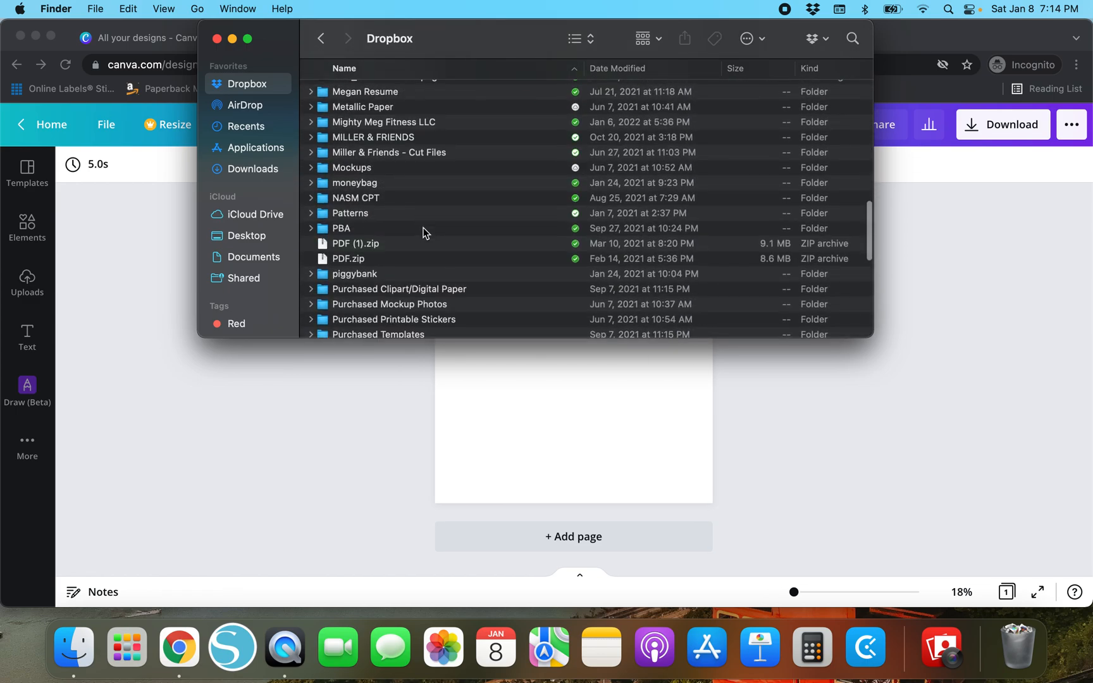
{"action": "scroll", "scroll_direction": "down", "scroll_amount": 3}
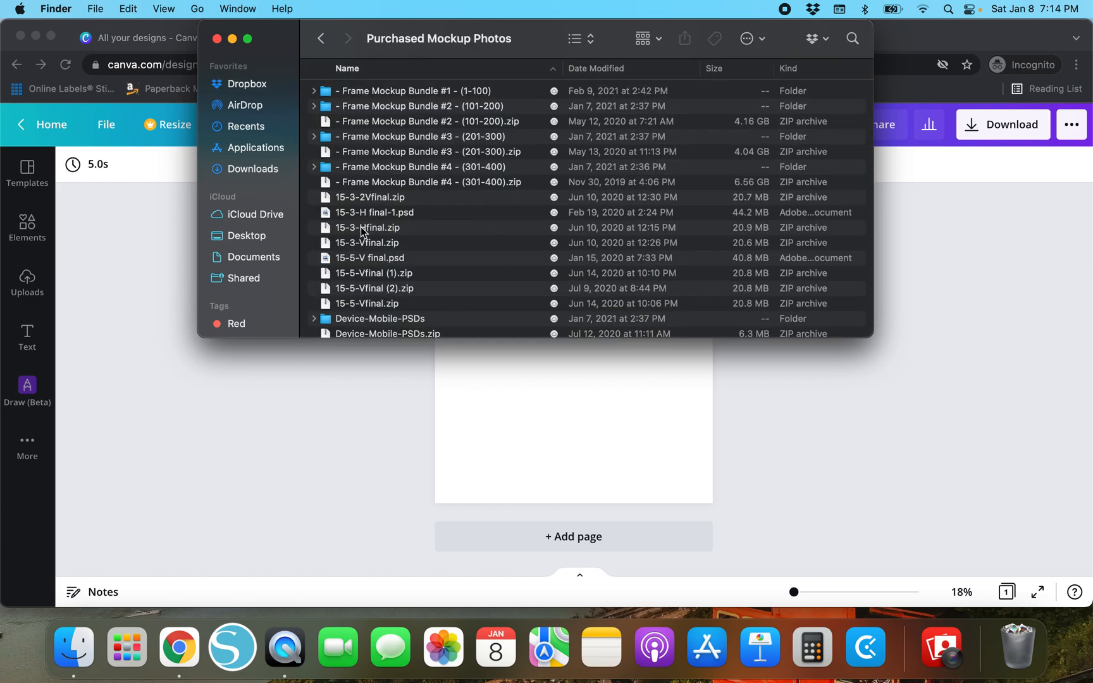
- Open Frame Mockup Bundle #1 and its JPG folder of numbered images
{"action": "double_click", "coordinate": [415, 90]}
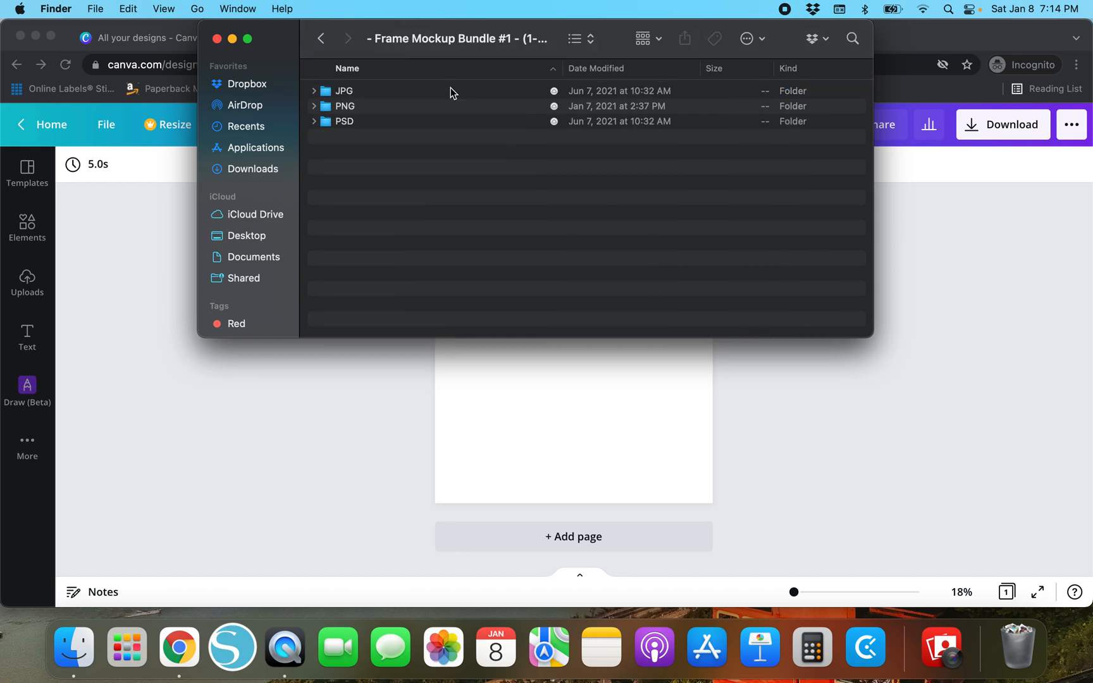
{"action": "left_click", "coordinate": [322, 38]}
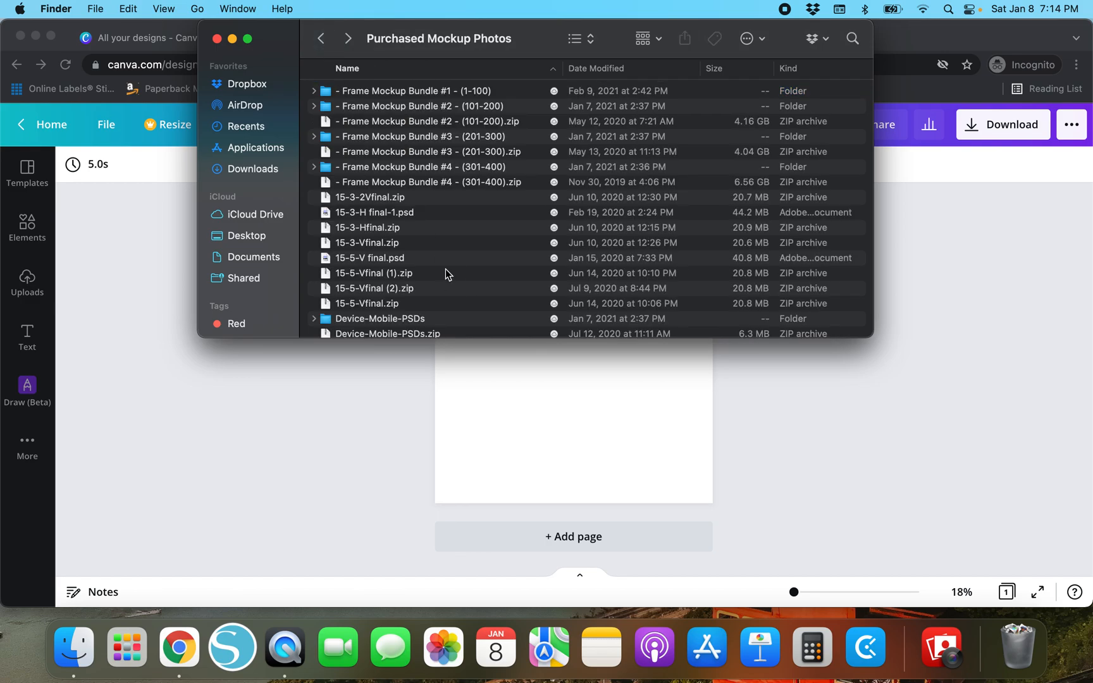
{"action": "mouse_move", "coordinate": [432, 213]}
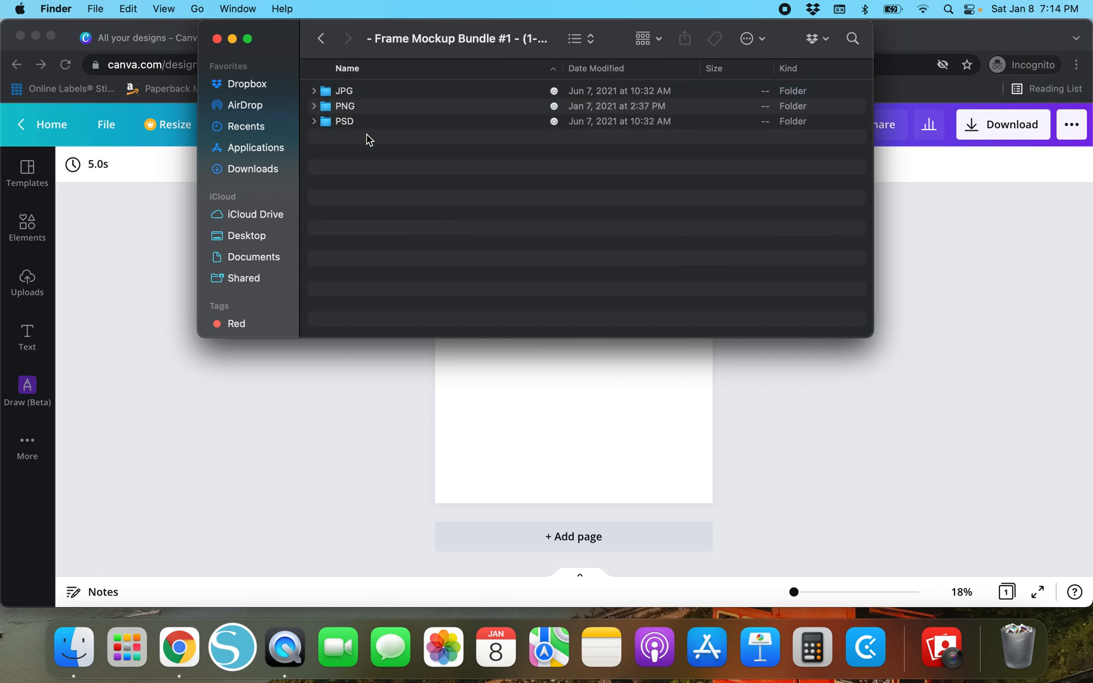
{"action": "mouse_move", "coordinate": [390, 96]}
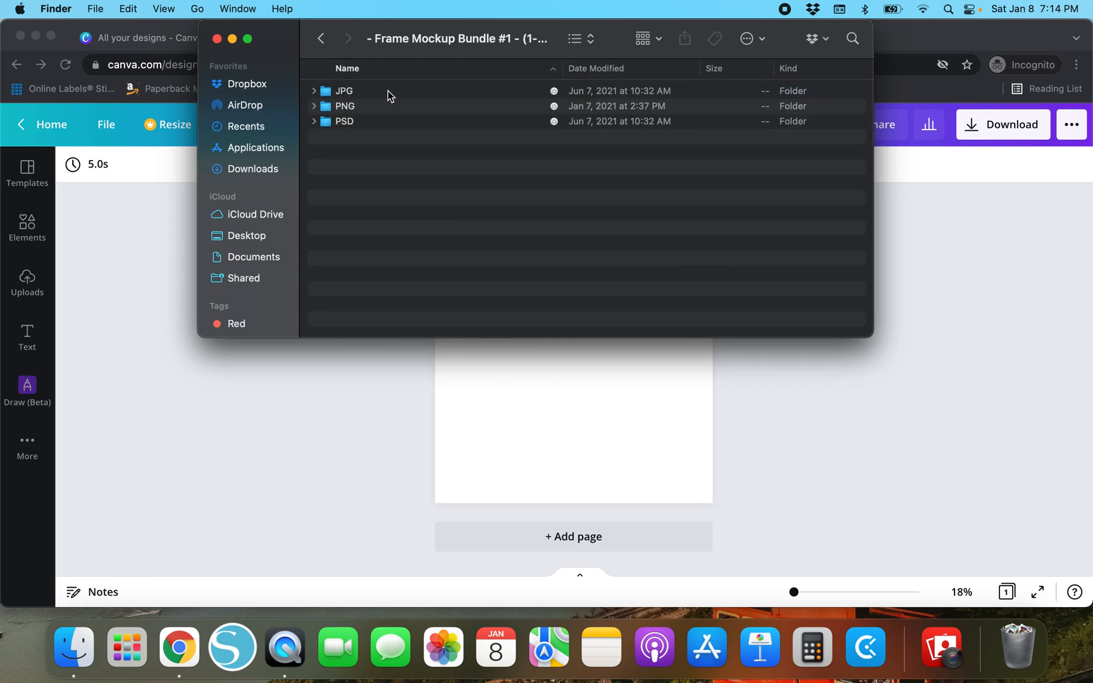
{"action": "mouse_move", "coordinate": [361, 91]}
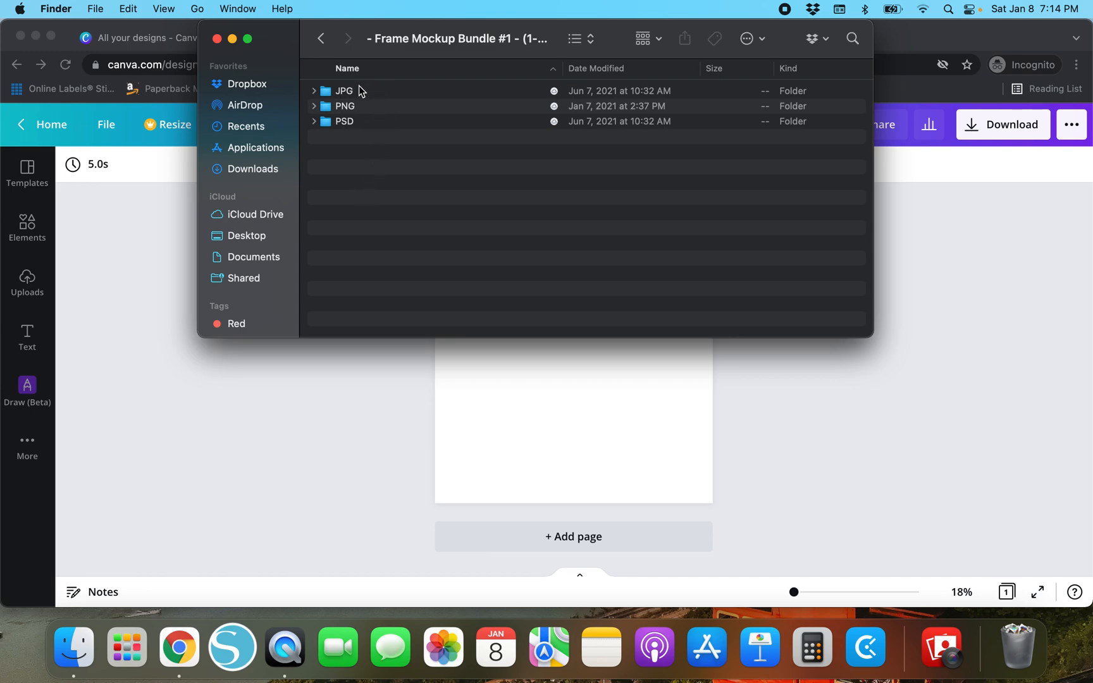
{"action": "mouse_move", "coordinate": [368, 112]}
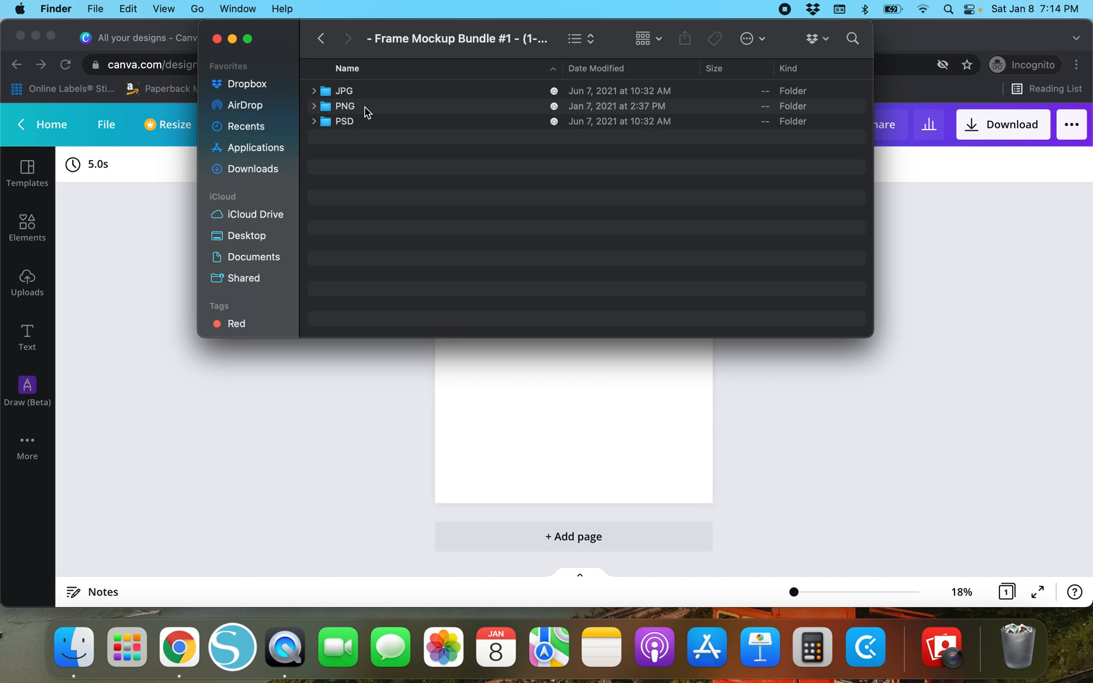
{"action": "mouse_move", "coordinate": [337, 129]}
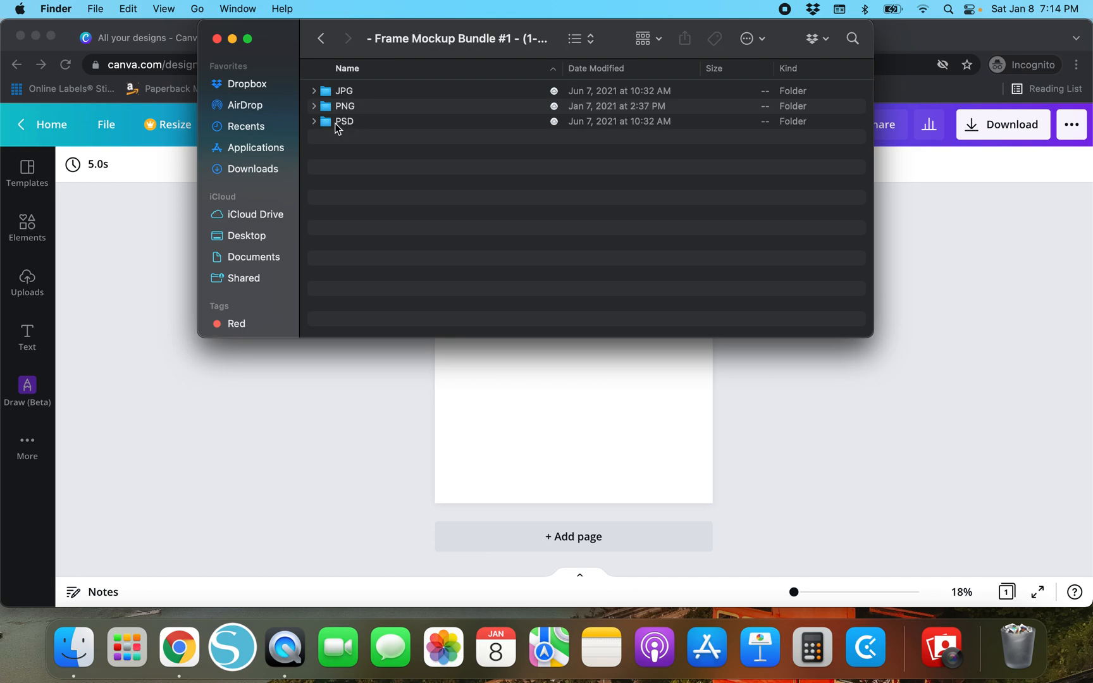
{"action": "mouse_move", "coordinate": [369, 98]}
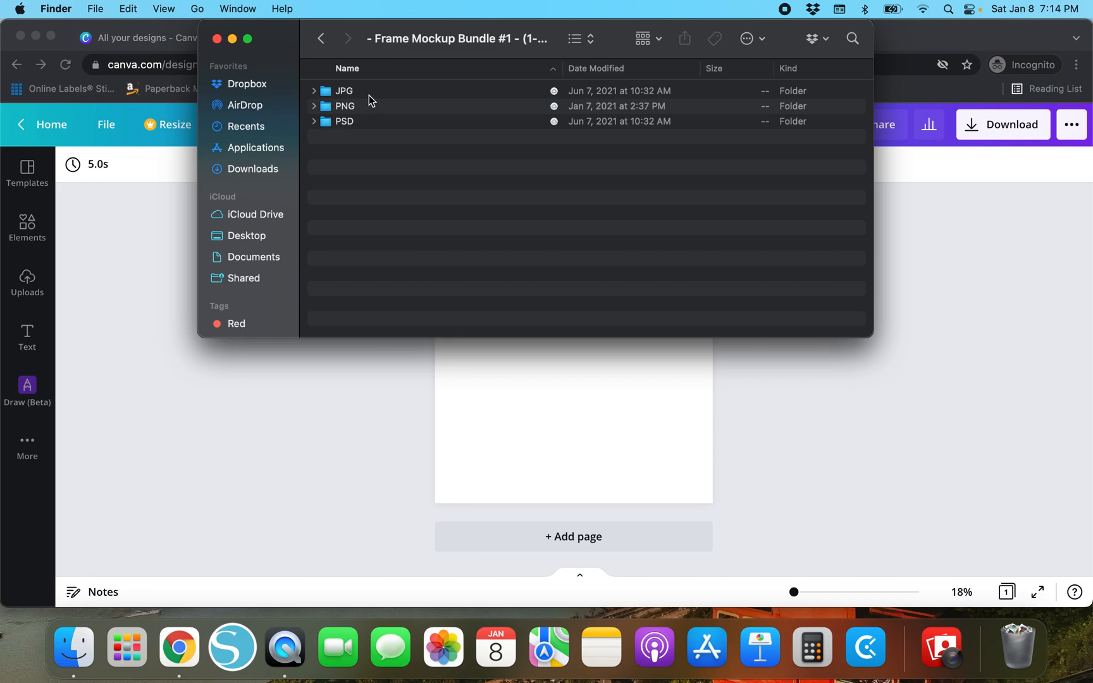
{"action": "double_click", "coordinate": [344, 91]}
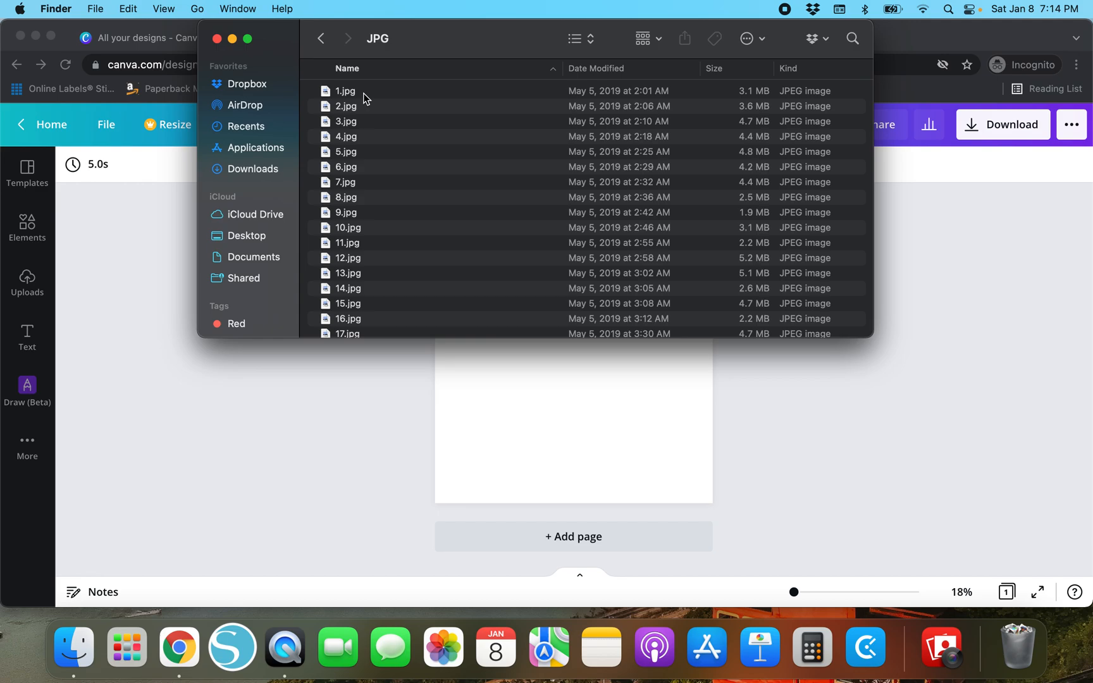
{"action": "left_click", "coordinate": [345, 90]}
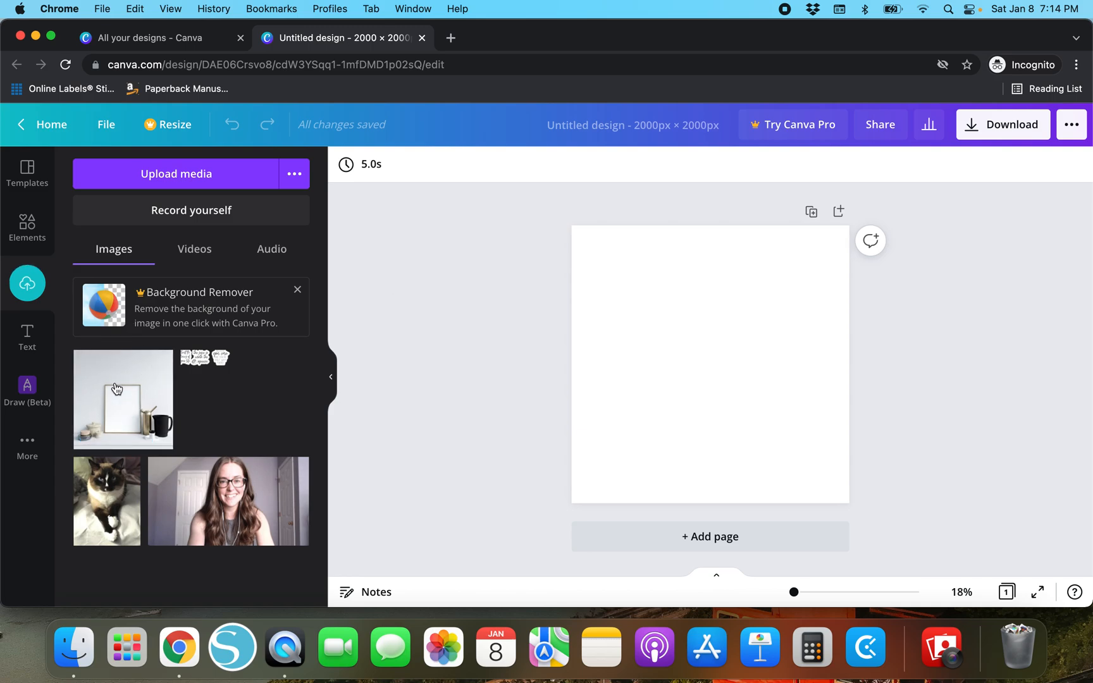
- Add the shelf photo with the empty gold frame to the page, then deselect it
{"action": "left_click", "coordinate": [123, 399]}
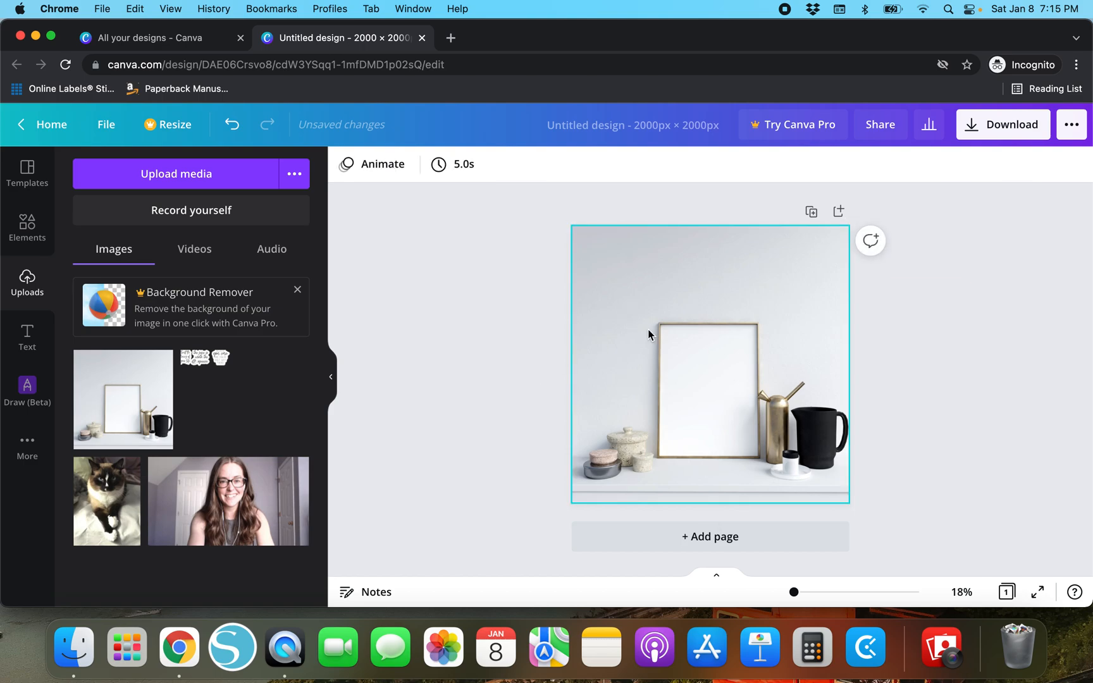
{"action": "left_click", "coordinate": [905, 322]}
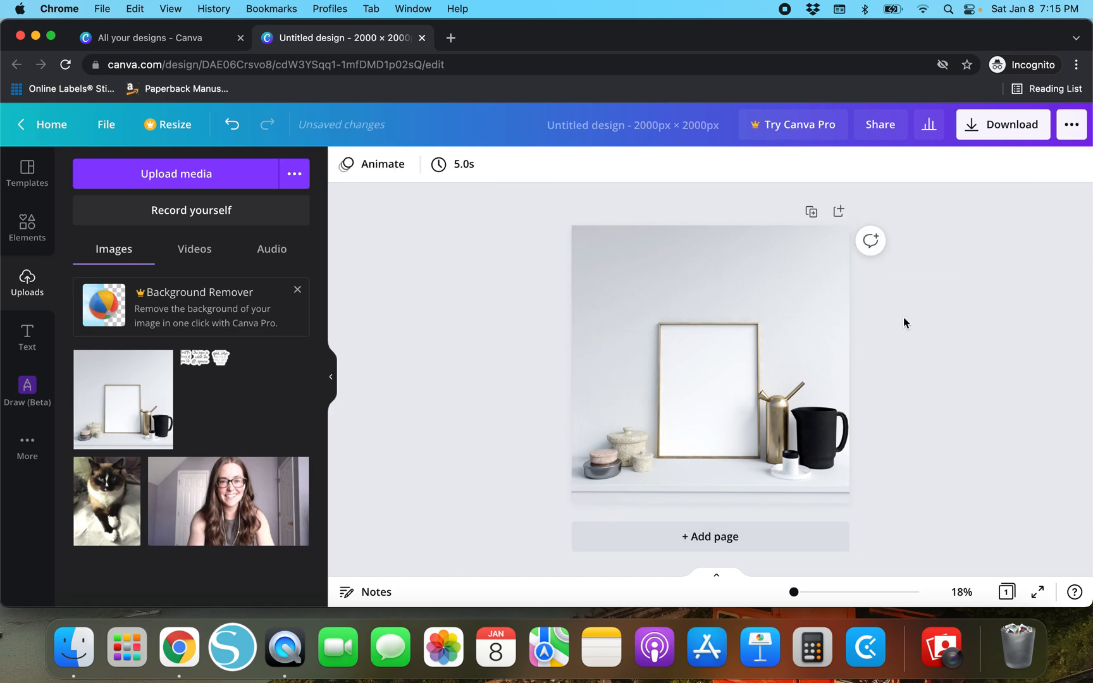
{"action": "mouse_move", "coordinate": [929, 364]}
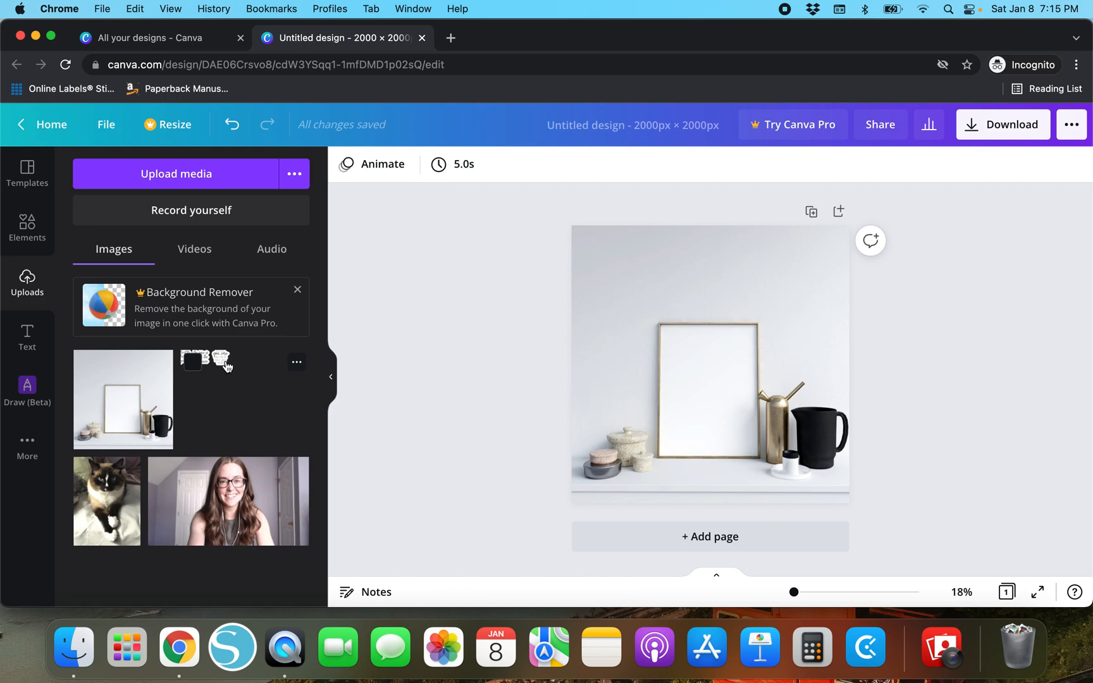
{"action": "left_click", "coordinate": [750, 330]}
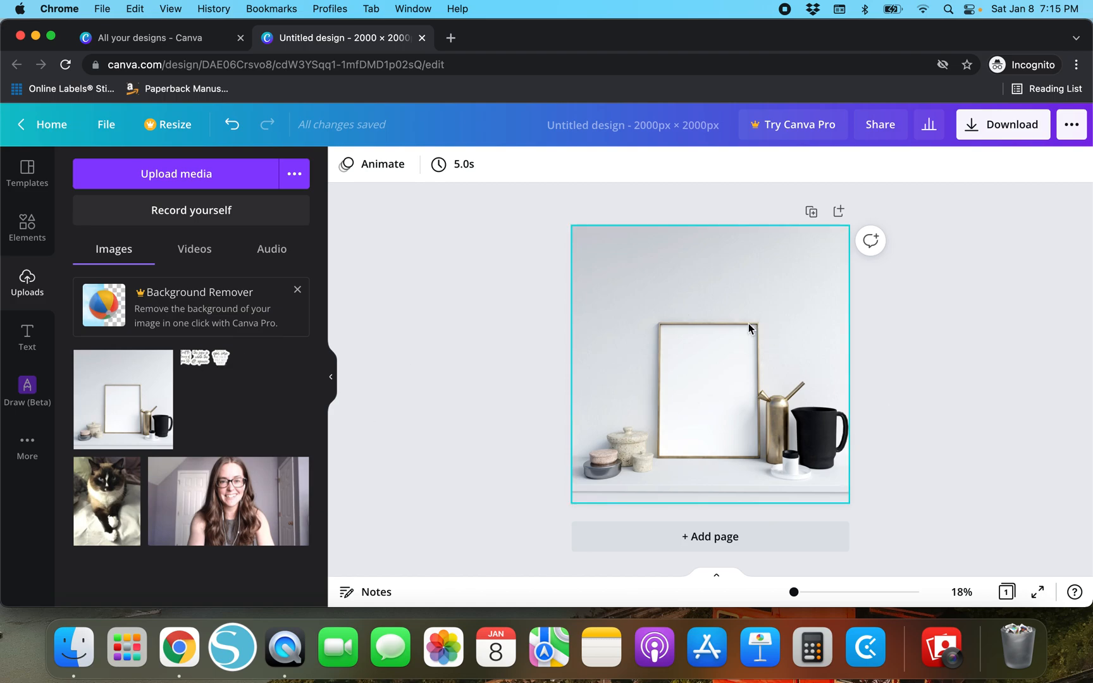
{"action": "mouse_move", "coordinate": [757, 354]}
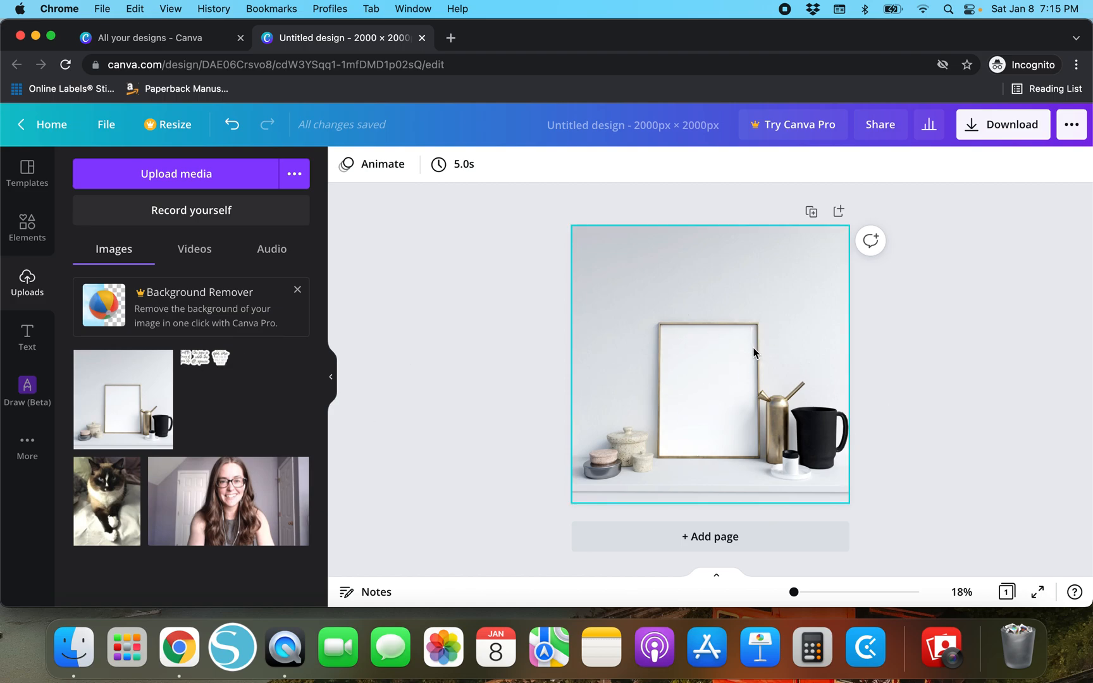
{"action": "mouse_move", "coordinate": [759, 388]}
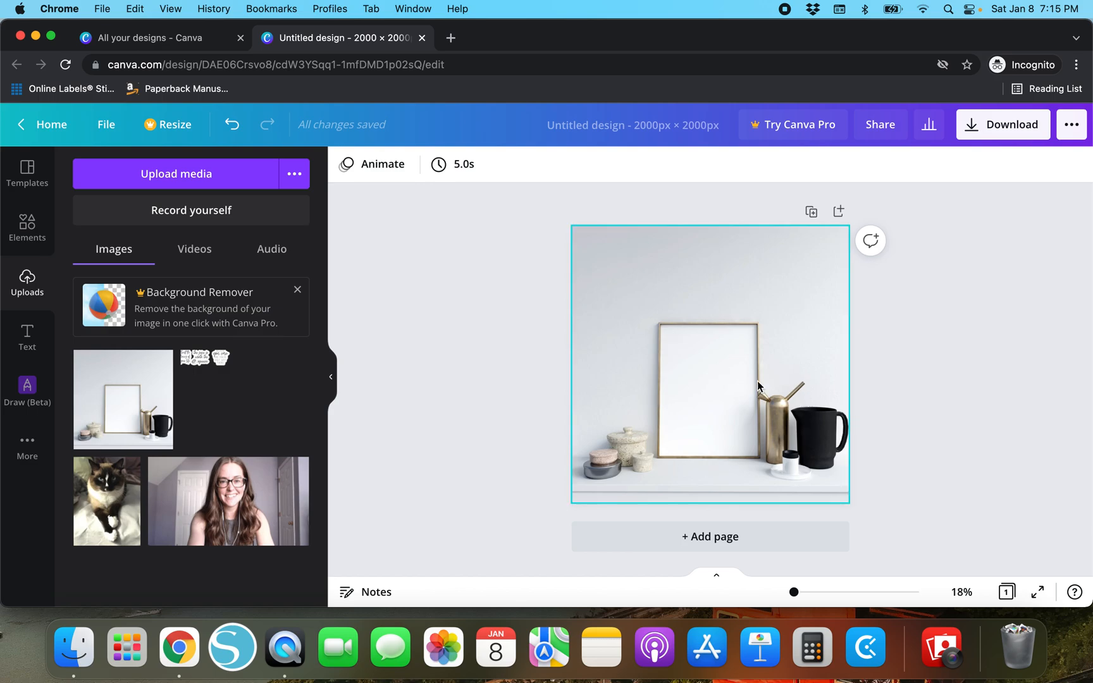
{"action": "mouse_move", "coordinate": [642, 336]}
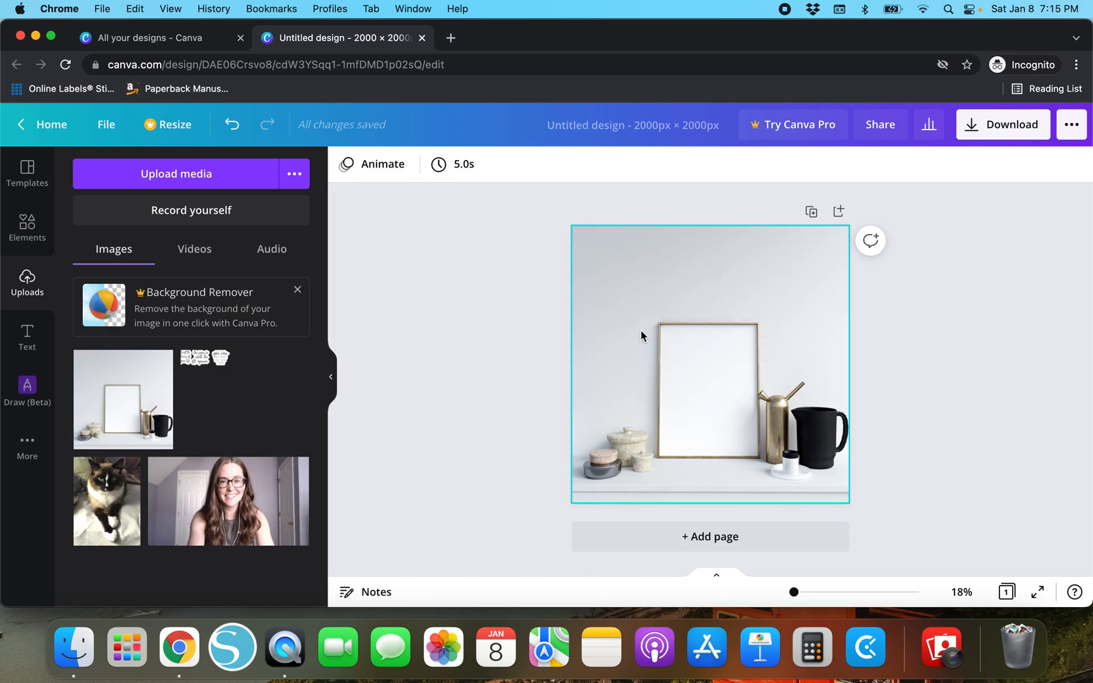
{"action": "left_click", "coordinate": [376, 403]}
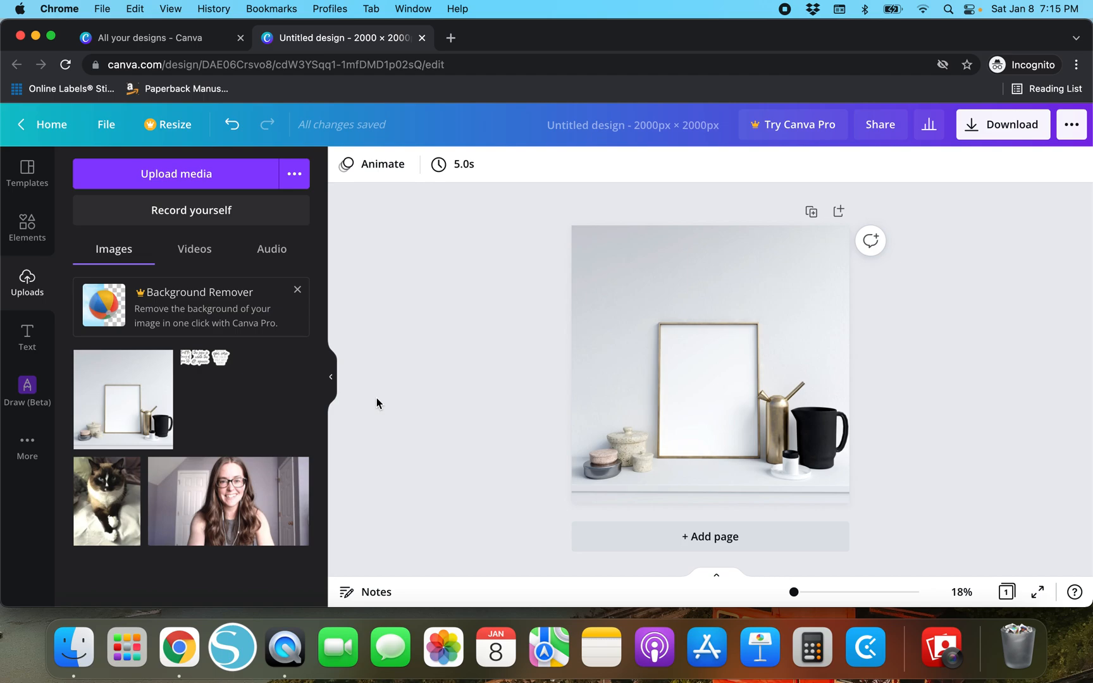
{"action": "mouse_move", "coordinate": [372, 382]}
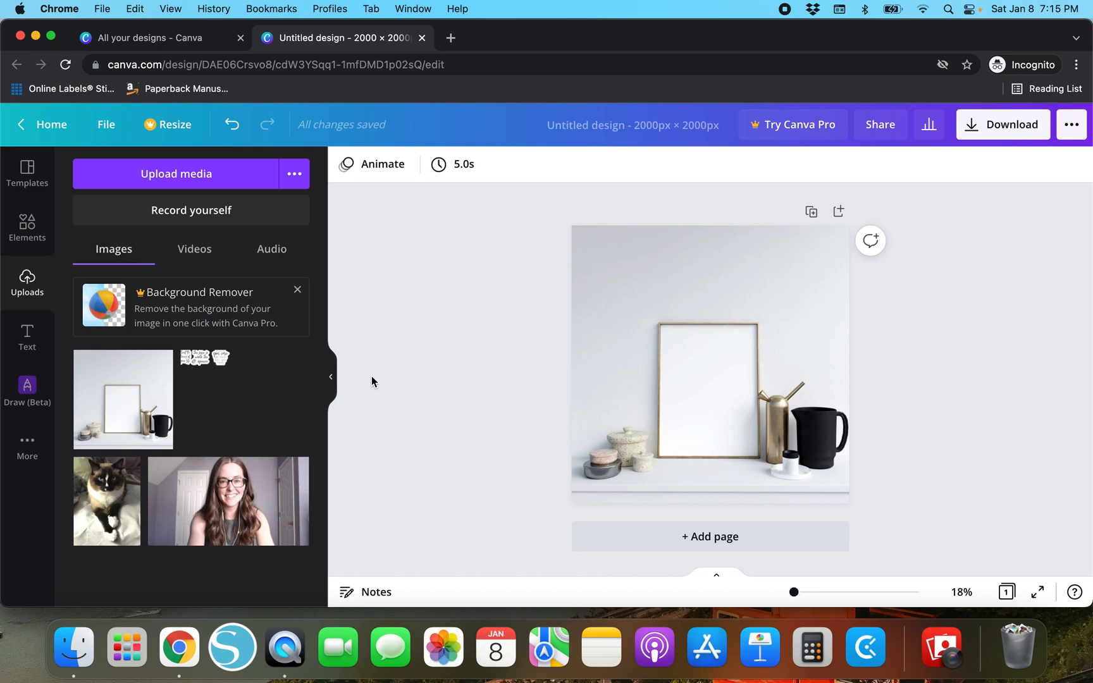
{"action": "mouse_move", "coordinate": [73, 646]}
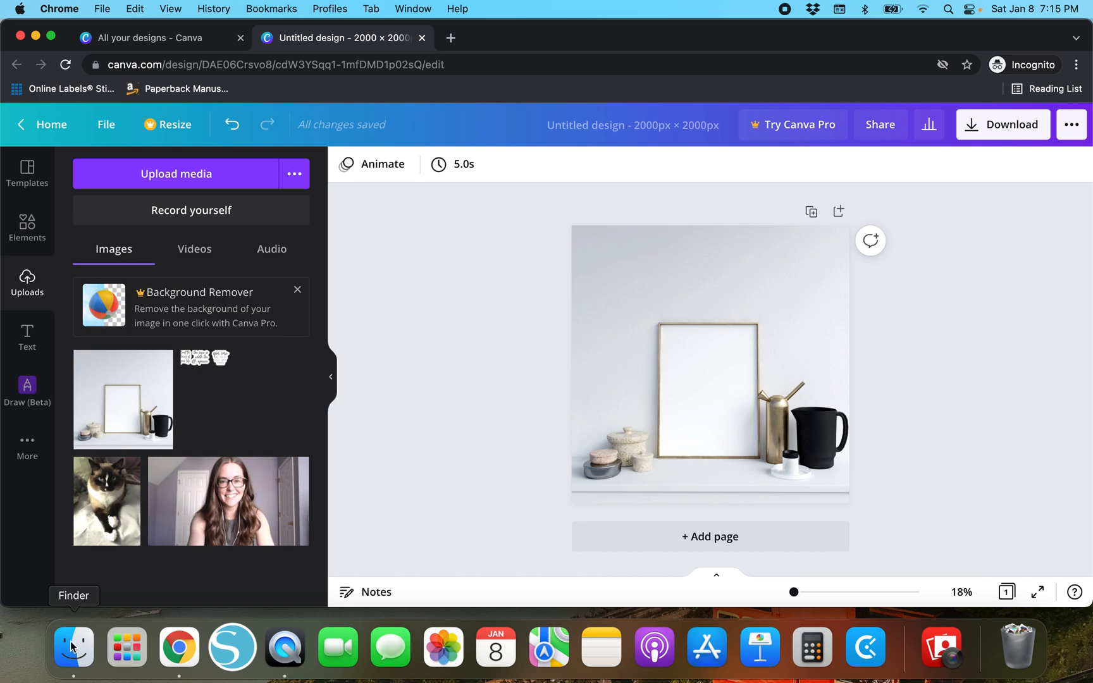
- In Finder, open Dropbox > Etsy Premade Instagram Quotes and its quote images folder
{"action": "left_click", "coordinate": [73, 647]}
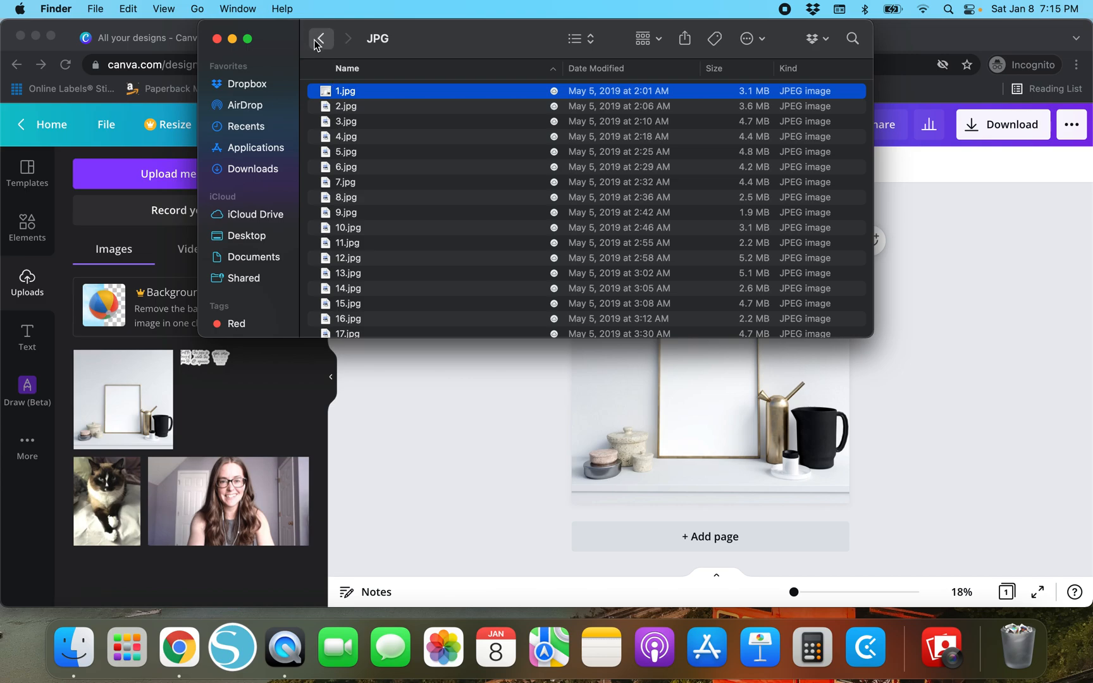
{"action": "left_click", "coordinate": [320, 39]}
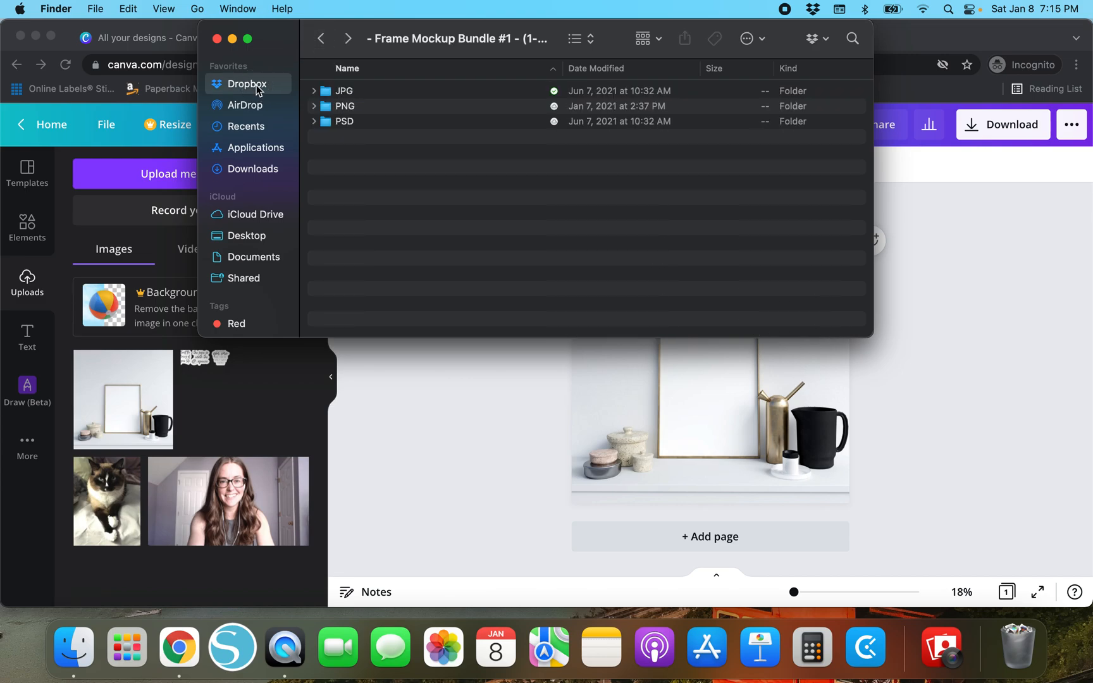
{"action": "left_click", "coordinate": [247, 84]}
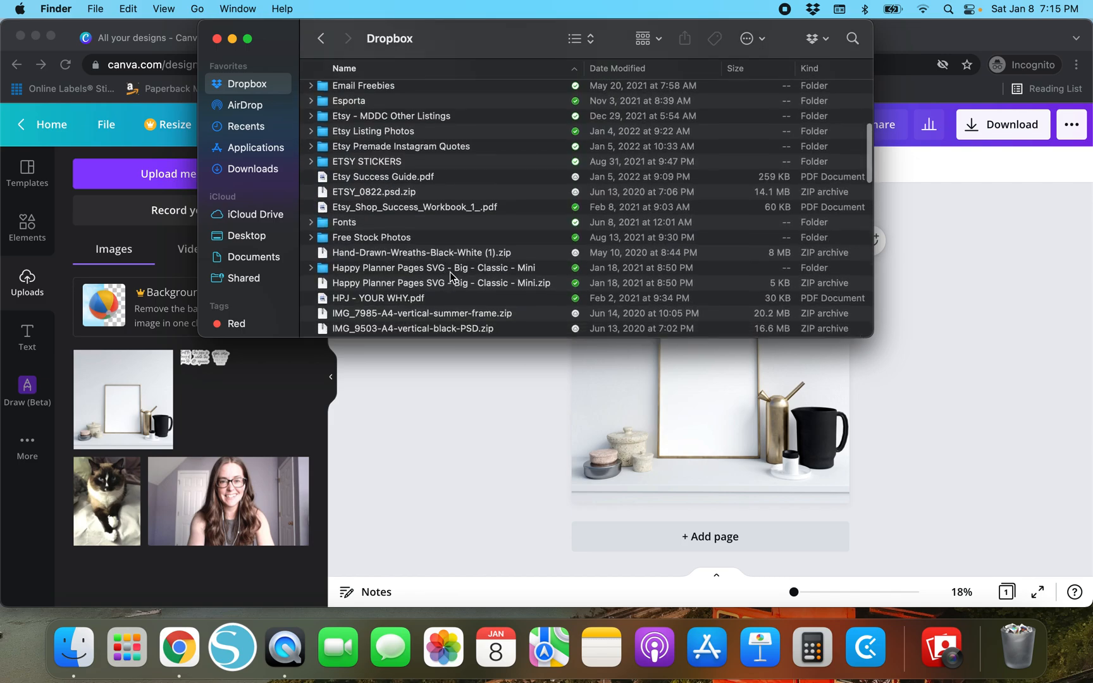
{"action": "mouse_move", "coordinate": [471, 150]}
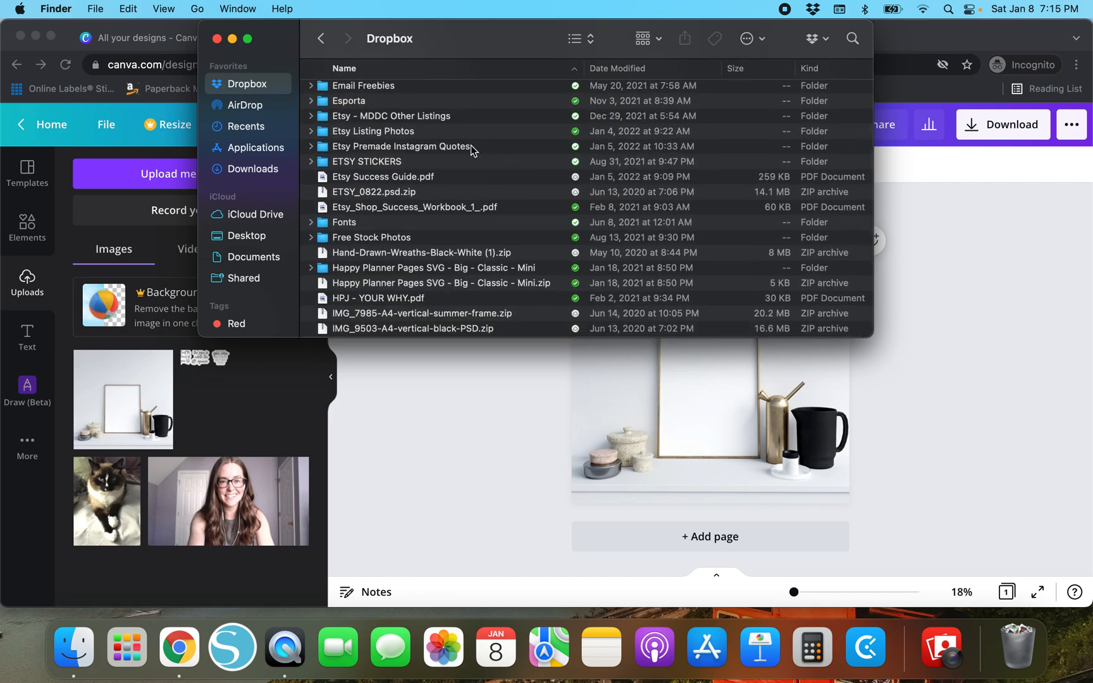
{"action": "left_click", "coordinate": [402, 146]}
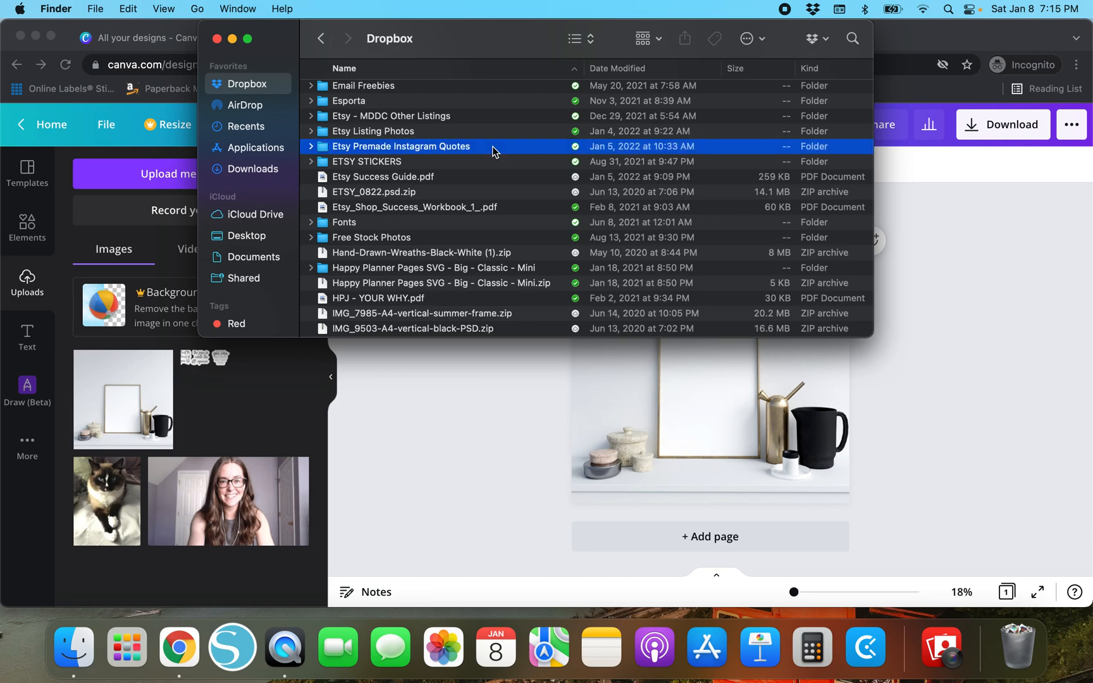
{"action": "double_click", "coordinate": [402, 146]}
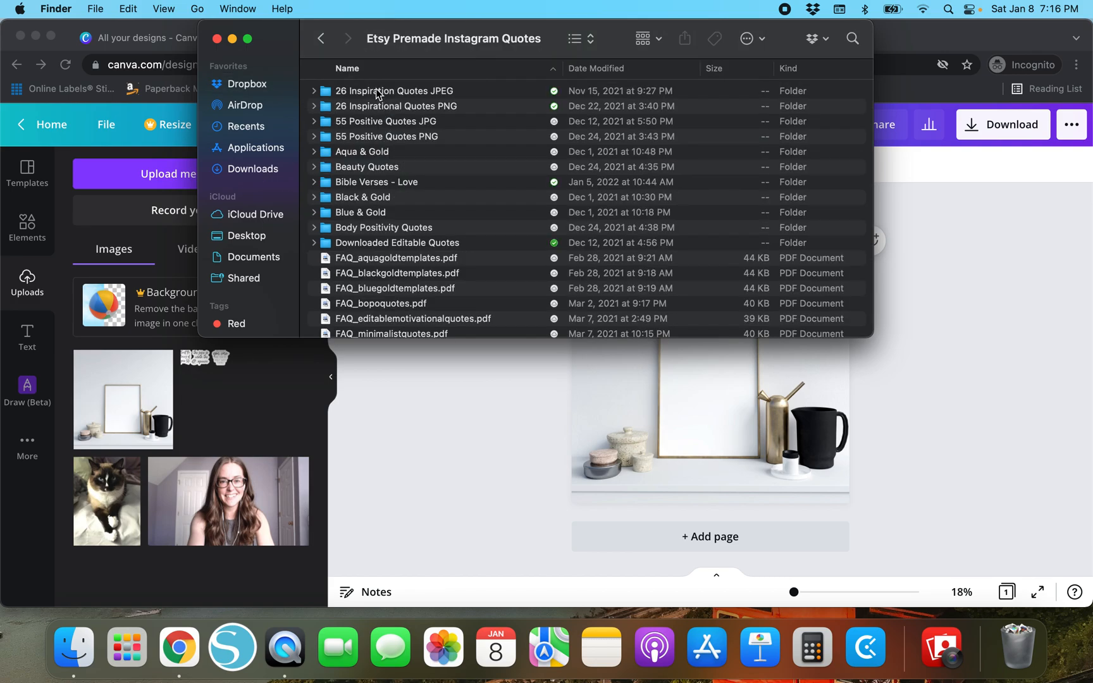
{"action": "double_click", "coordinate": [395, 107]}
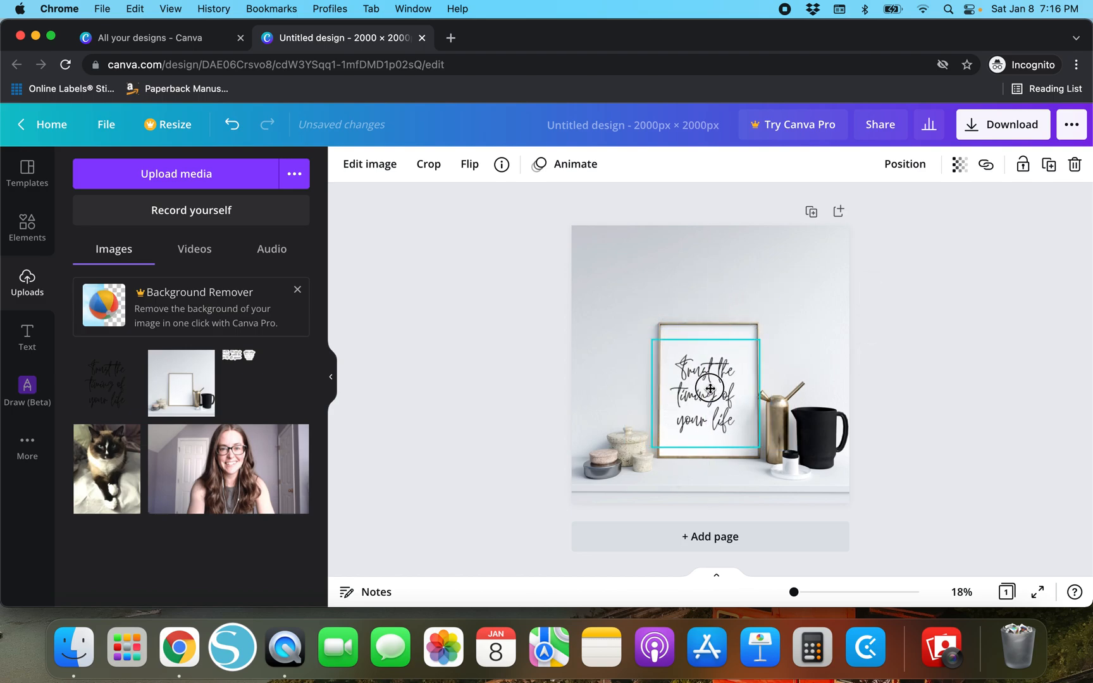
- Preview the quote inside the shelf frame full screen, then exit the preview
{"action": "left_click", "coordinate": [467, 399]}
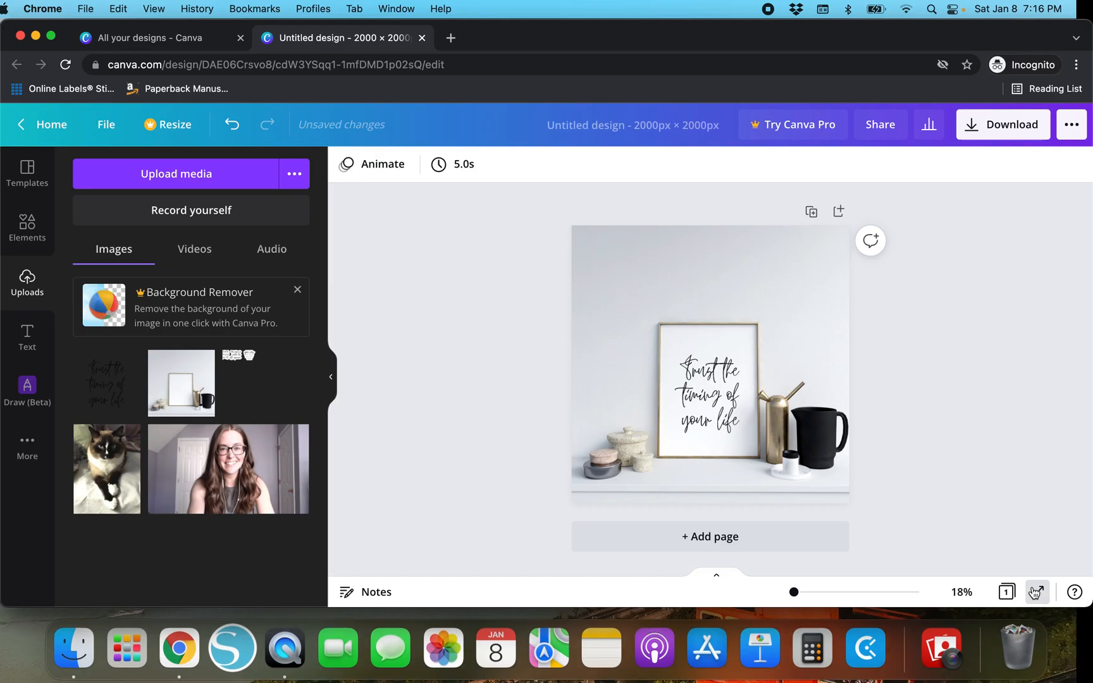
{"action": "left_click", "coordinate": [1037, 593]}
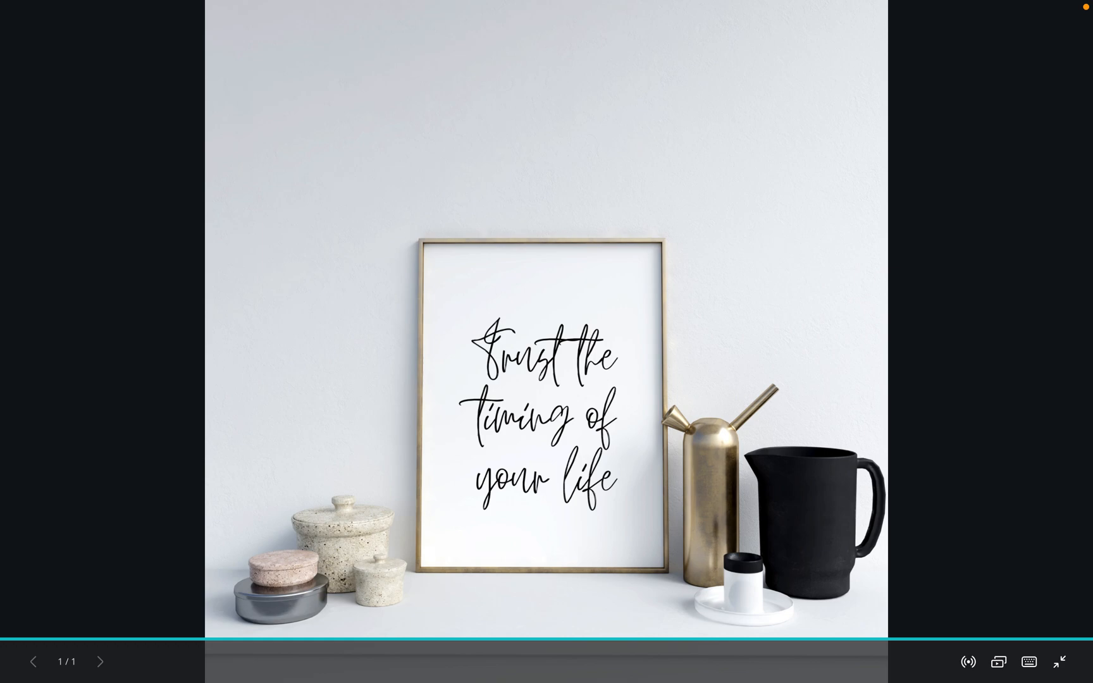
{"action": "left_click", "coordinate": [483, 365]}
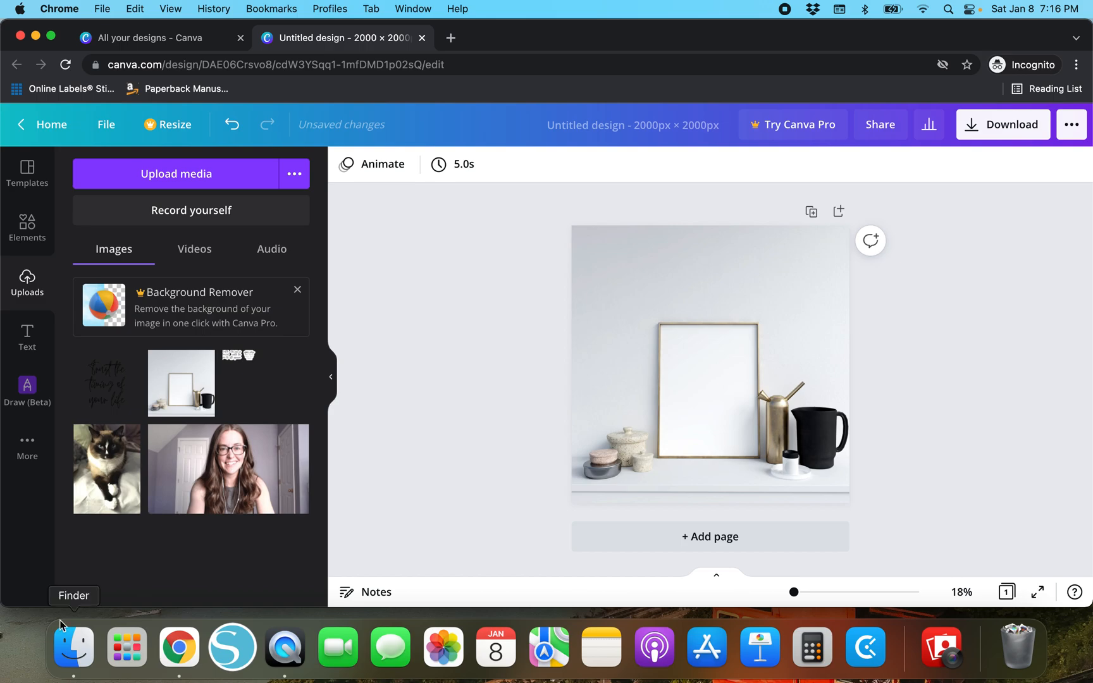
- In Finder, go back and open the 26 Inspiration Quotes JPEG folder
{"action": "left_click", "coordinate": [73, 647]}
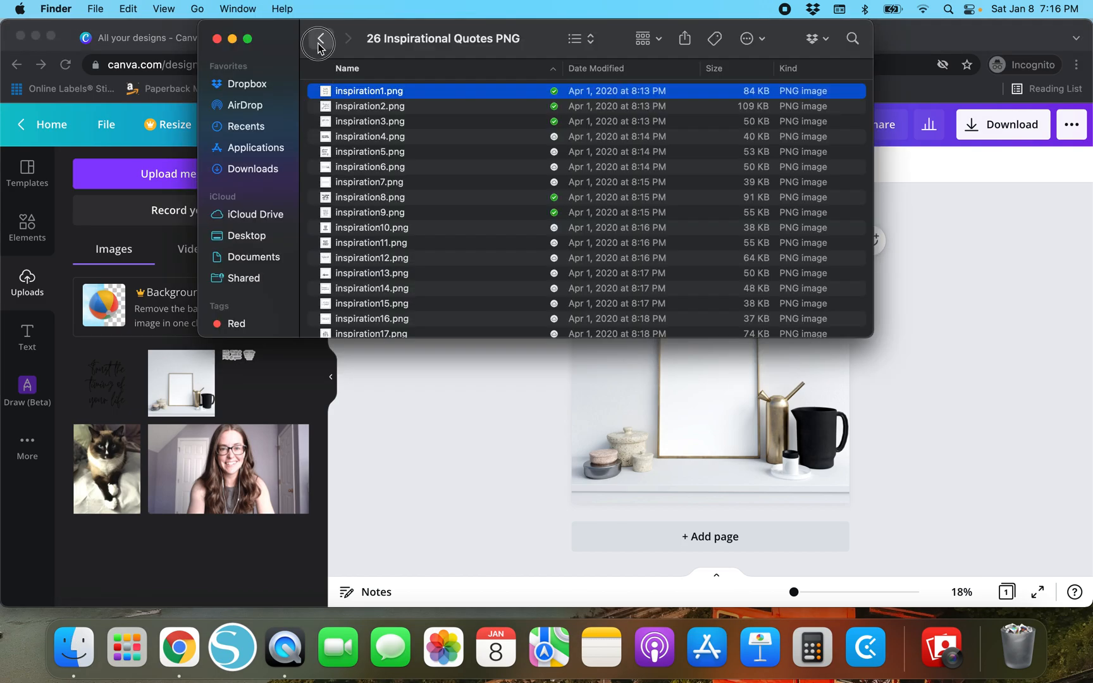
{"action": "left_click", "coordinate": [319, 39]}
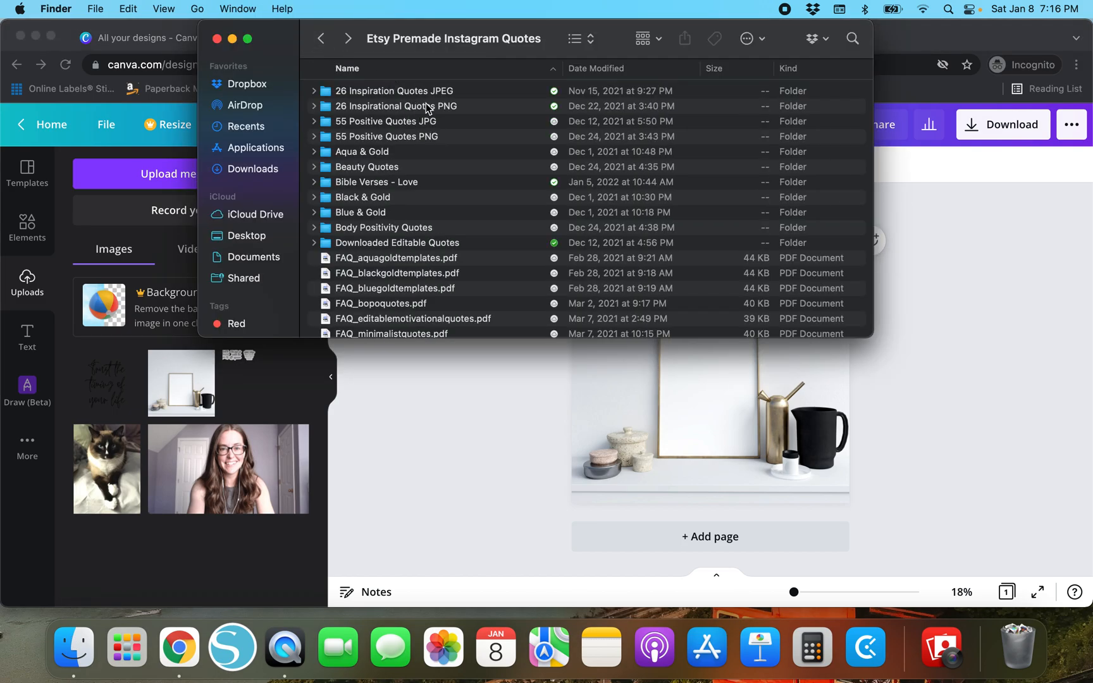
{"action": "left_click", "coordinate": [394, 90]}
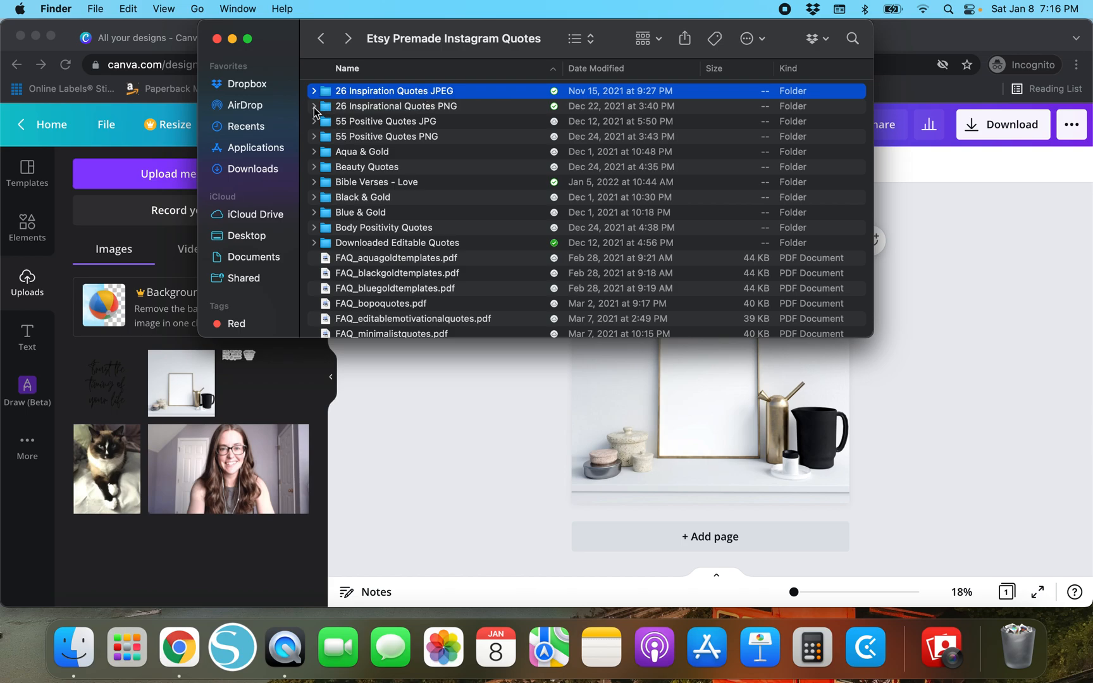
{"action": "double_click", "coordinate": [395, 91]}
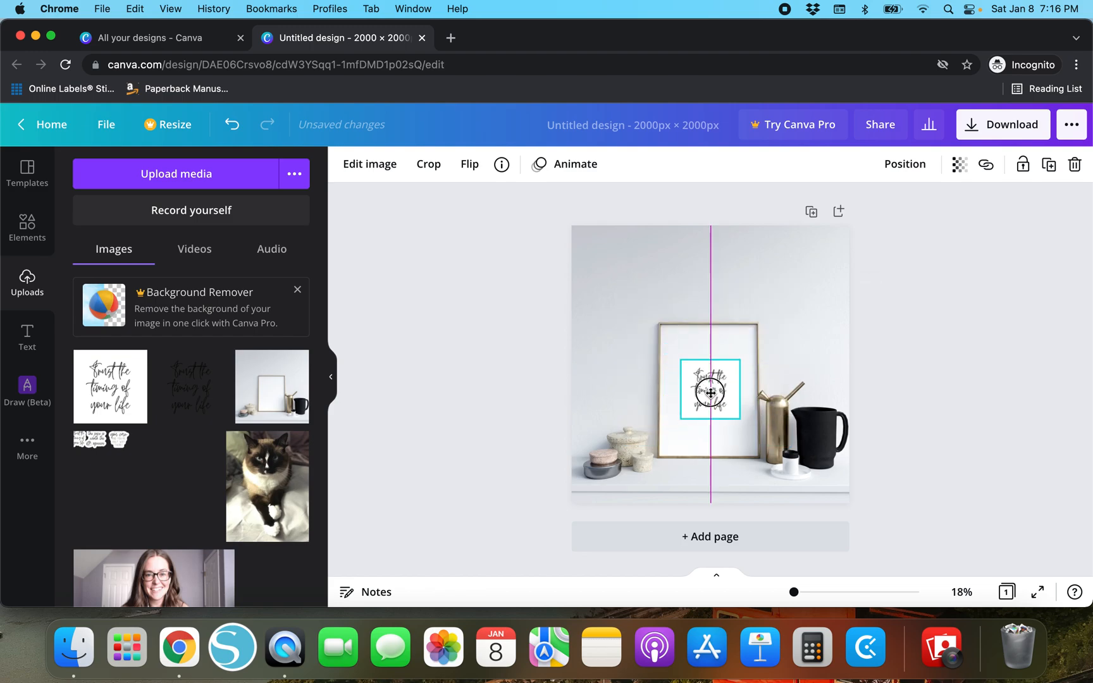
- Deselect the enlarged white-background quote, then select it for removal
{"action": "left_click", "coordinate": [482, 409]}
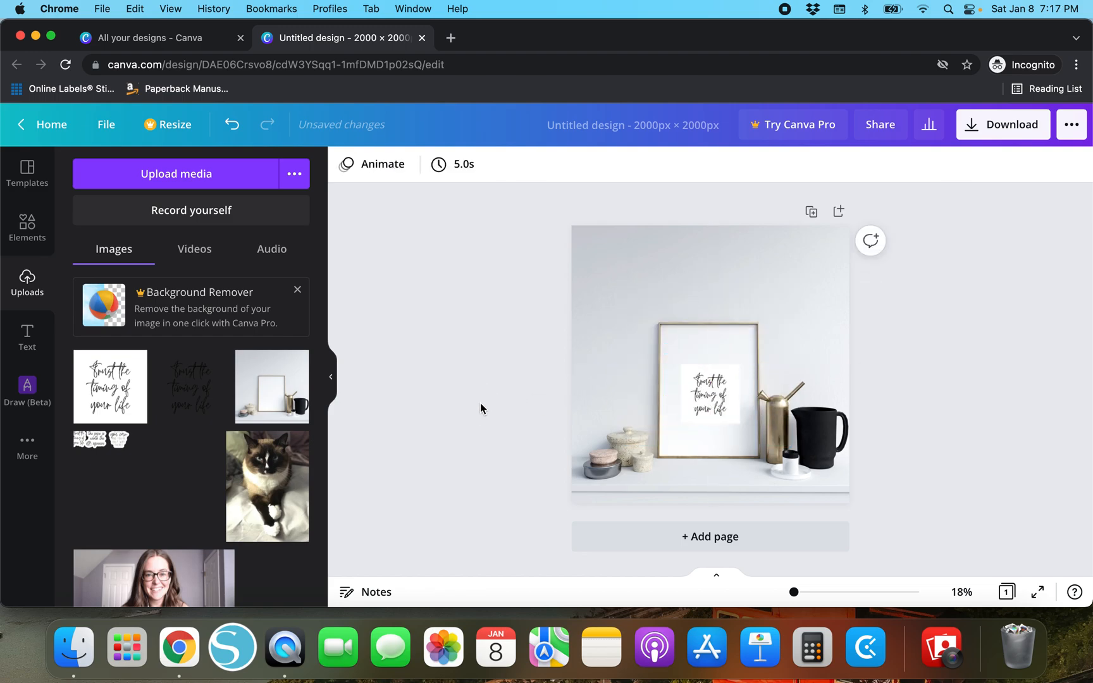
{"action": "left_click", "coordinate": [710, 392]}
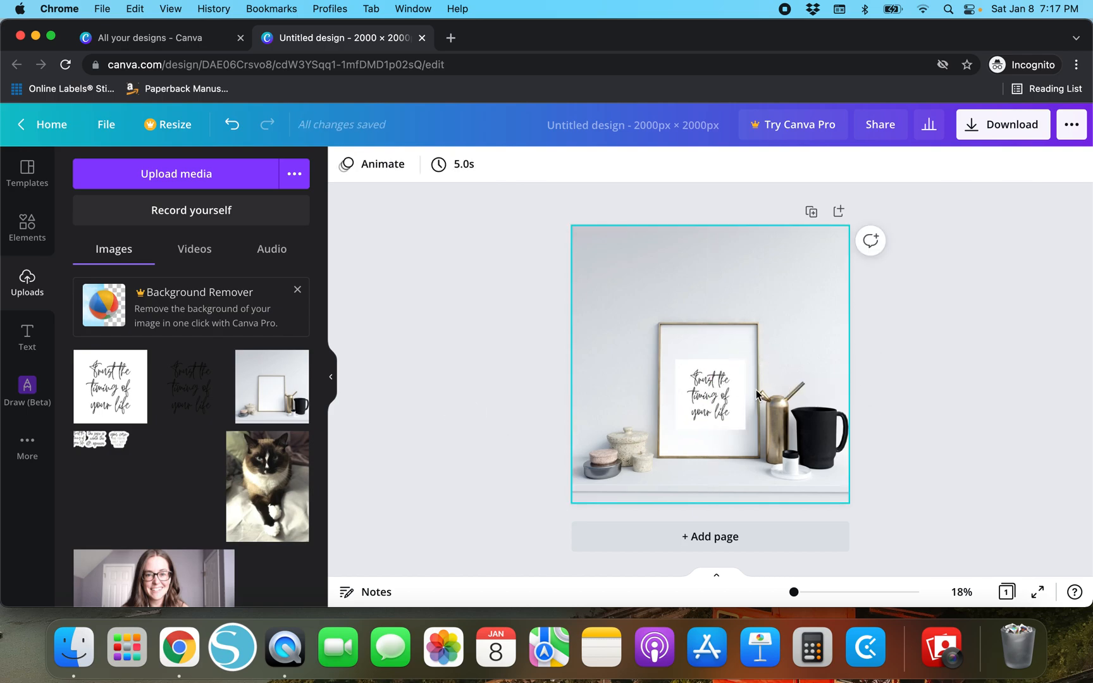
{"action": "mouse_move", "coordinate": [752, 342]}
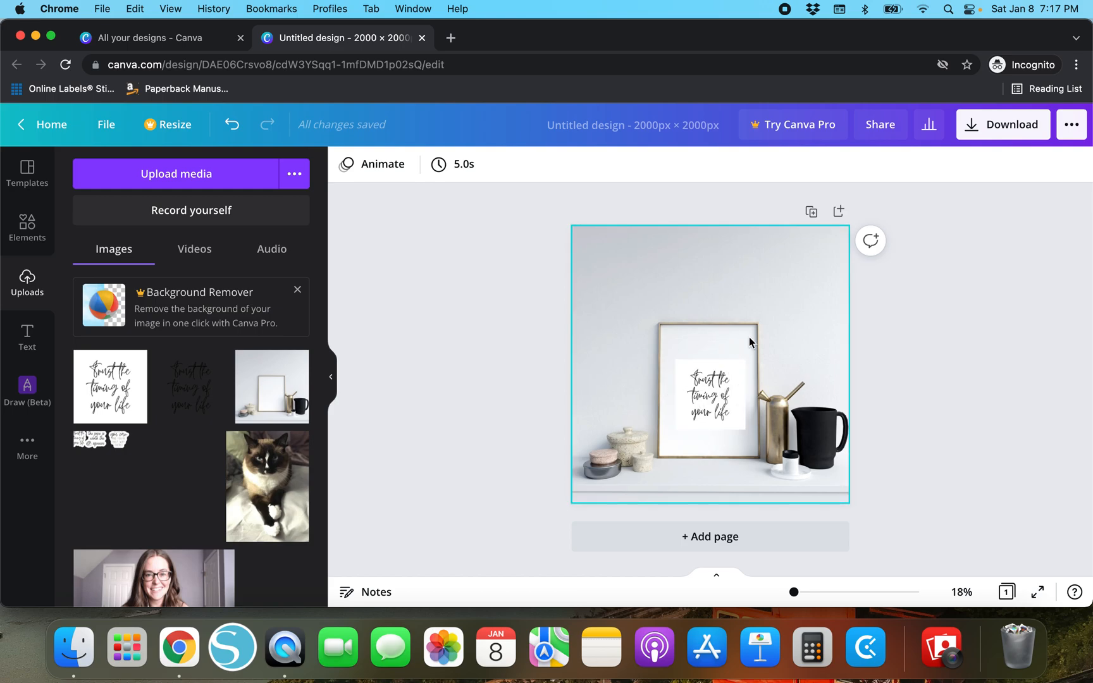
{"action": "left_click", "coordinate": [515, 396]}
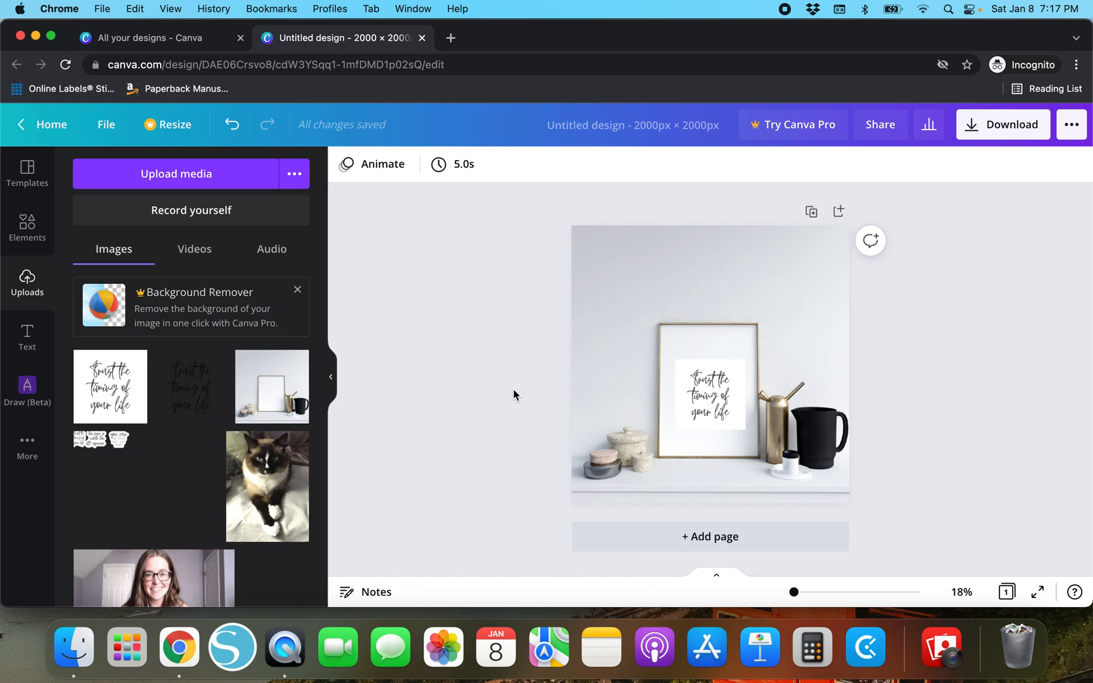
{"action": "left_click", "coordinate": [710, 396]}
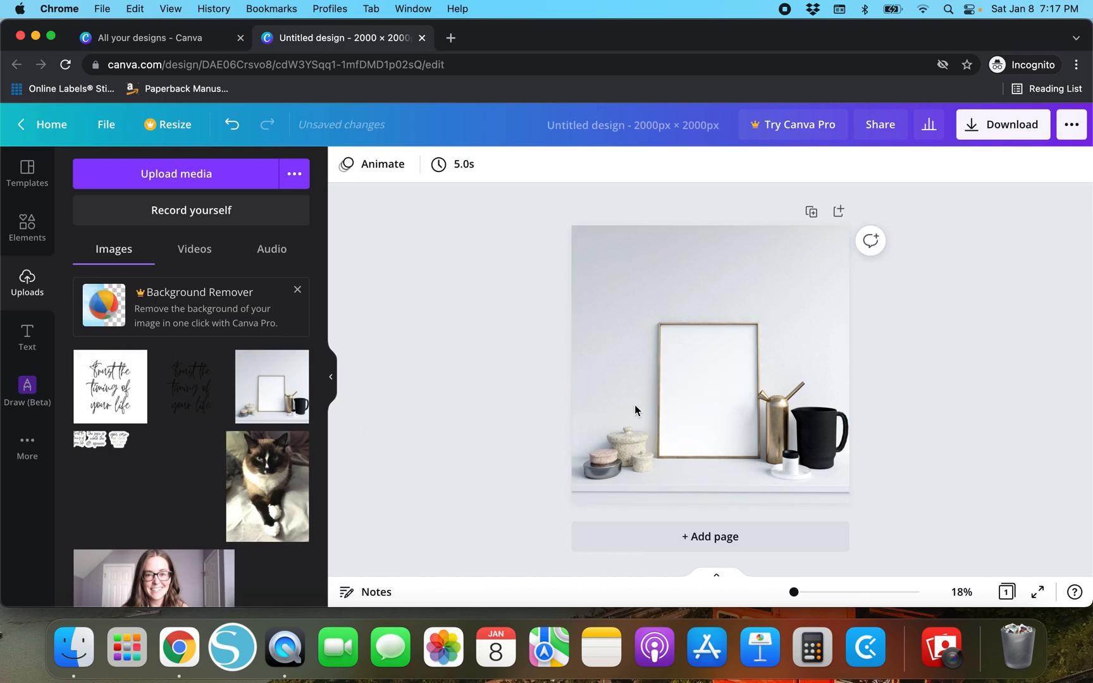
- Delete the shelf mockup photo and add the uploaded cat photo to the blank page
{"action": "key", "text": "Delete"}
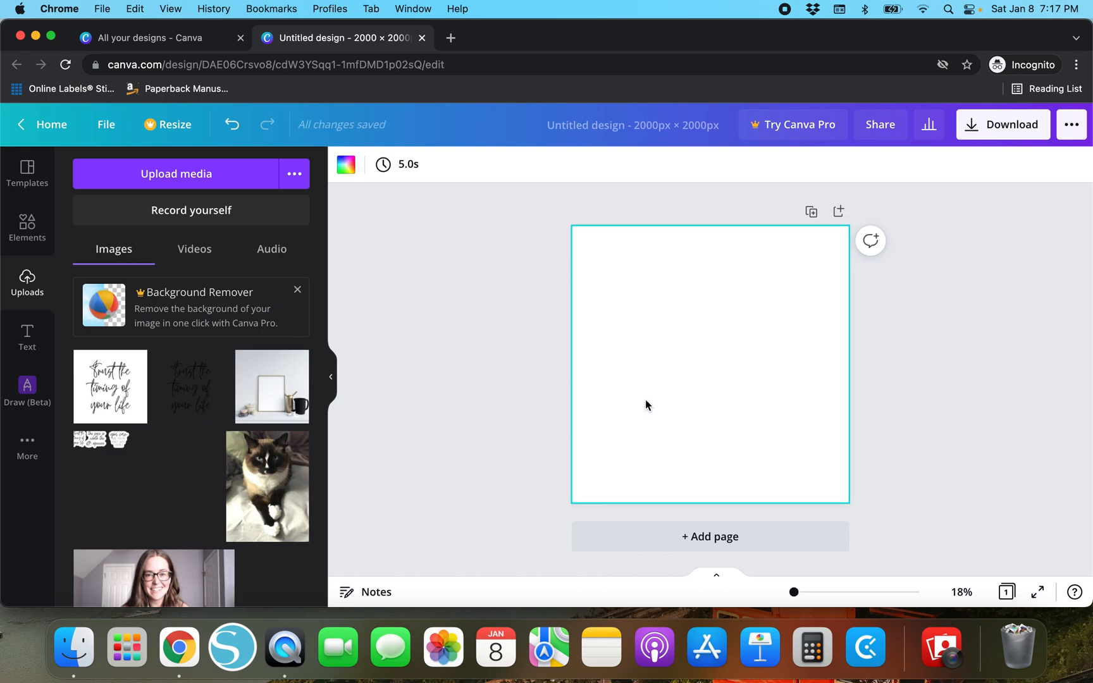
{"action": "left_click", "coordinate": [420, 417]}
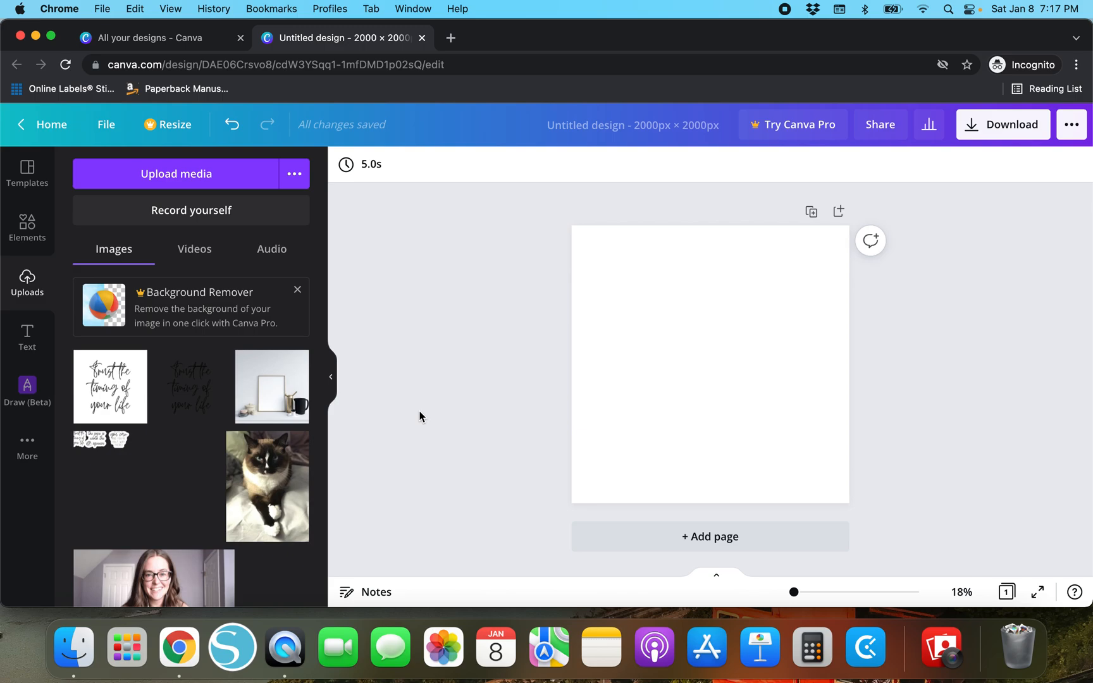
{"action": "mouse_move", "coordinate": [88, 537]}
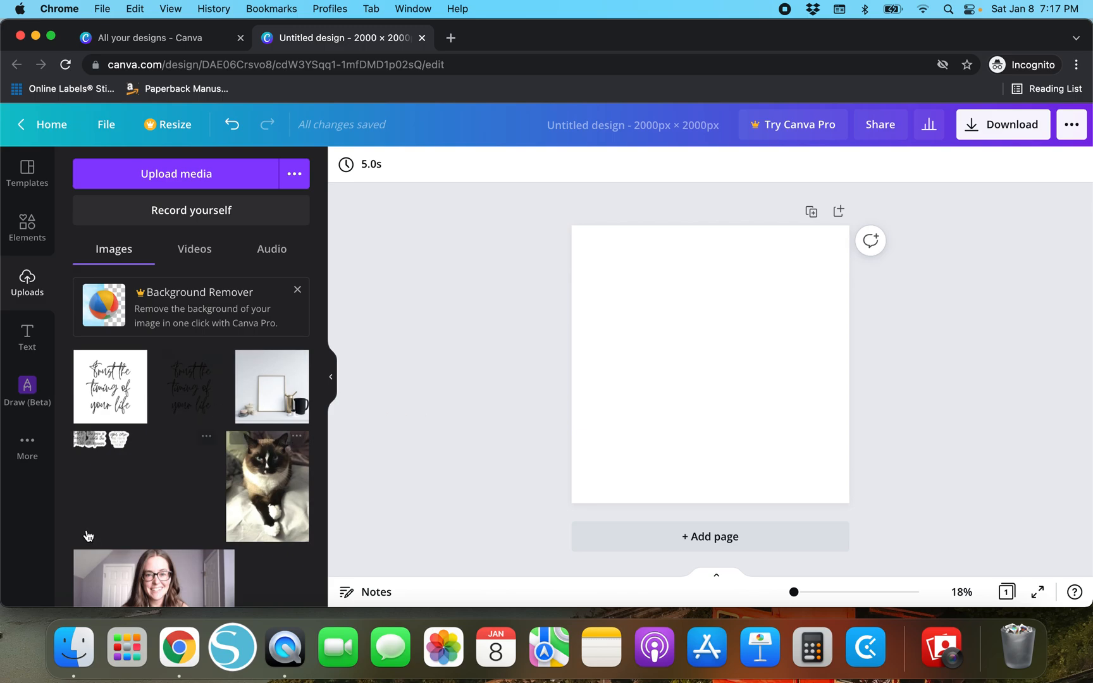
{"action": "mouse_move", "coordinate": [376, 600]}
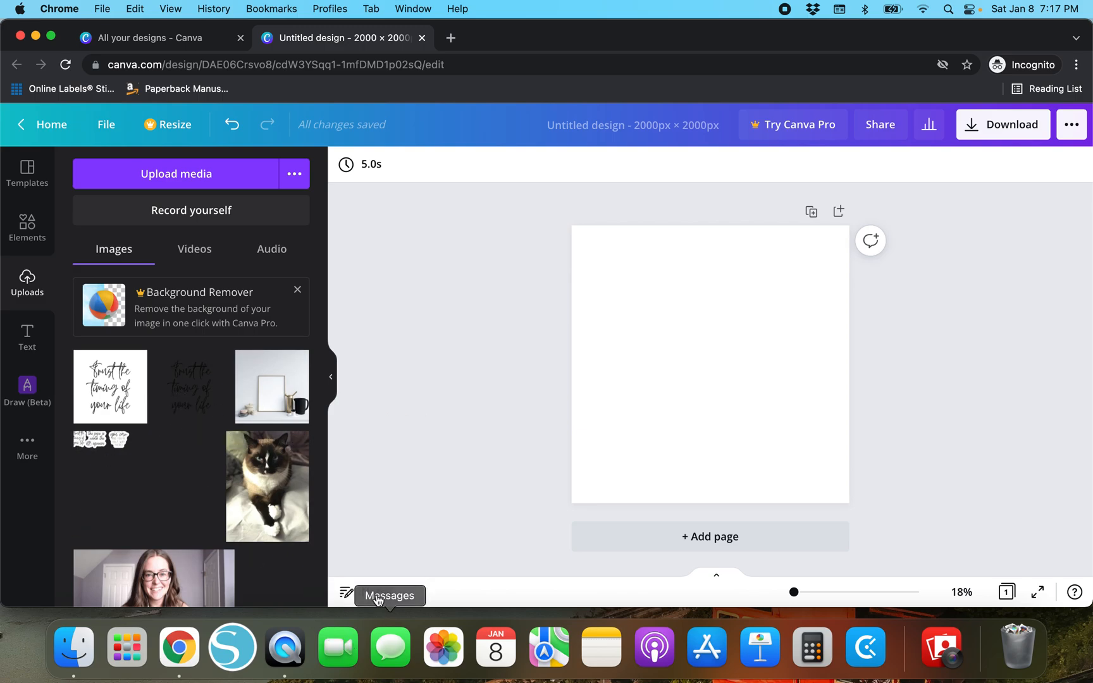
{"action": "mouse_move", "coordinate": [272, 488]}
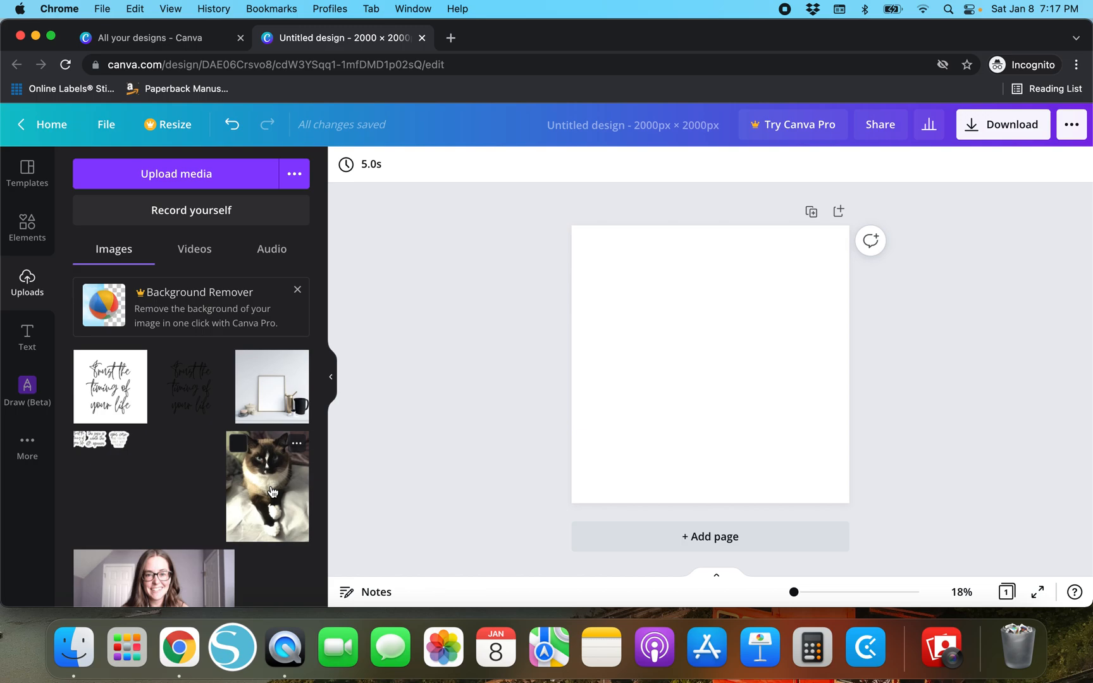
{"action": "left_click", "coordinate": [267, 486]}
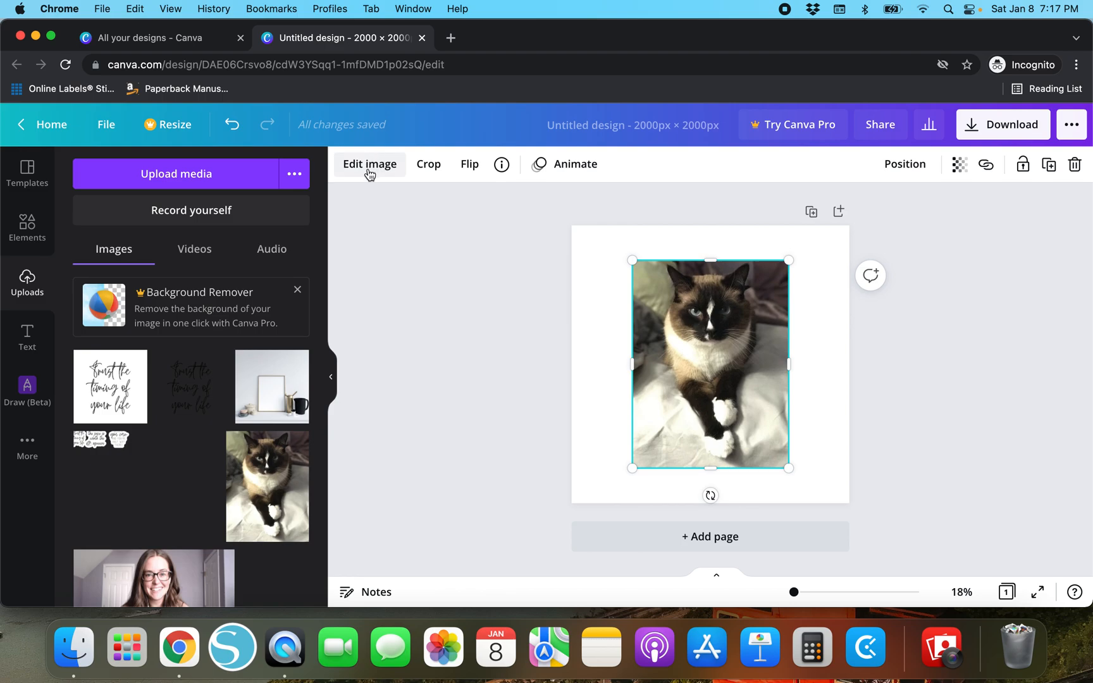
- Open Edit image for the cat photo and browse adjustments, filters, smartmockups and shadows
{"action": "left_click", "coordinate": [369, 165]}
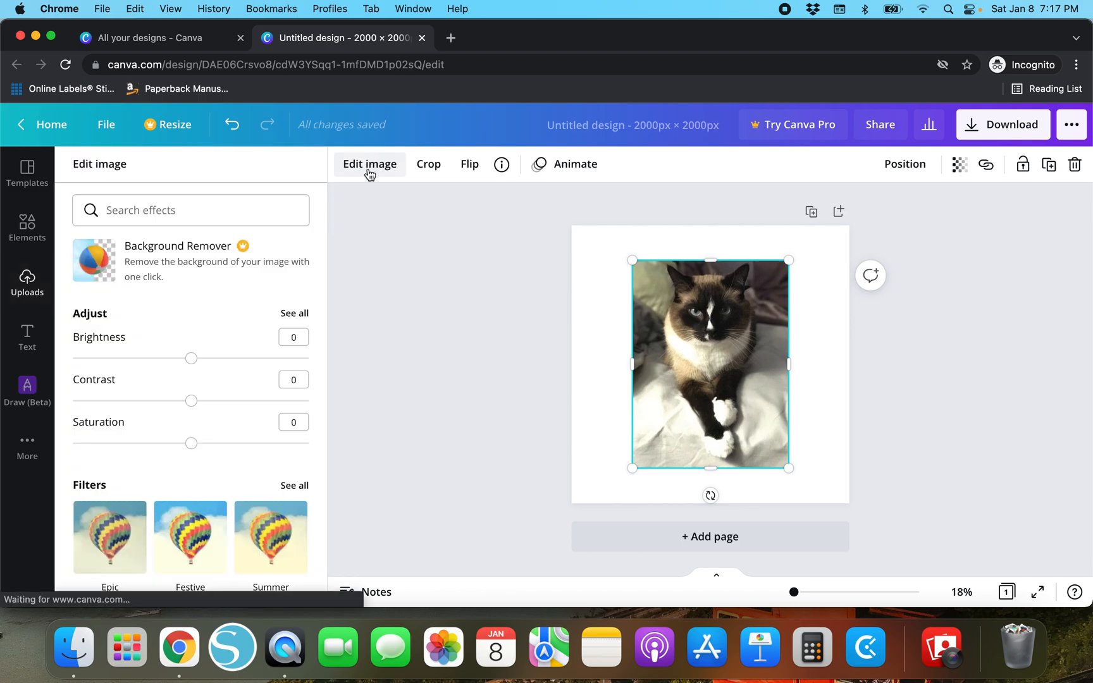
{"action": "mouse_move", "coordinate": [172, 406]}
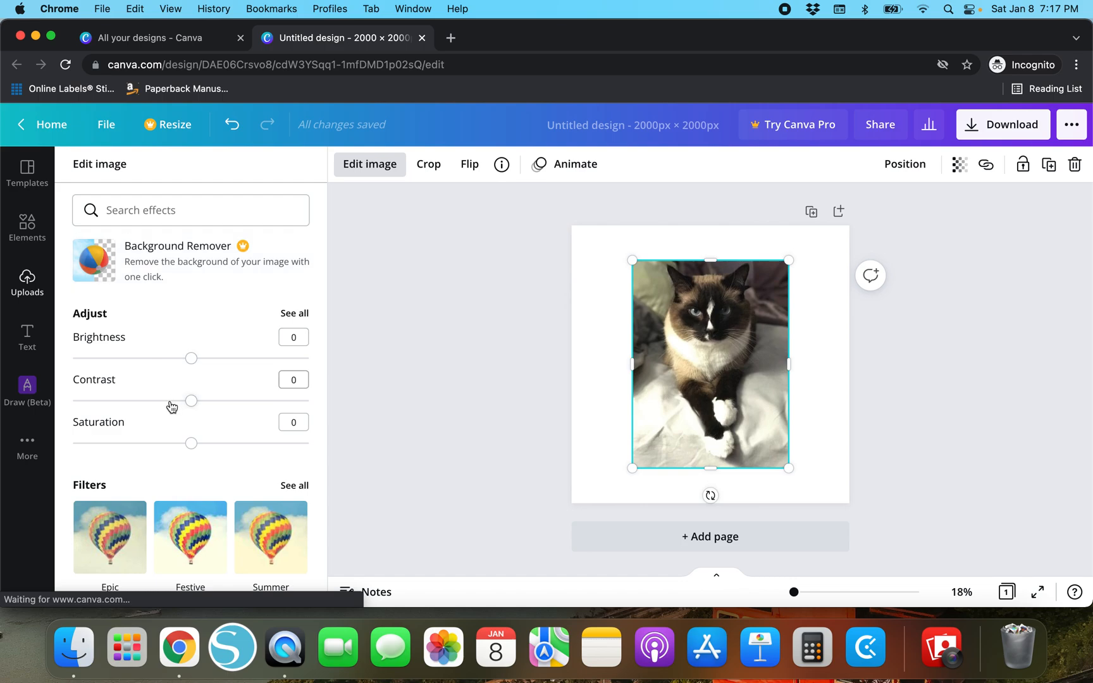
{"action": "mouse_move", "coordinate": [576, 351]}
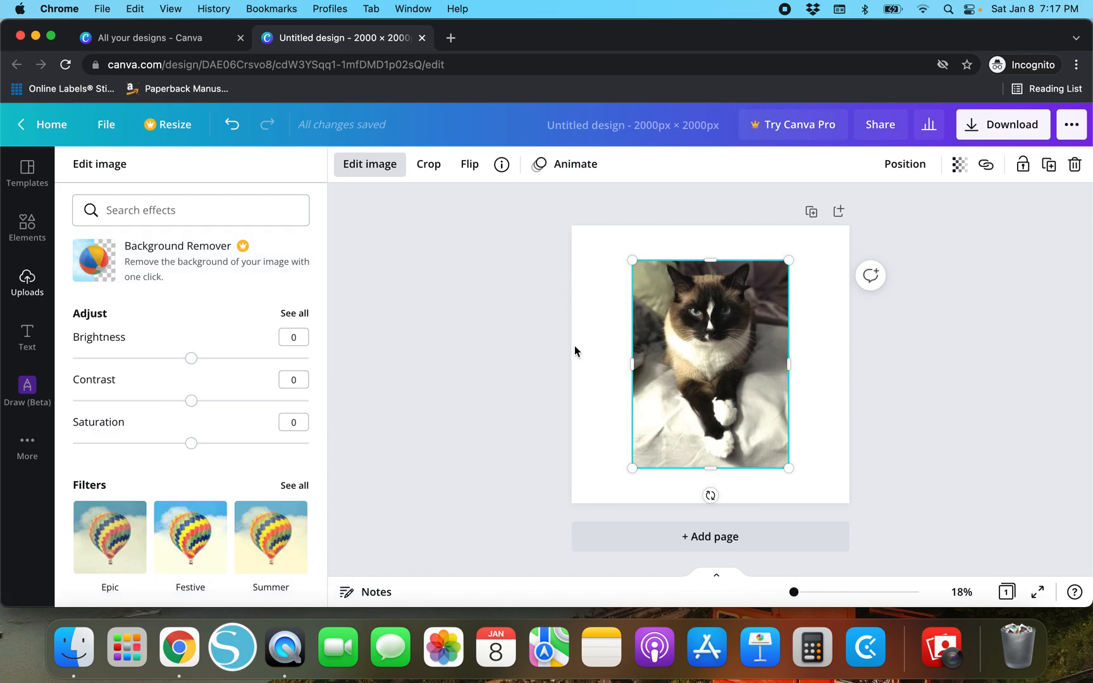
{"action": "mouse_move", "coordinate": [676, 301]}
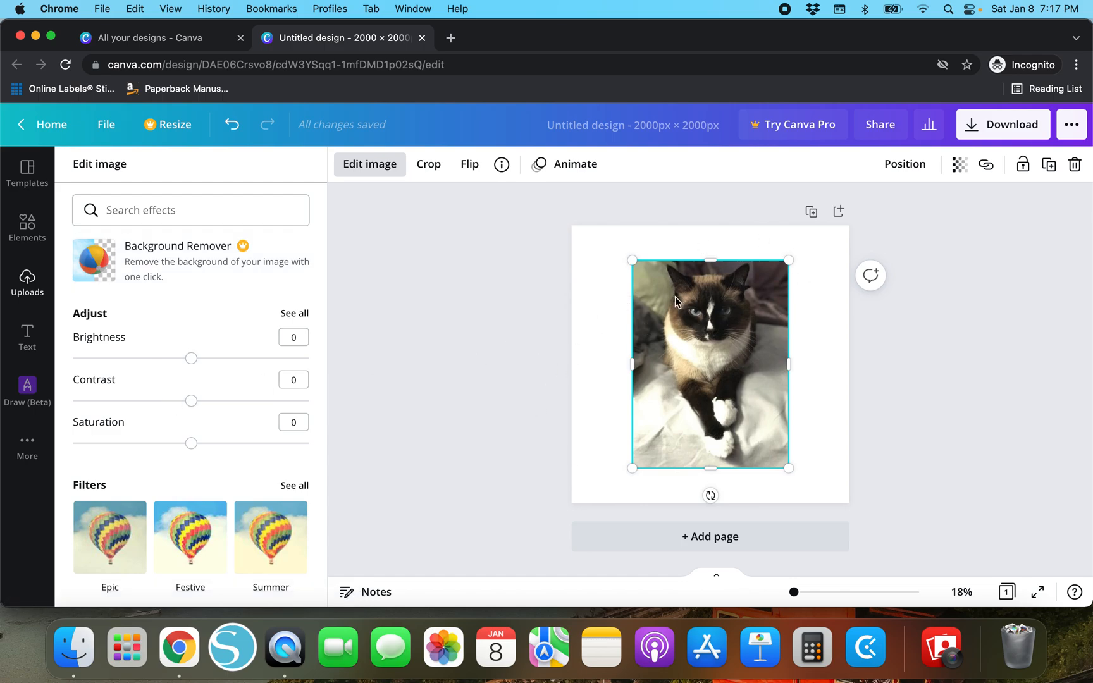
{"action": "mouse_move", "coordinate": [371, 213]}
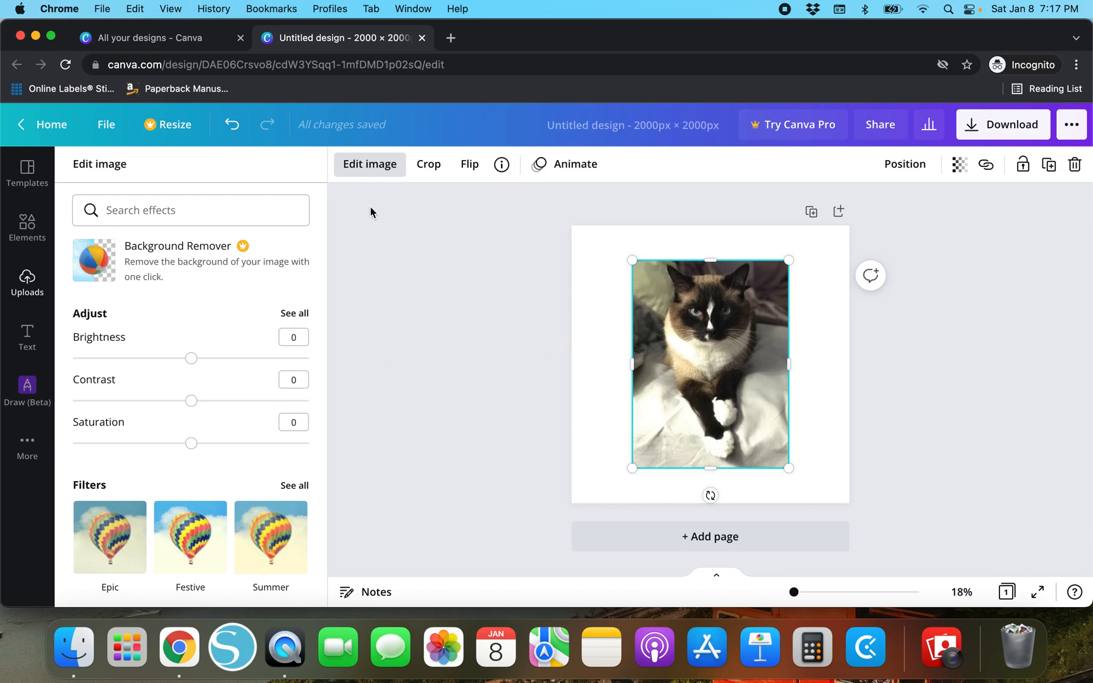
{"action": "scroll", "scroll_direction": "down", "scroll_amount": 3}
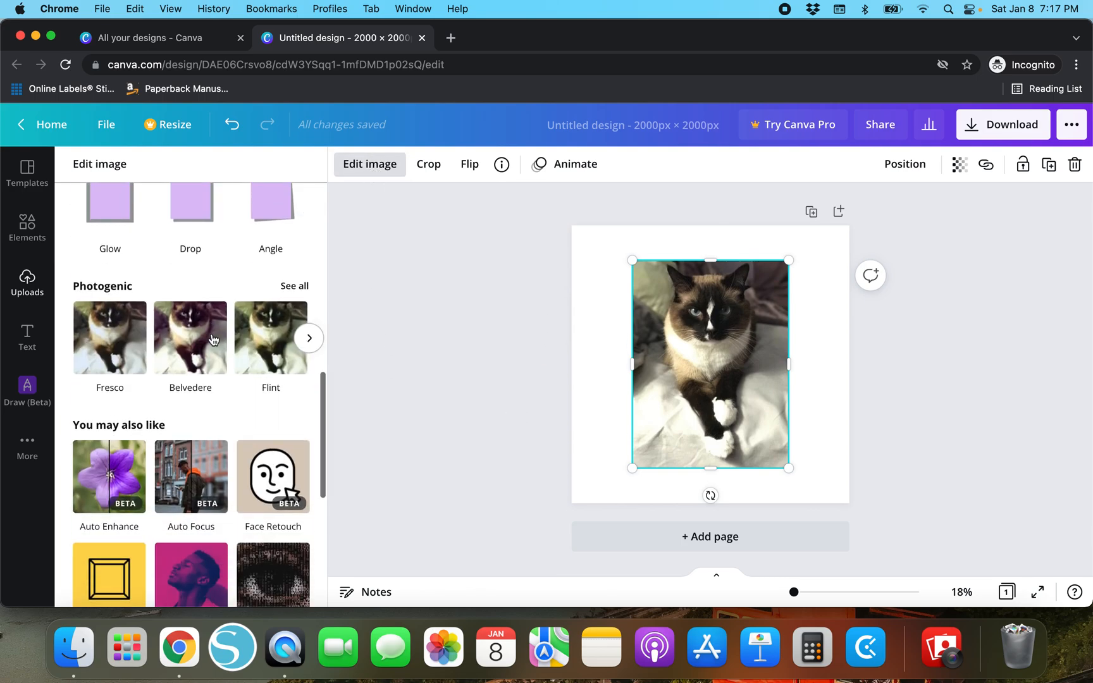
{"action": "scroll", "scroll_direction": "up", "scroll_amount": 3}
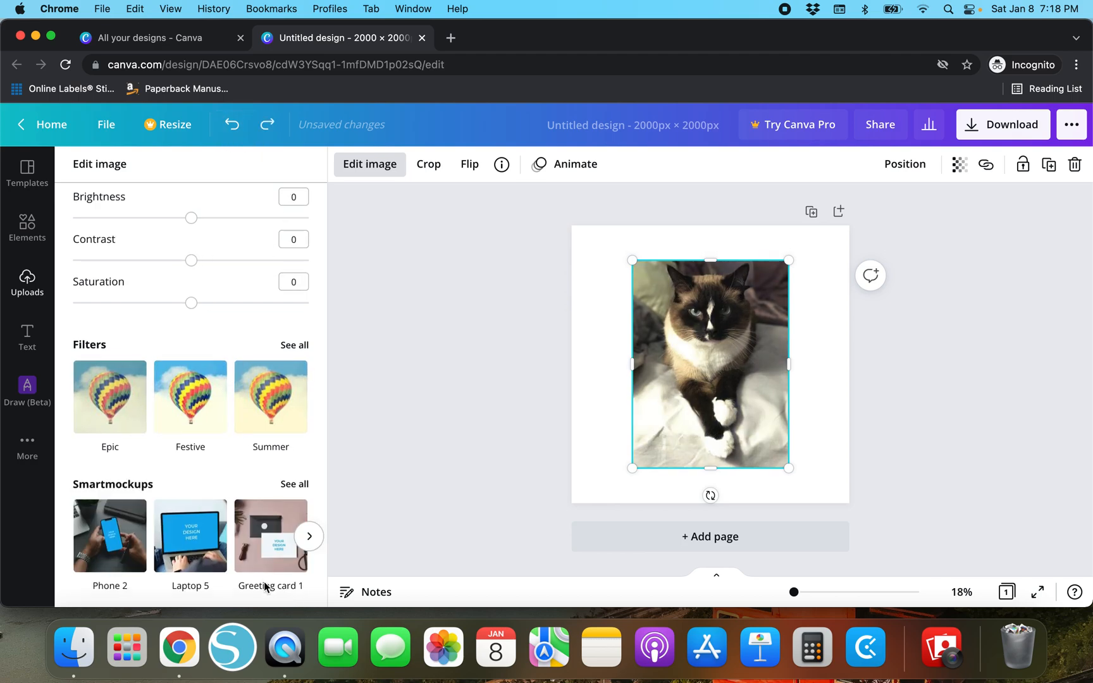
{"action": "scroll", "scroll_direction": "down", "scroll_amount": 3}
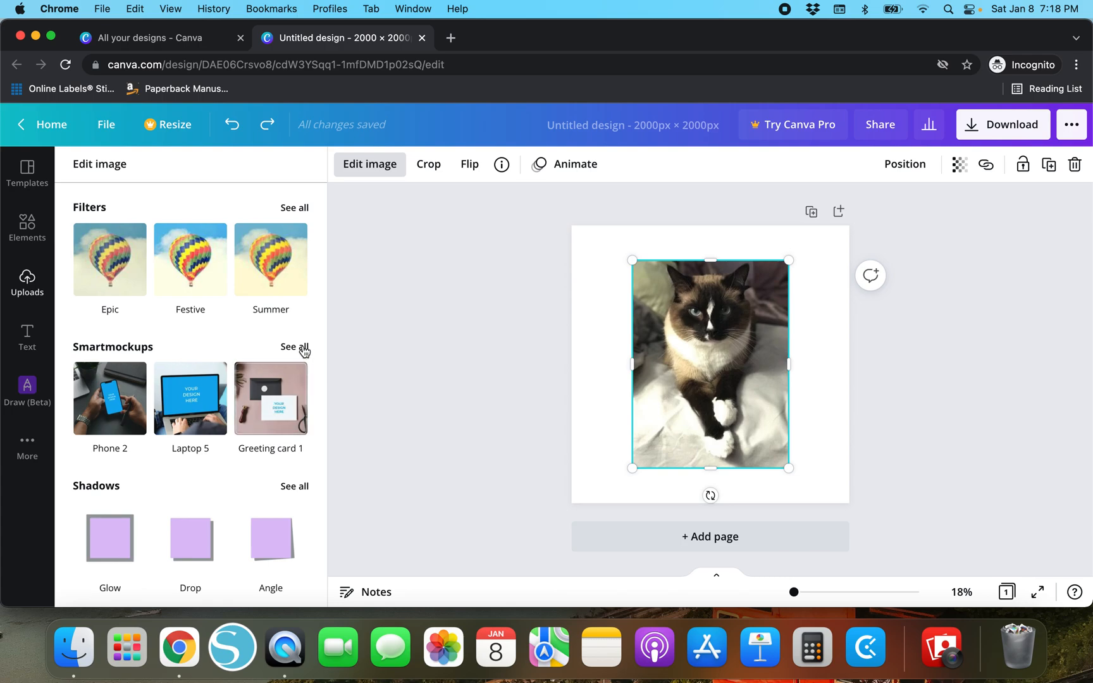
{"action": "left_click", "coordinate": [294, 347]}
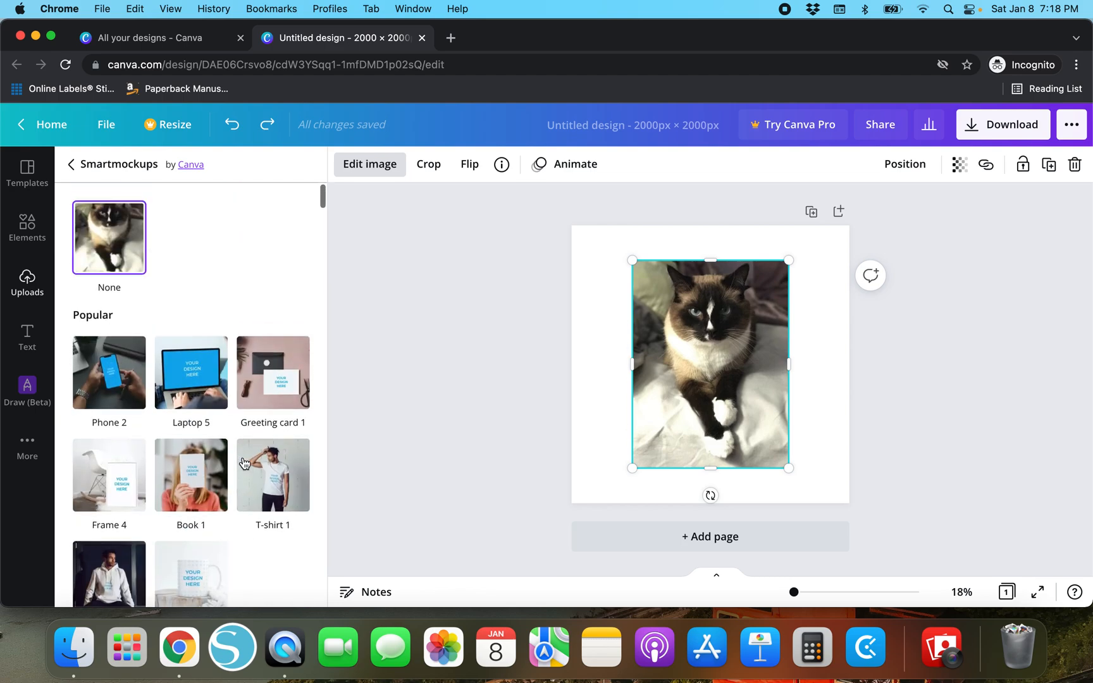
{"action": "mouse_move", "coordinate": [135, 331]}
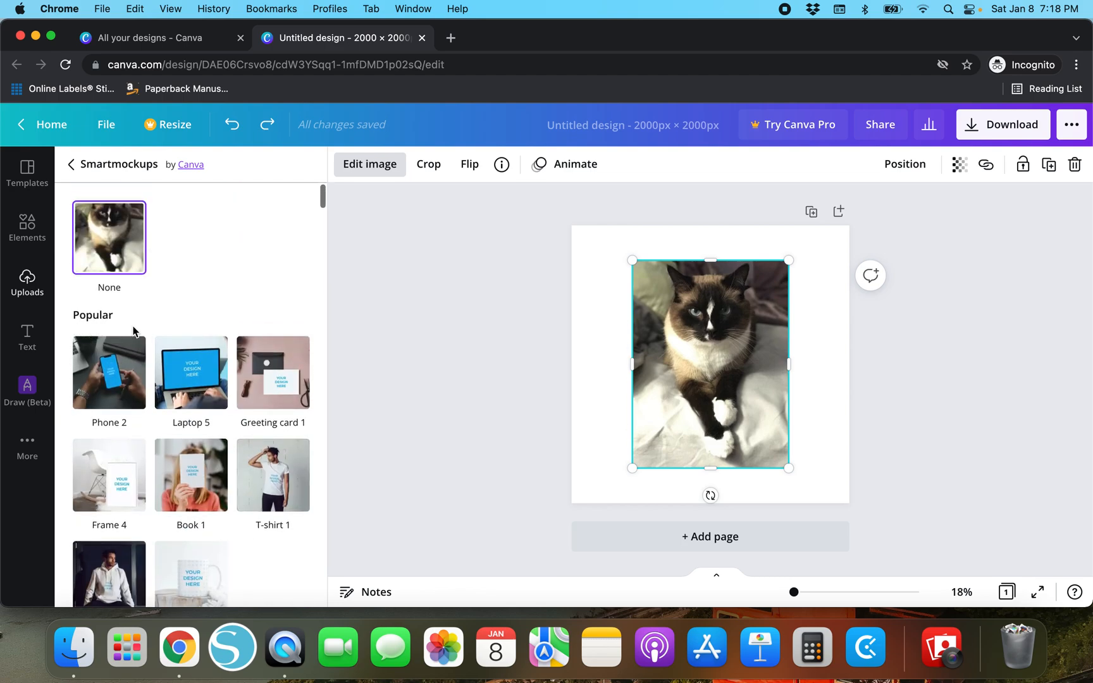
{"action": "scroll", "scroll_direction": "down", "scroll_amount": 3}
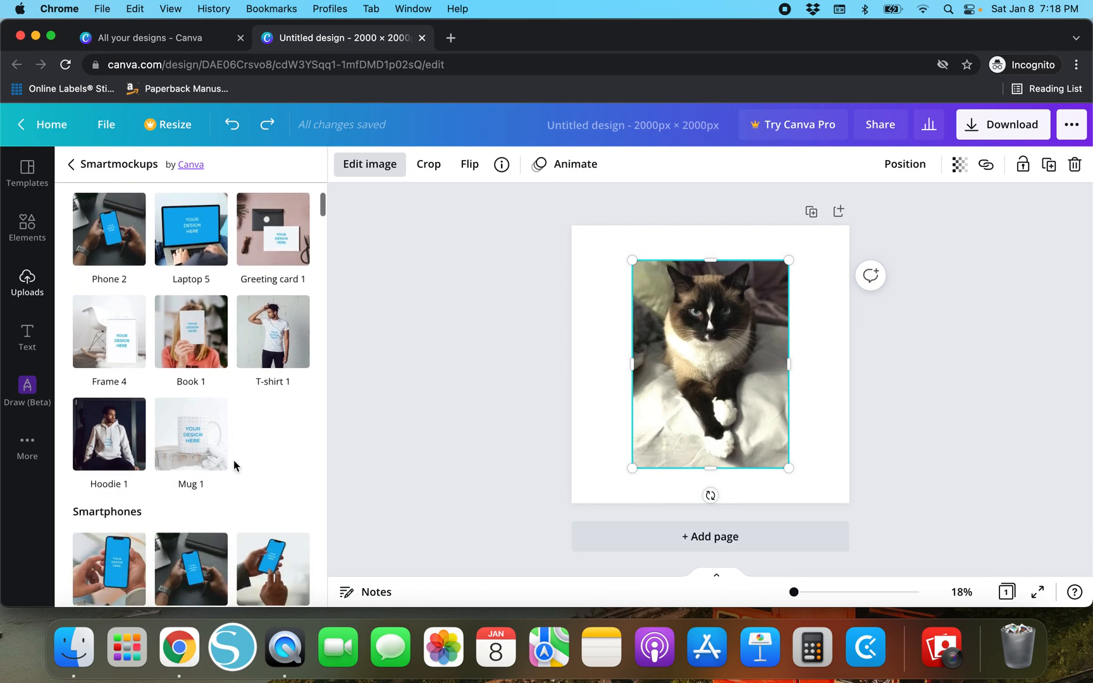
{"action": "scroll", "scroll_direction": "down", "scroll_amount": 3}
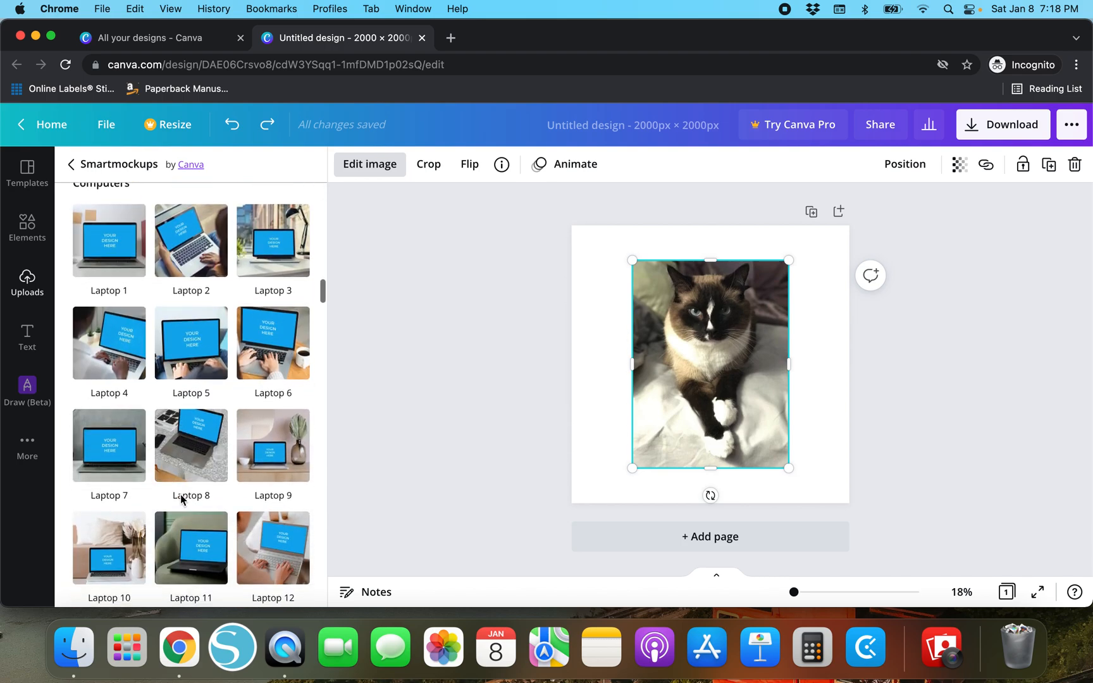
{"action": "scroll", "scroll_direction": "down", "scroll_amount": 3}
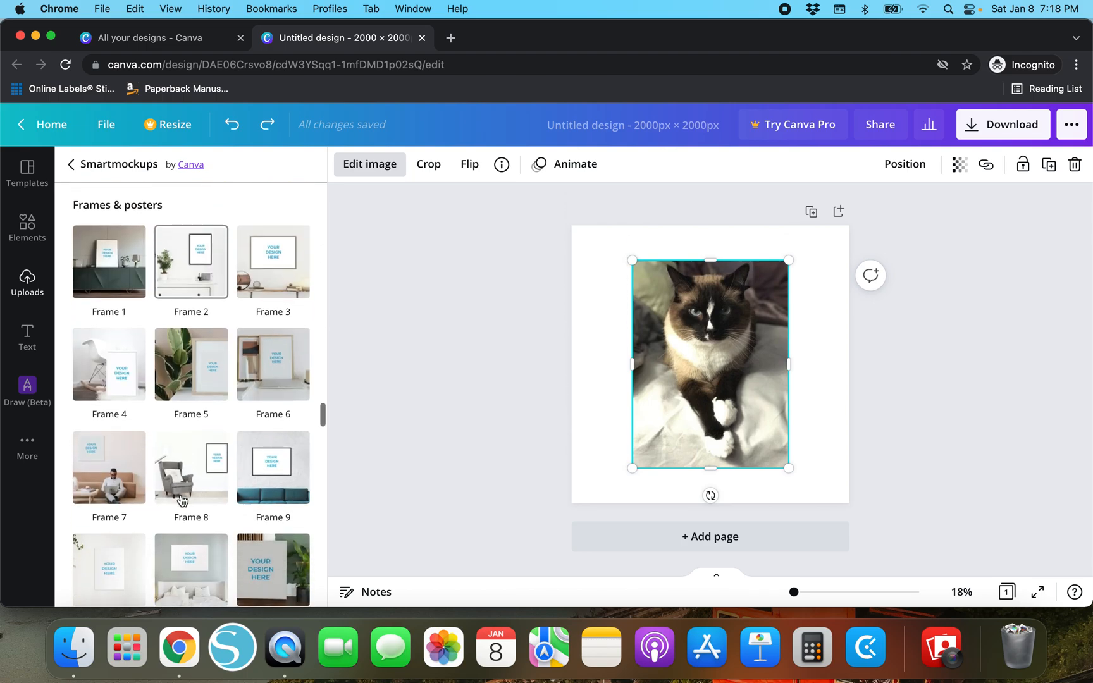
{"action": "scroll", "scroll_direction": "down", "scroll_amount": 3}
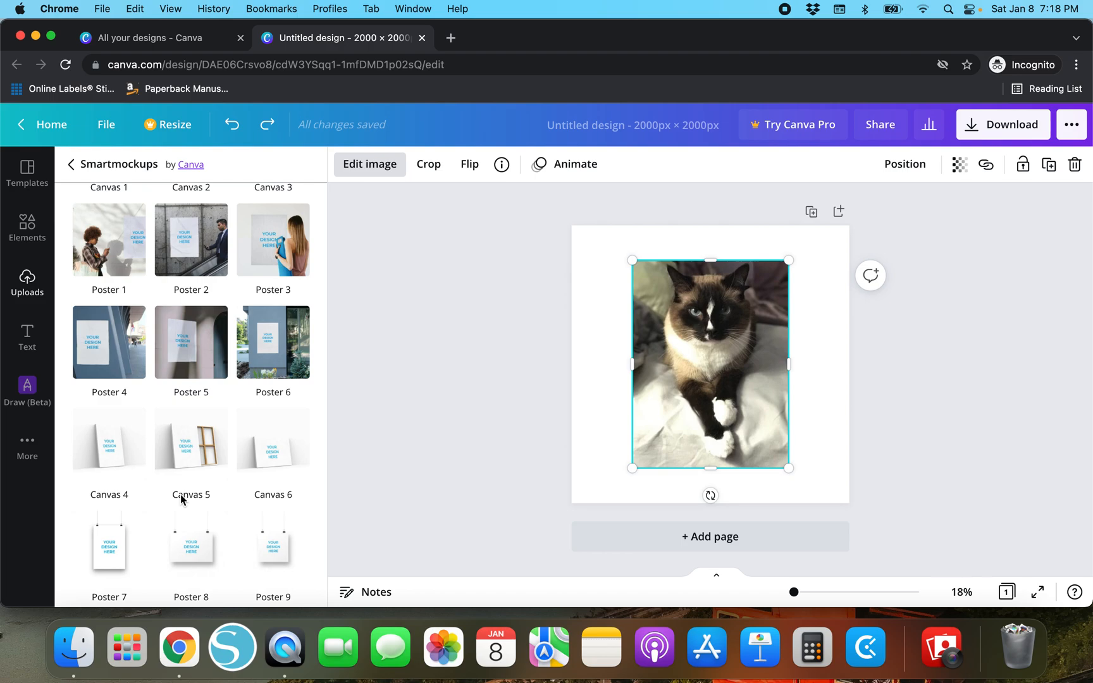
{"action": "scroll", "scroll_direction": "down", "scroll_amount": 3}
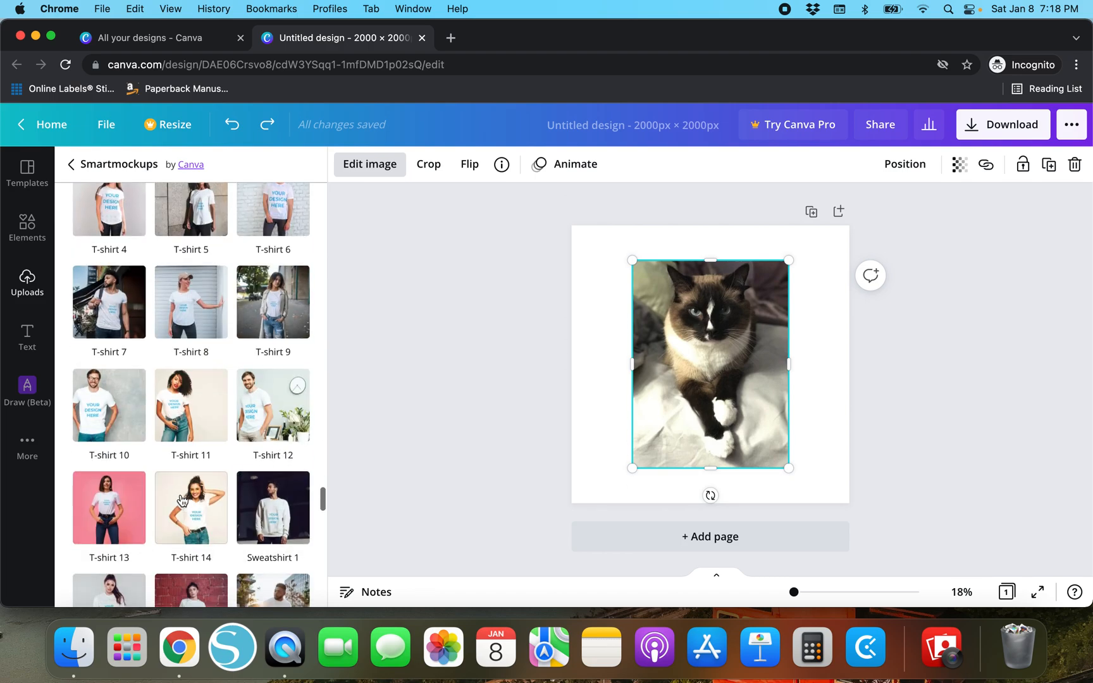
{"action": "scroll", "scroll_direction": "down", "scroll_amount": 3}
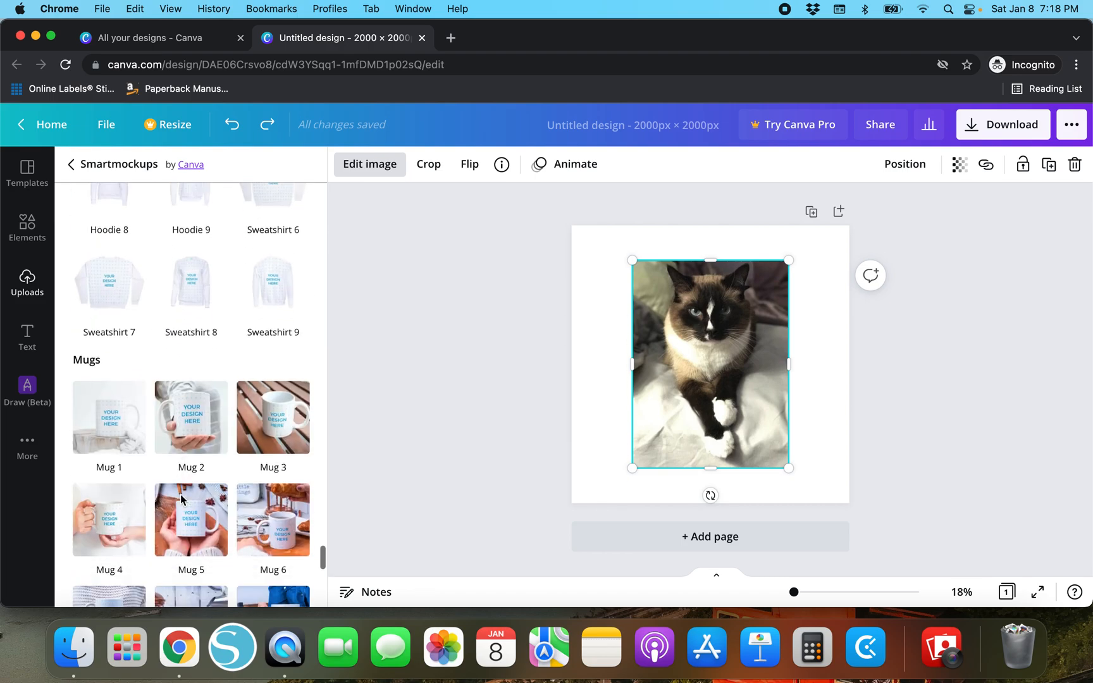
{"action": "scroll", "scroll_direction": "down", "scroll_amount": 3}
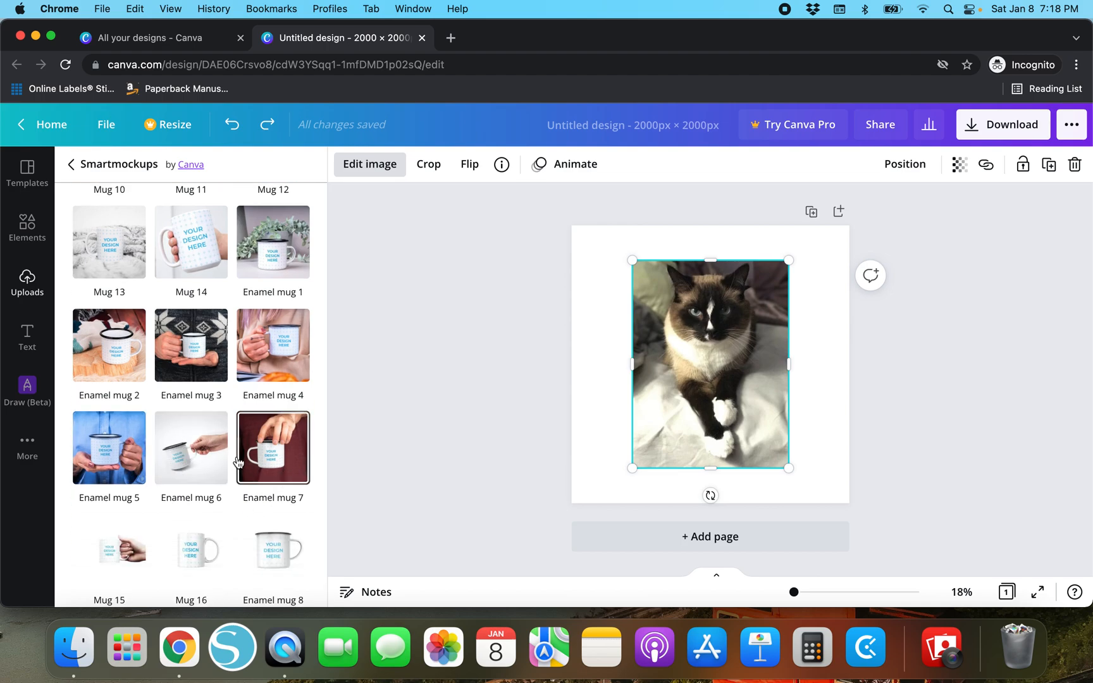
{"action": "left_click", "coordinate": [634, 124]}
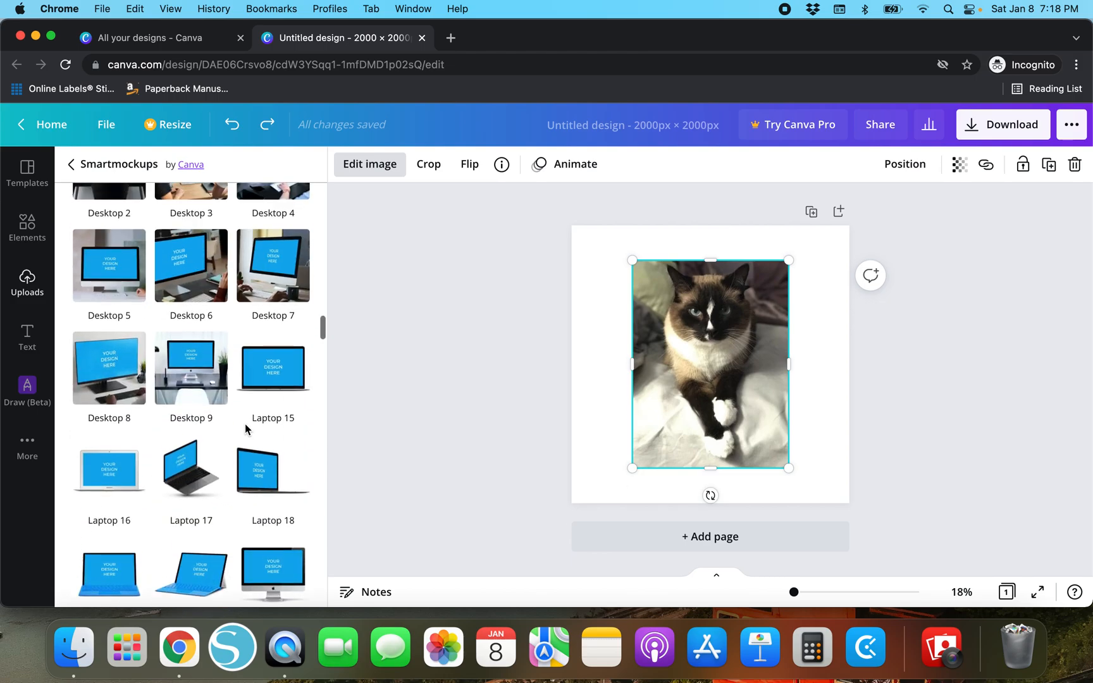
{"action": "scroll", "scroll_direction": "down", "scroll_amount": 3}
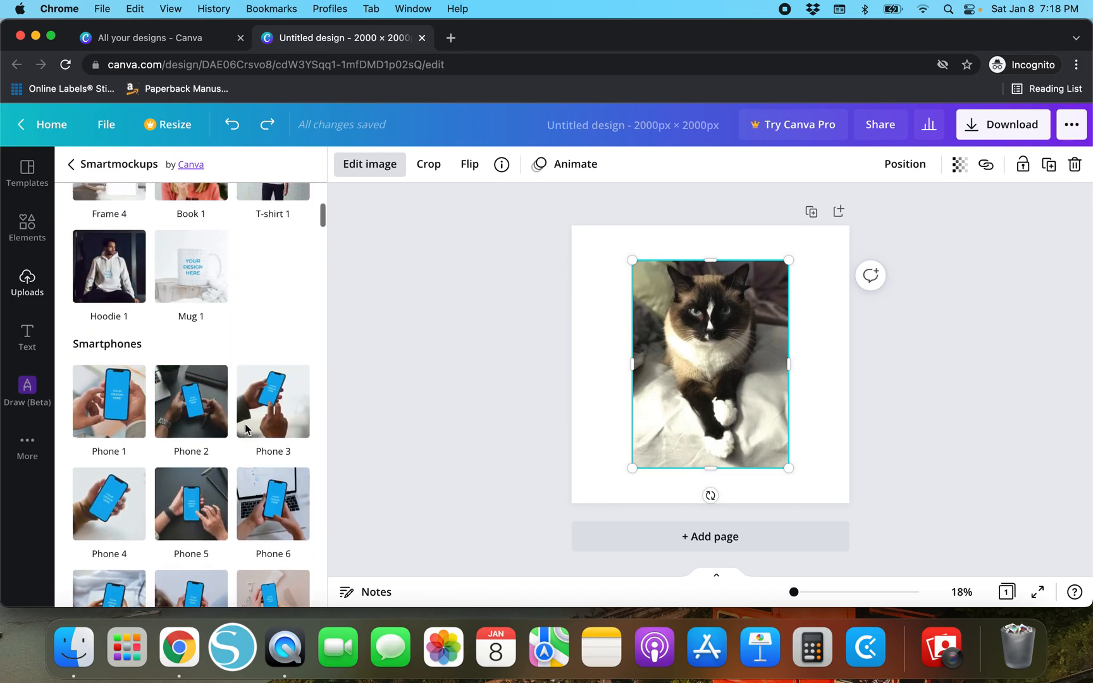
{"action": "scroll", "scroll_direction": "up", "scroll_amount": 3}
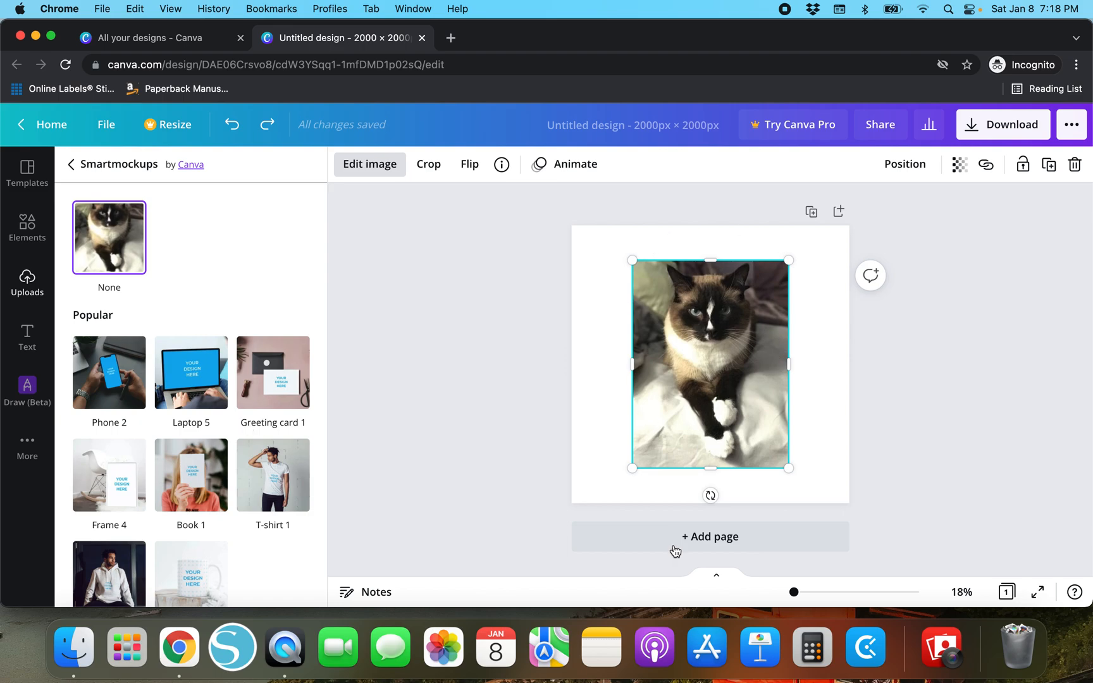
{"action": "mouse_move", "coordinate": [273, 372]}
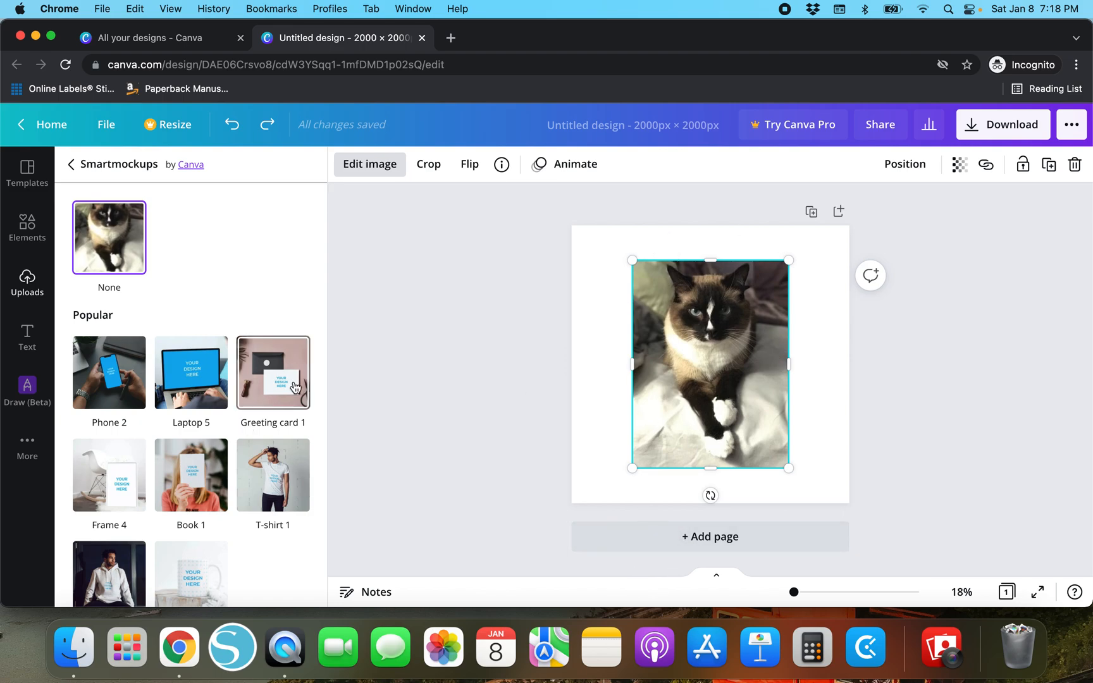
{"action": "scroll", "scroll_direction": "down", "scroll_amount": 3}
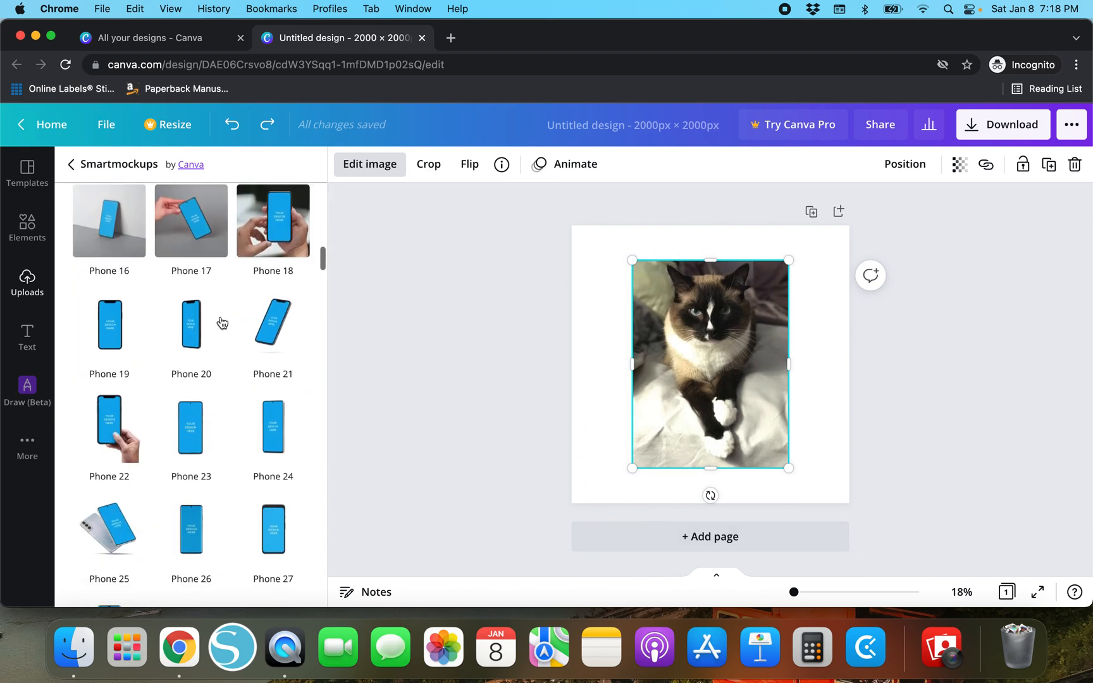
{"action": "scroll", "scroll_direction": "up", "scroll_amount": 3}
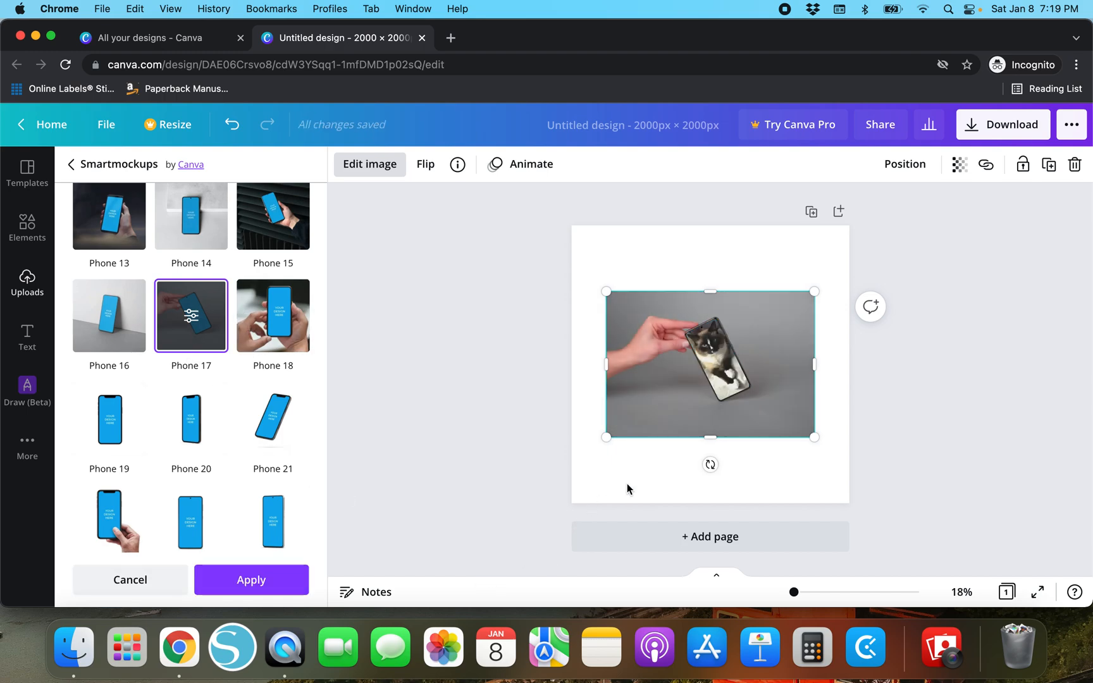
{"action": "mouse_move", "coordinate": [342, 574]}
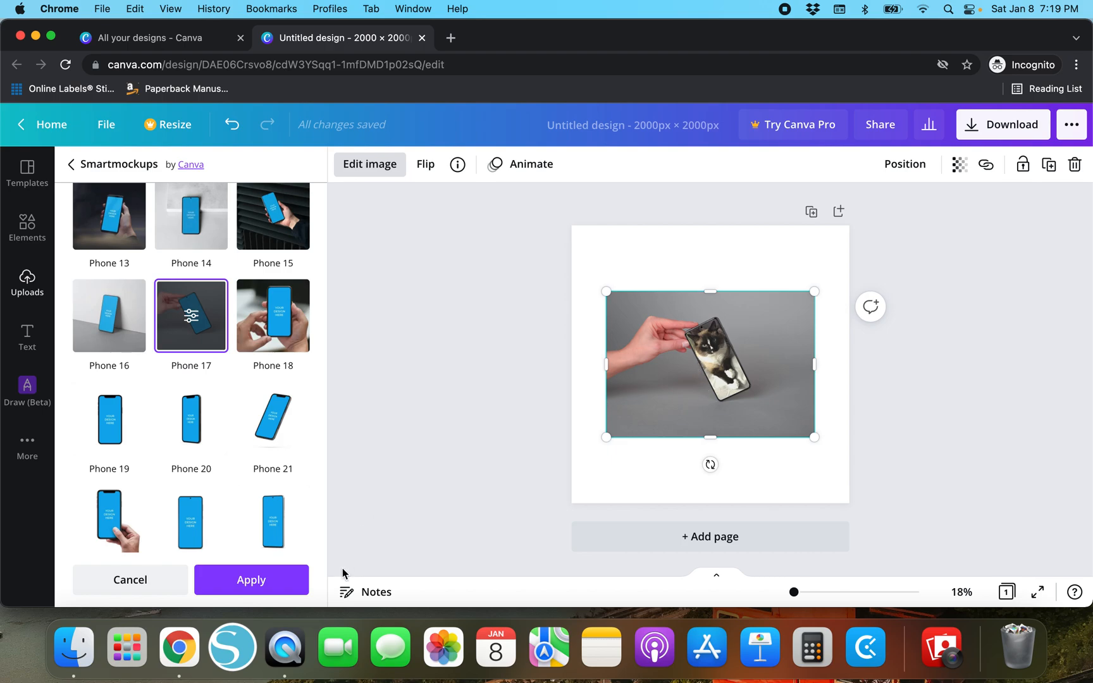
{"action": "mouse_move", "coordinate": [251, 580]}
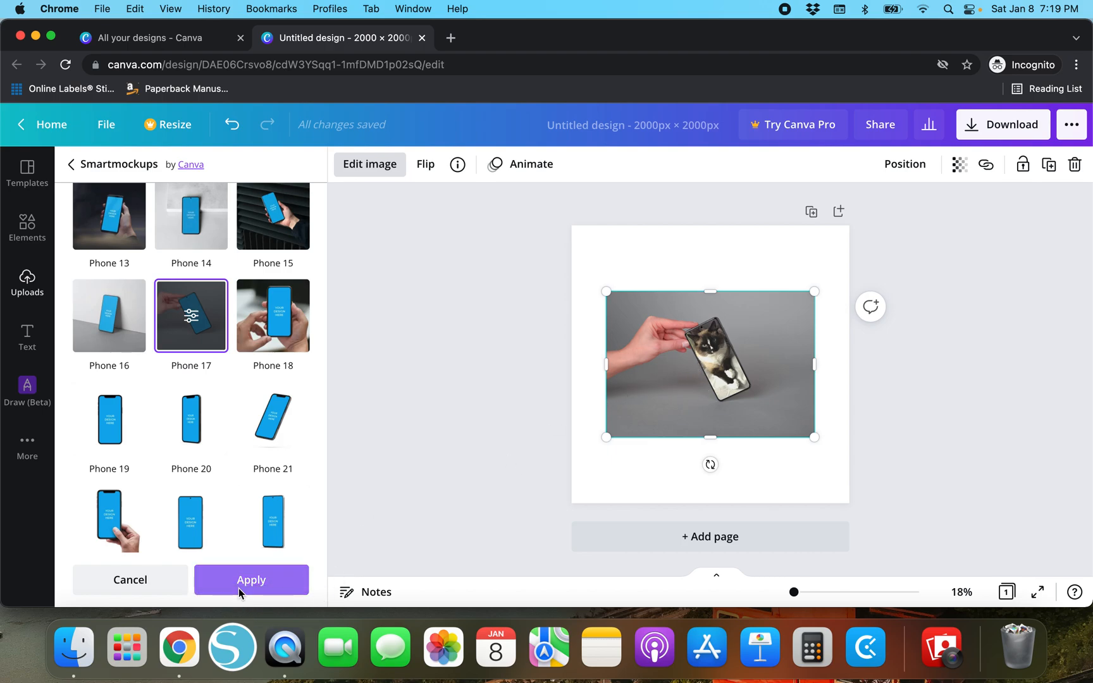
{"action": "left_click", "coordinate": [251, 580]}
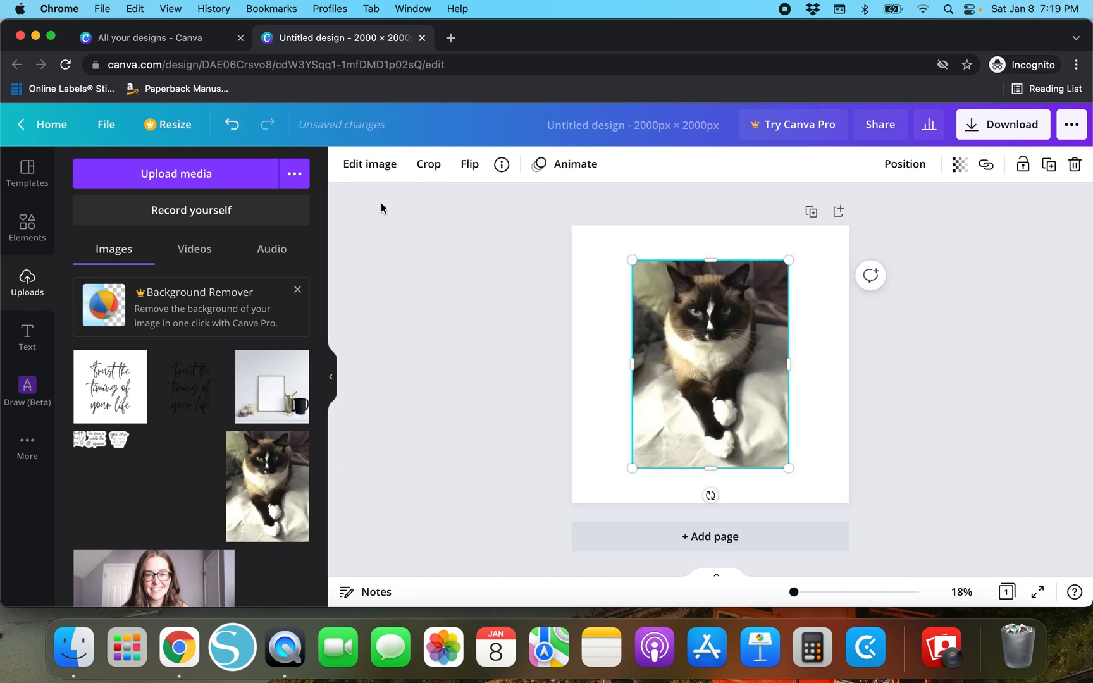
{"action": "left_click", "coordinate": [369, 164]}
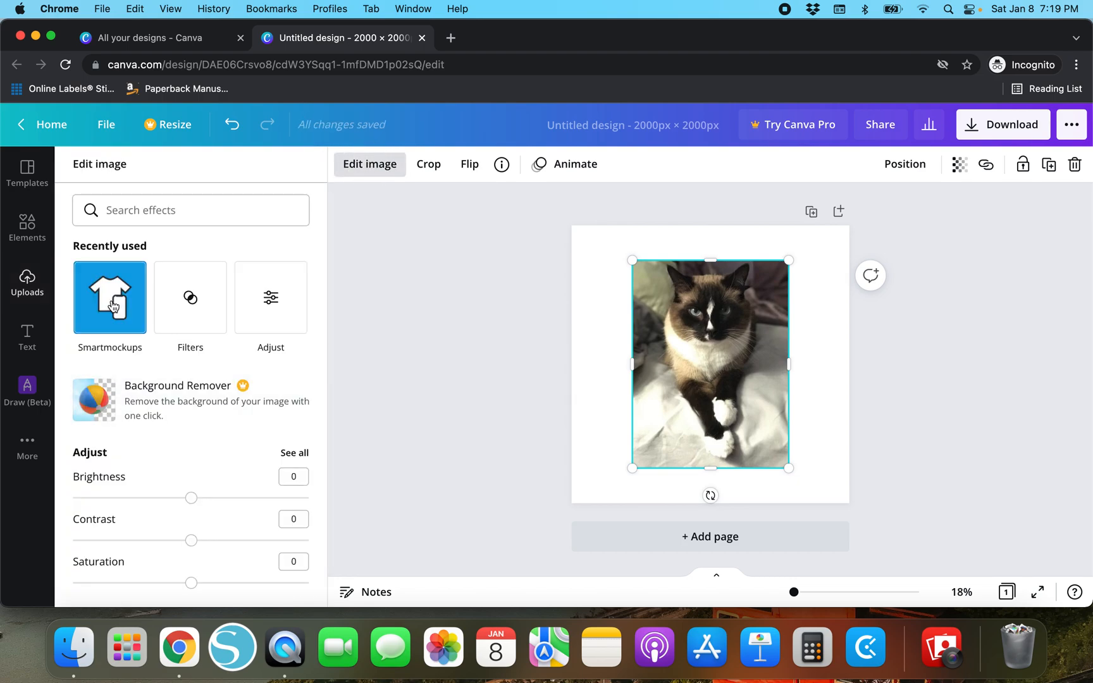
- Apply the Poster 3 smartmockup of a woman holding the cat photo, then deselect
{"action": "left_click", "coordinate": [109, 297]}
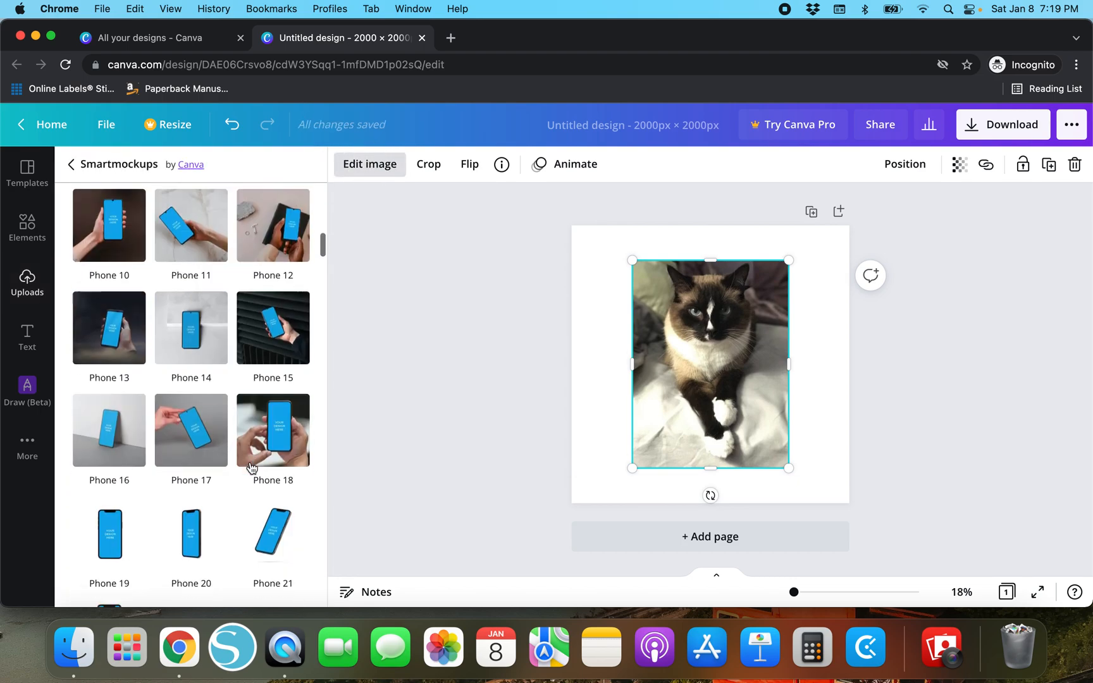
{"action": "scroll", "scroll_direction": "down", "scroll_amount": 3}
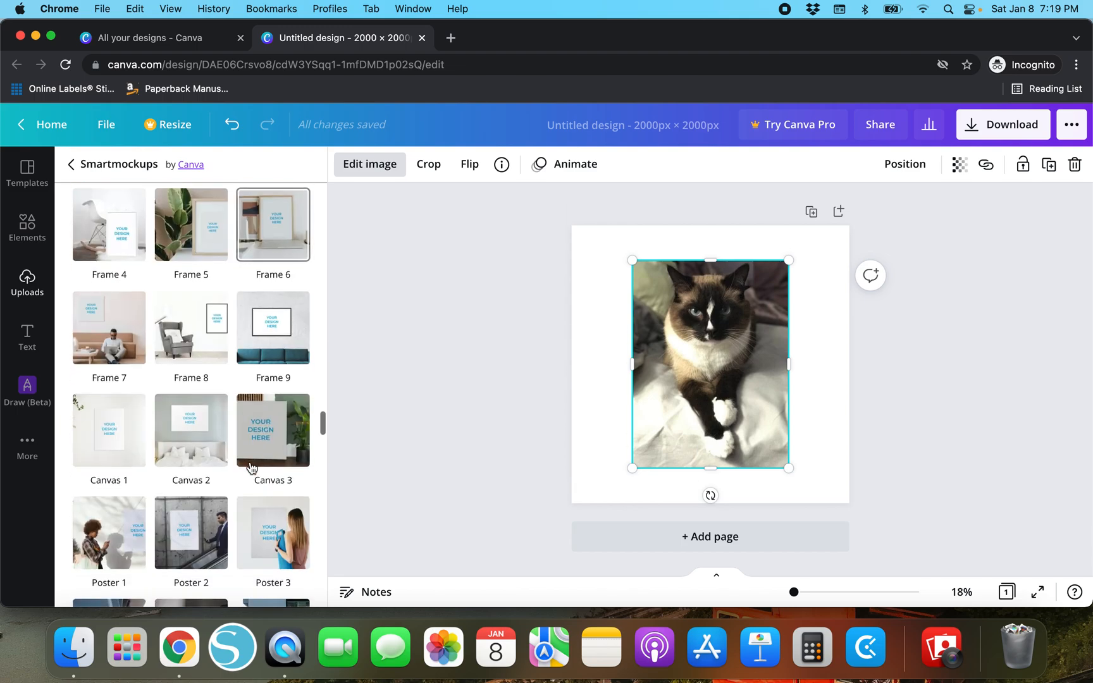
{"action": "scroll", "scroll_direction": "down", "scroll_amount": 3}
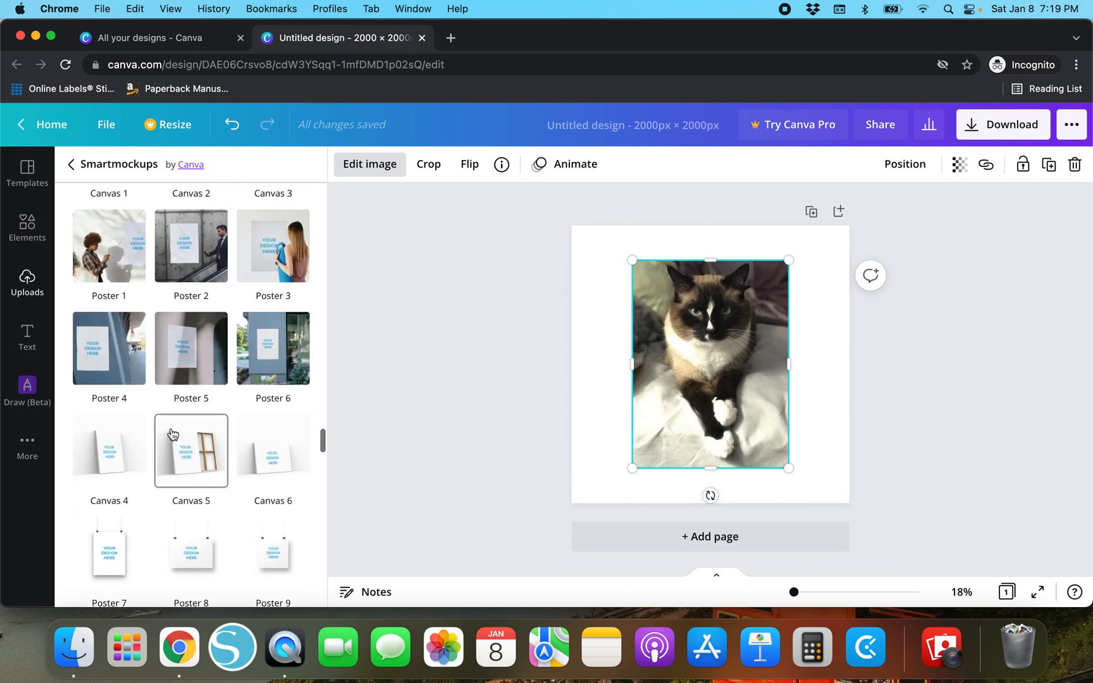
{"action": "left_click", "coordinate": [273, 291]}
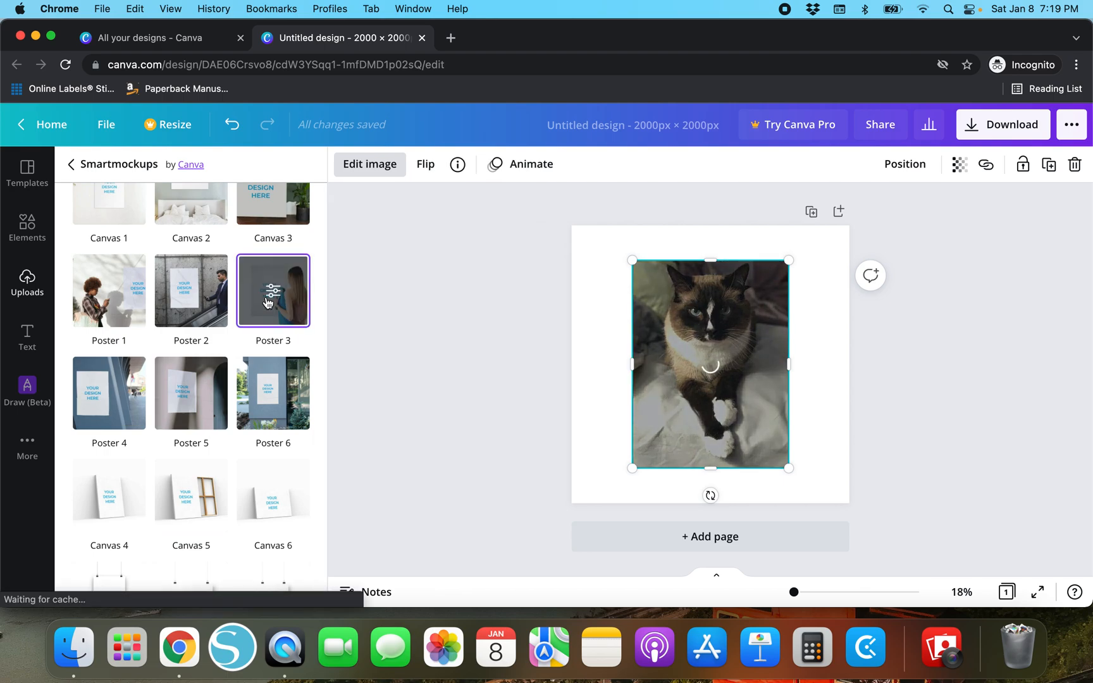
{"action": "left_click", "coordinate": [273, 291]}
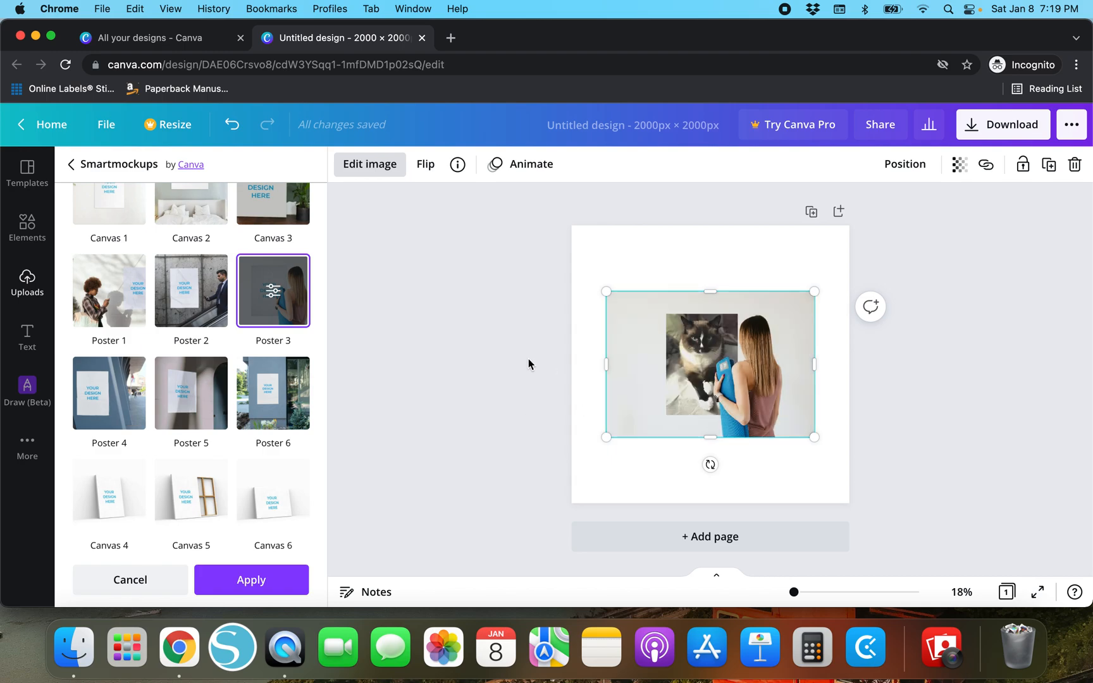
{"action": "left_click", "coordinate": [27, 284]}
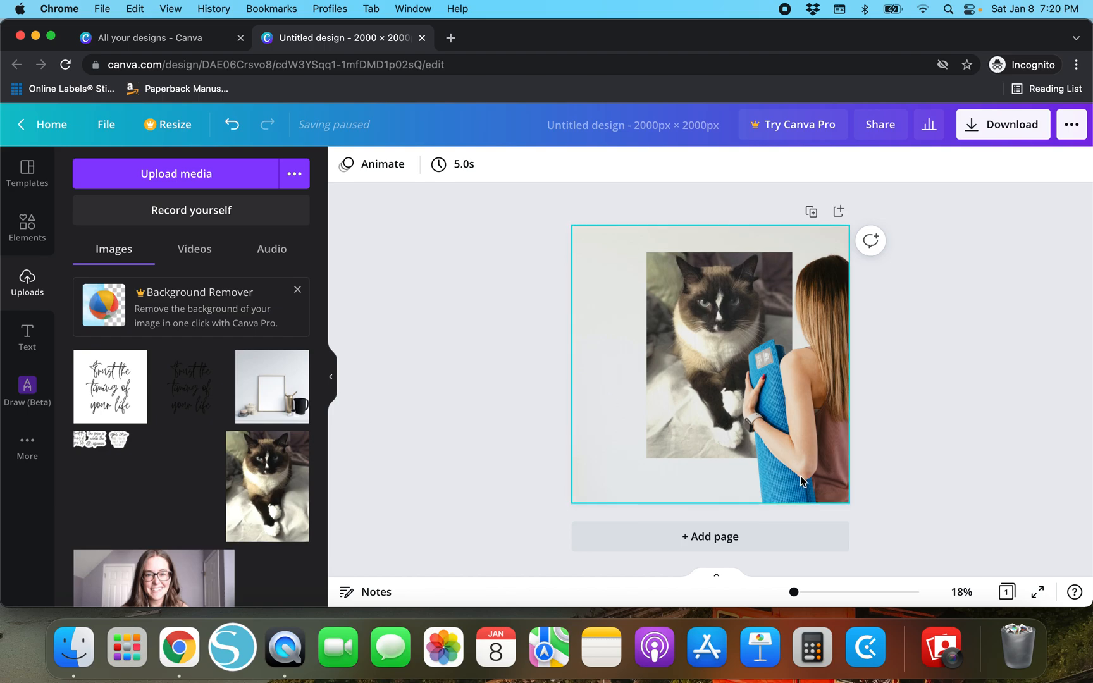
{"action": "left_click", "coordinate": [413, 455]}
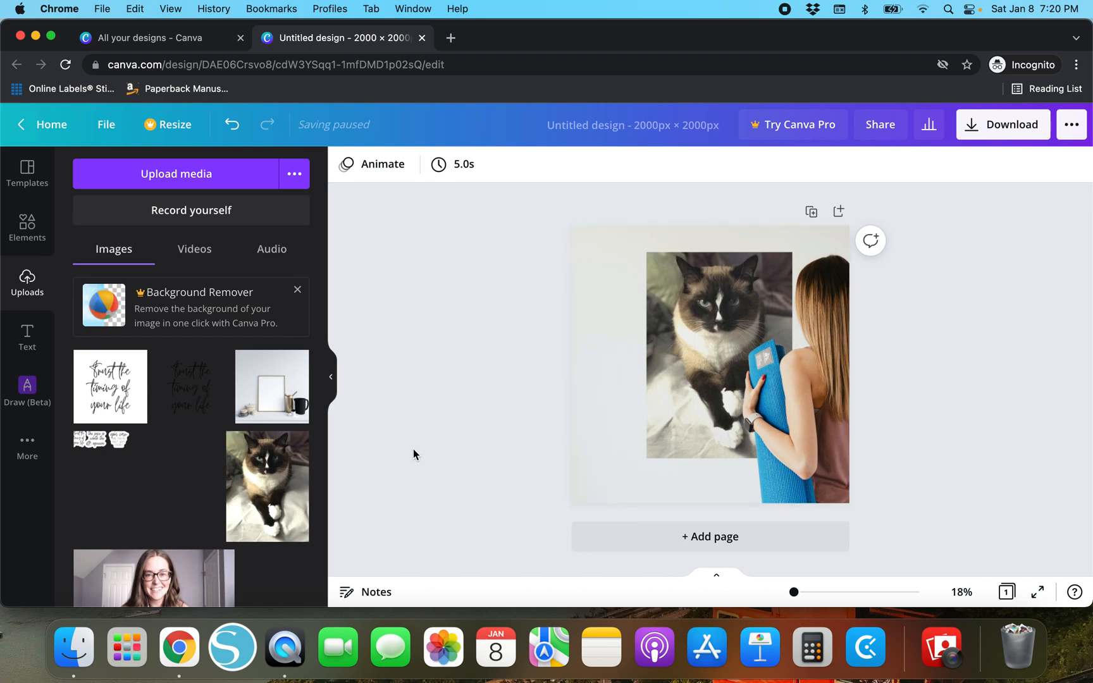
{"action": "mouse_move", "coordinate": [88, 396]}
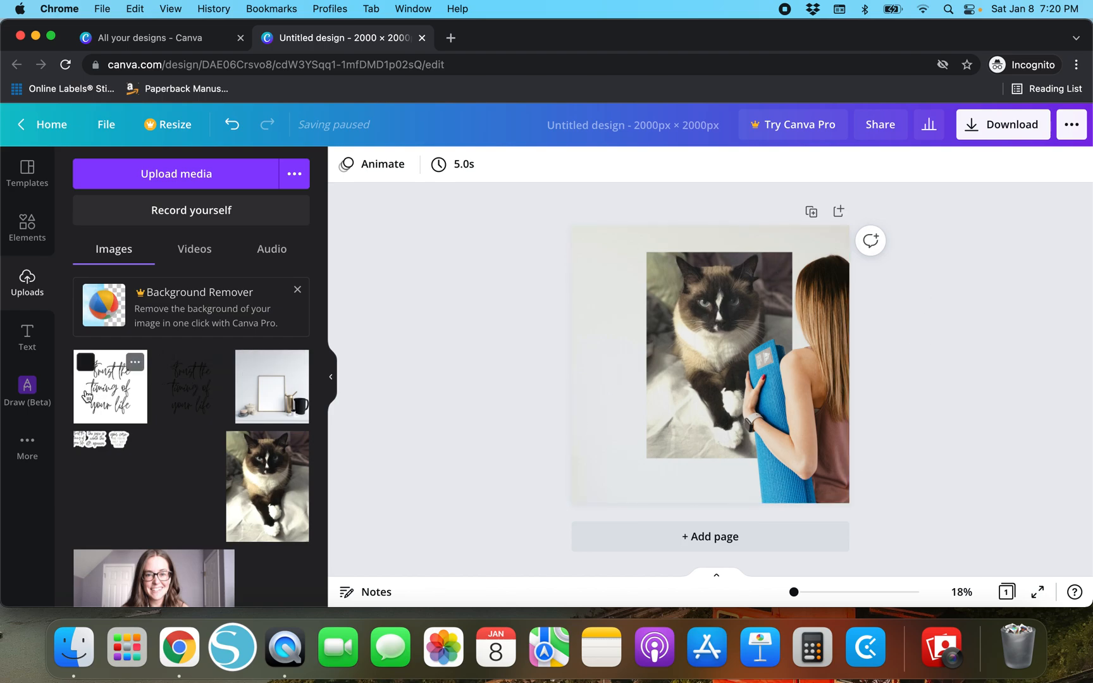
{"action": "mouse_move", "coordinate": [435, 410]}
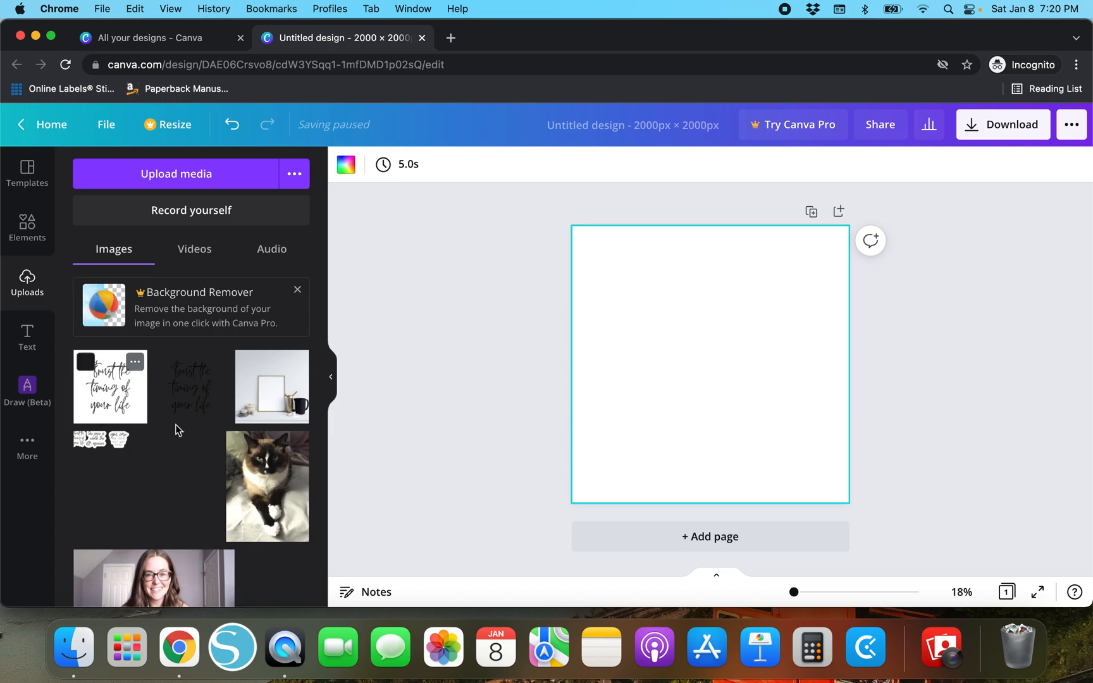
- Place the Trust the timing quote, browse the Smartmockups gallery, then re-add the quote
{"action": "left_click", "coordinate": [109, 386]}
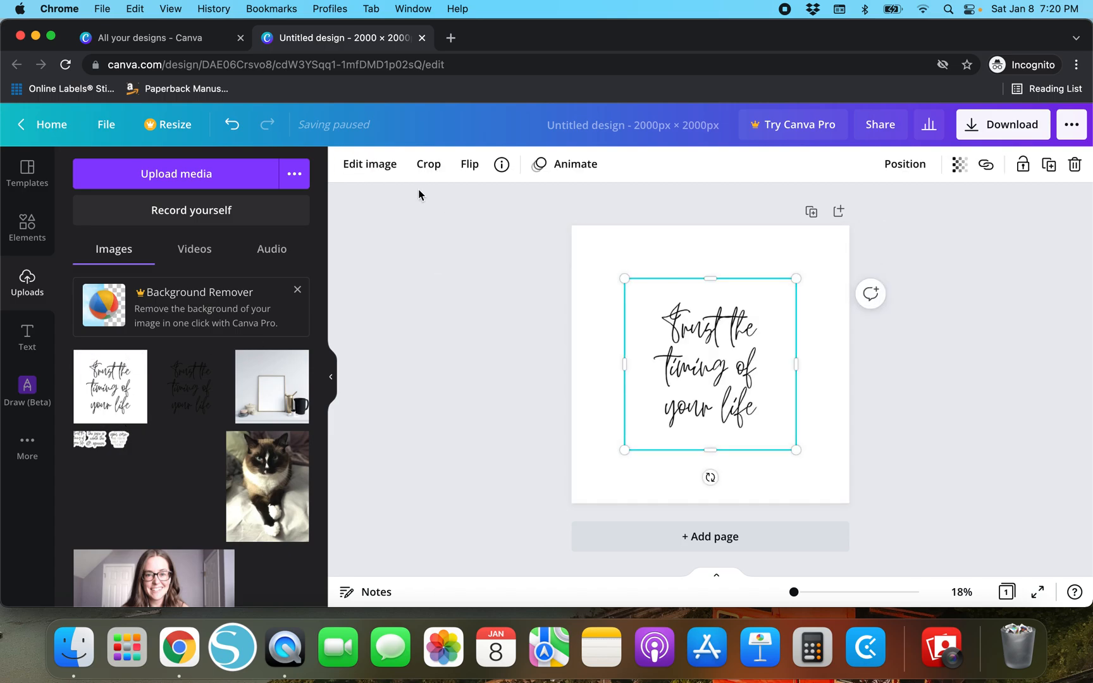
{"action": "left_click", "coordinate": [370, 164]}
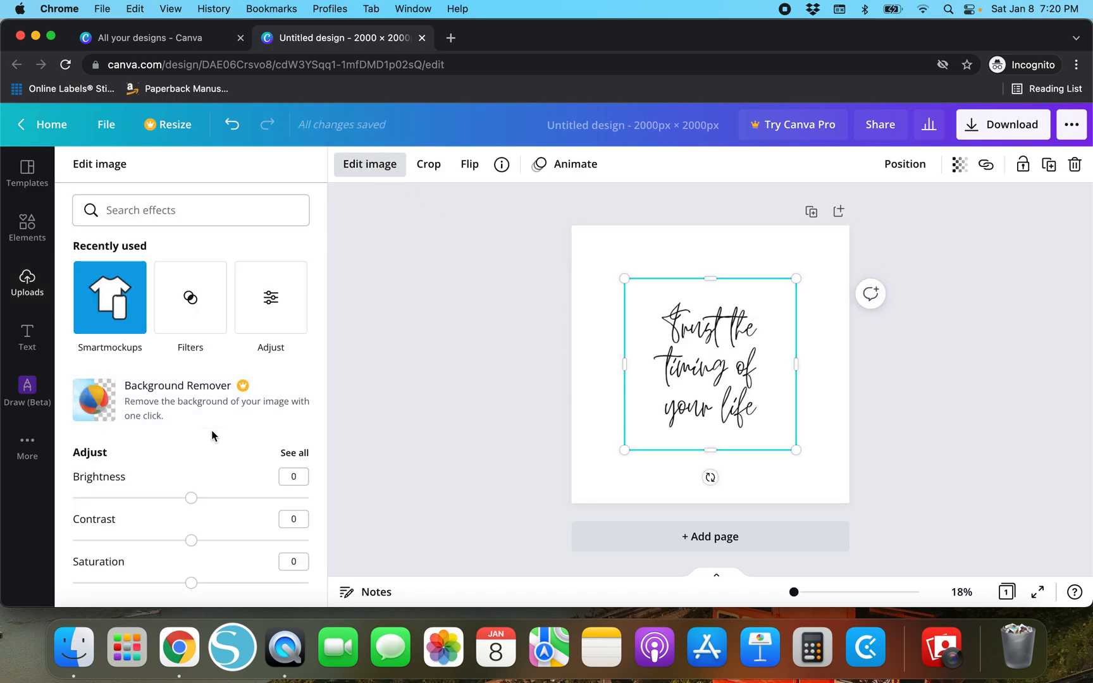
{"action": "left_click", "coordinate": [110, 298]}
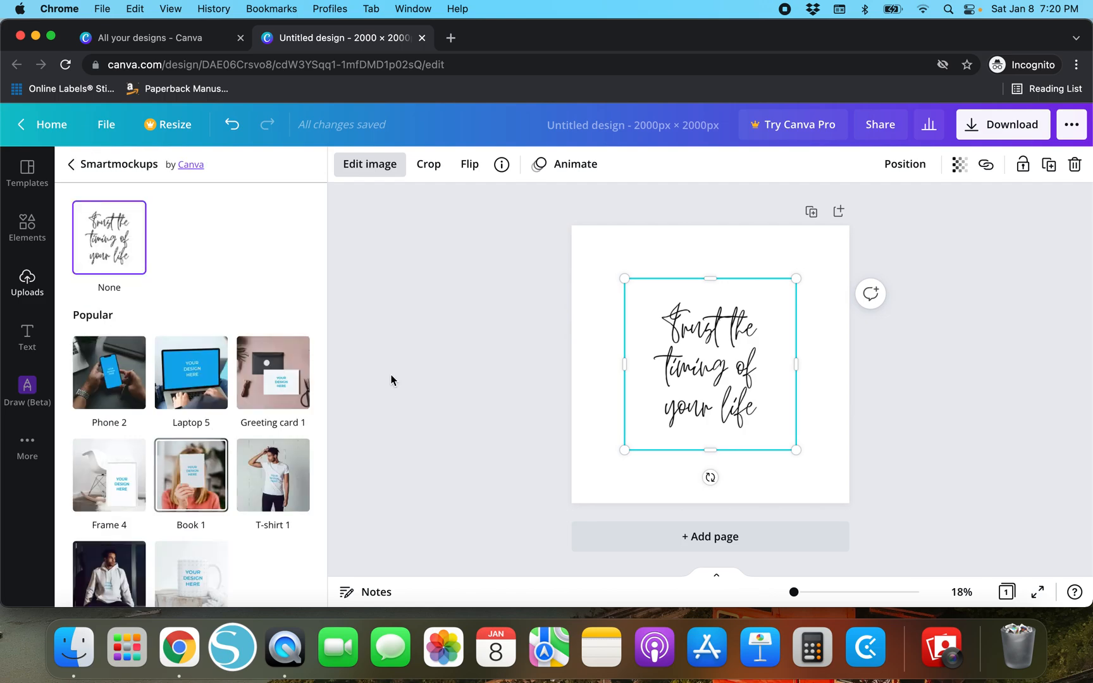
{"action": "left_click", "coordinate": [26, 282]}
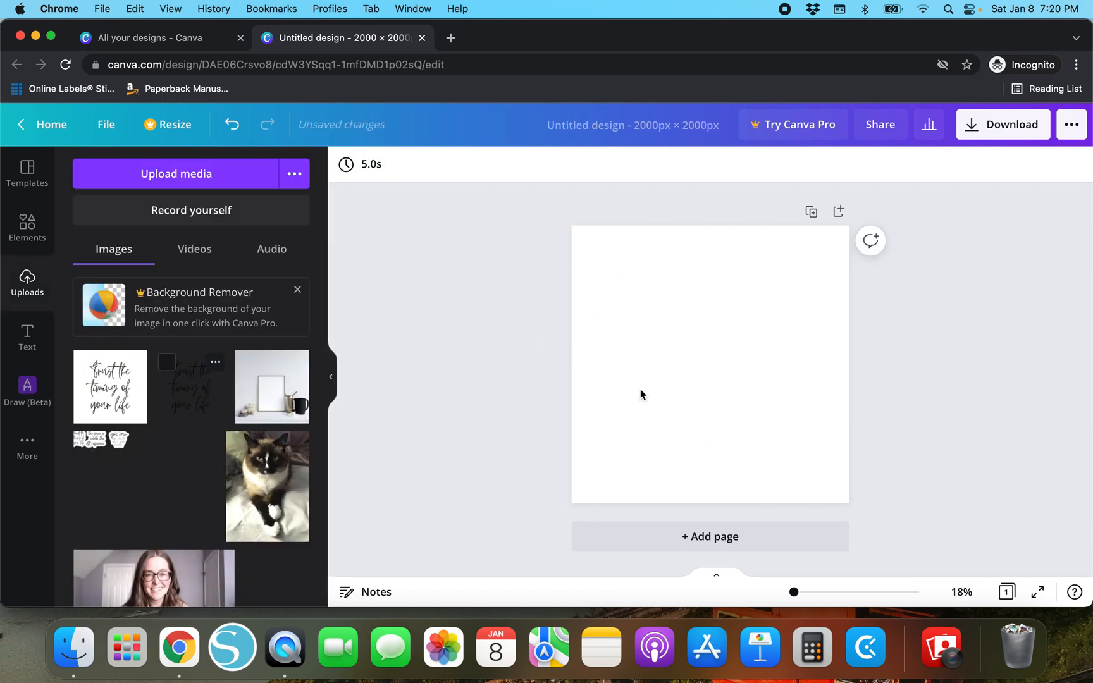
{"action": "left_click", "coordinate": [109, 386]}
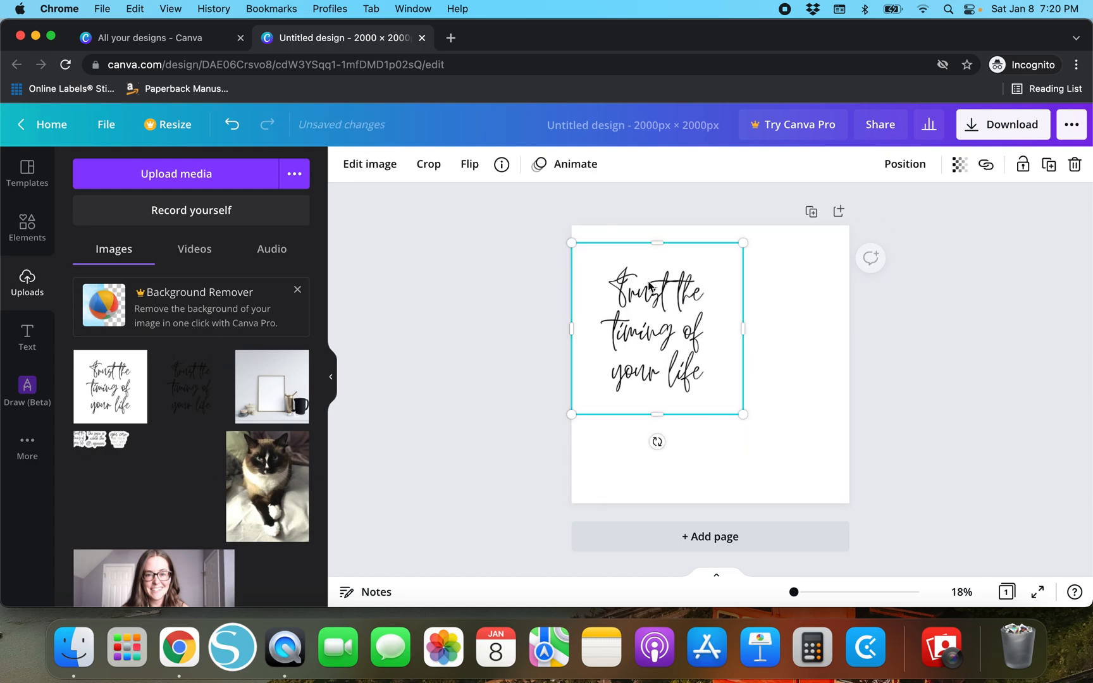
- Try a gray page background, then undo it
{"action": "left_click", "coordinate": [346, 165]}
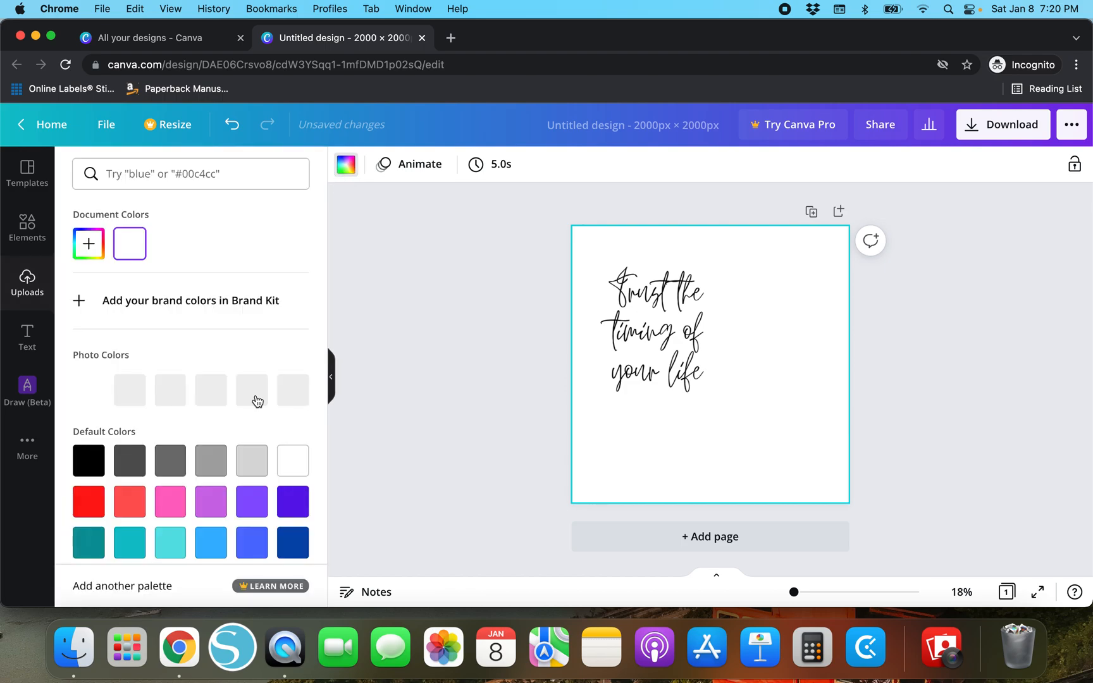
{"action": "left_click", "coordinate": [169, 460]}
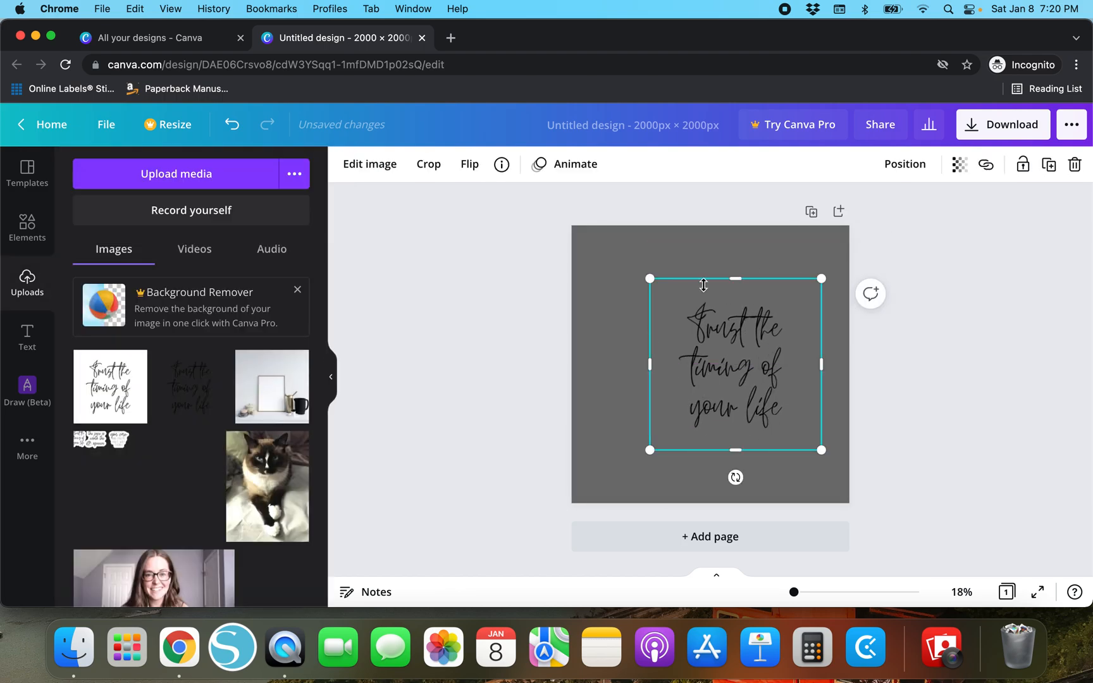
{"action": "left_click", "coordinate": [232, 124]}
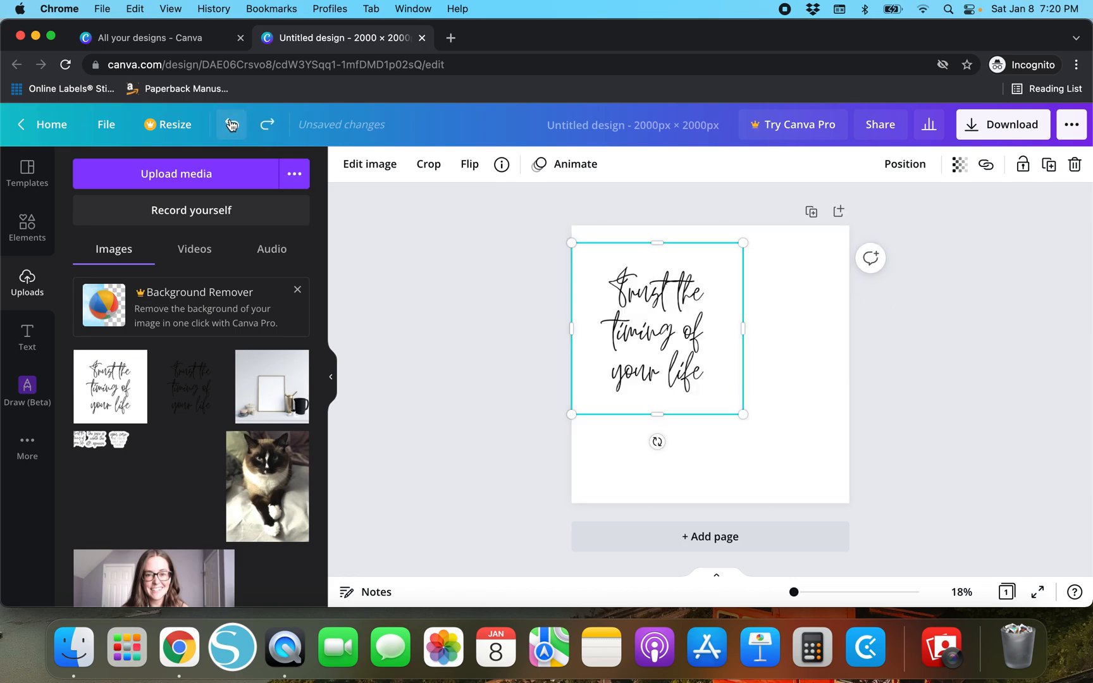
- Apply the Sweatshirt 2 Smartmockup to the quote image
{"action": "left_click", "coordinate": [370, 164]}
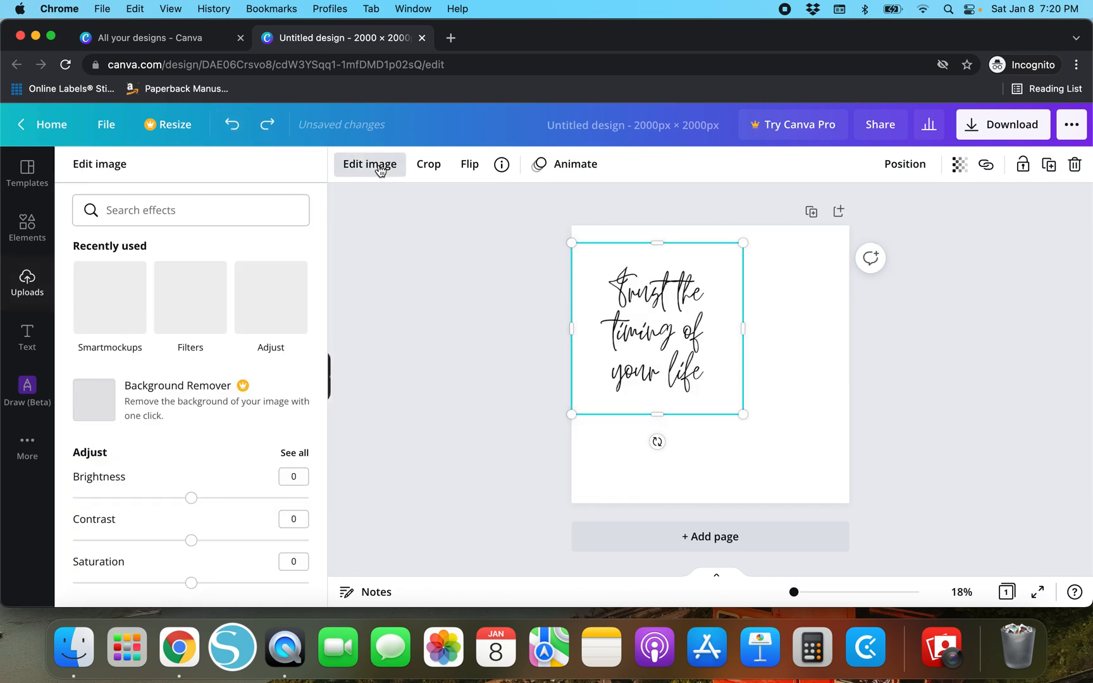
{"action": "left_click", "coordinate": [109, 296]}
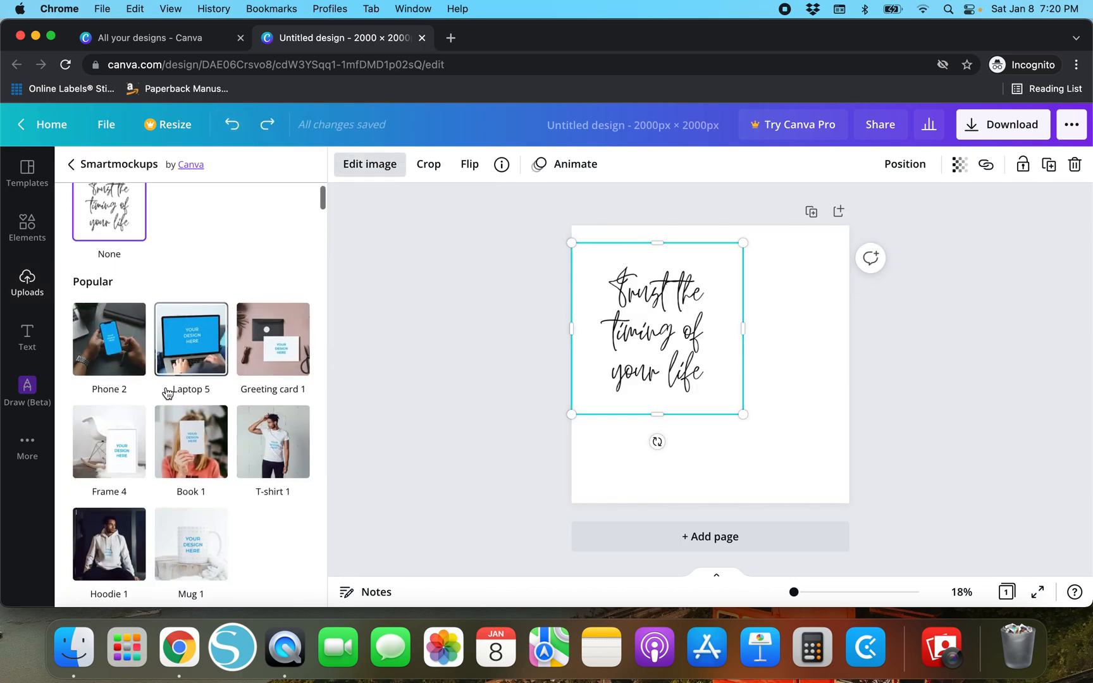
{"action": "scroll", "scroll_direction": "down", "scroll_amount": 3}
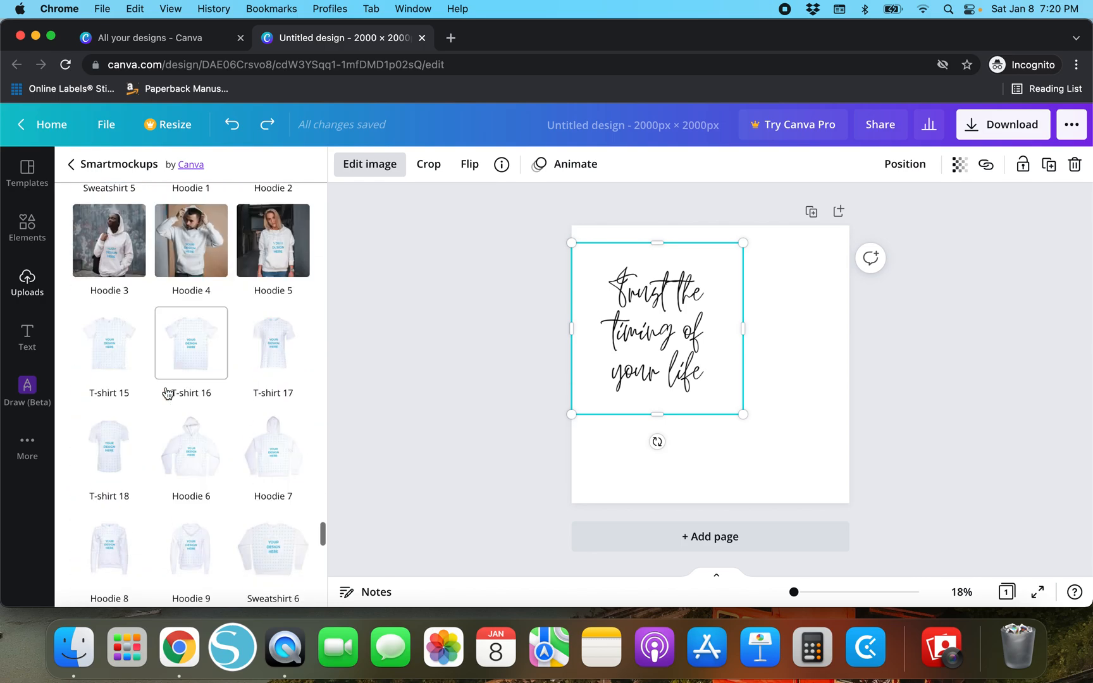
{"action": "scroll", "scroll_direction": "up", "scroll_amount": 3}
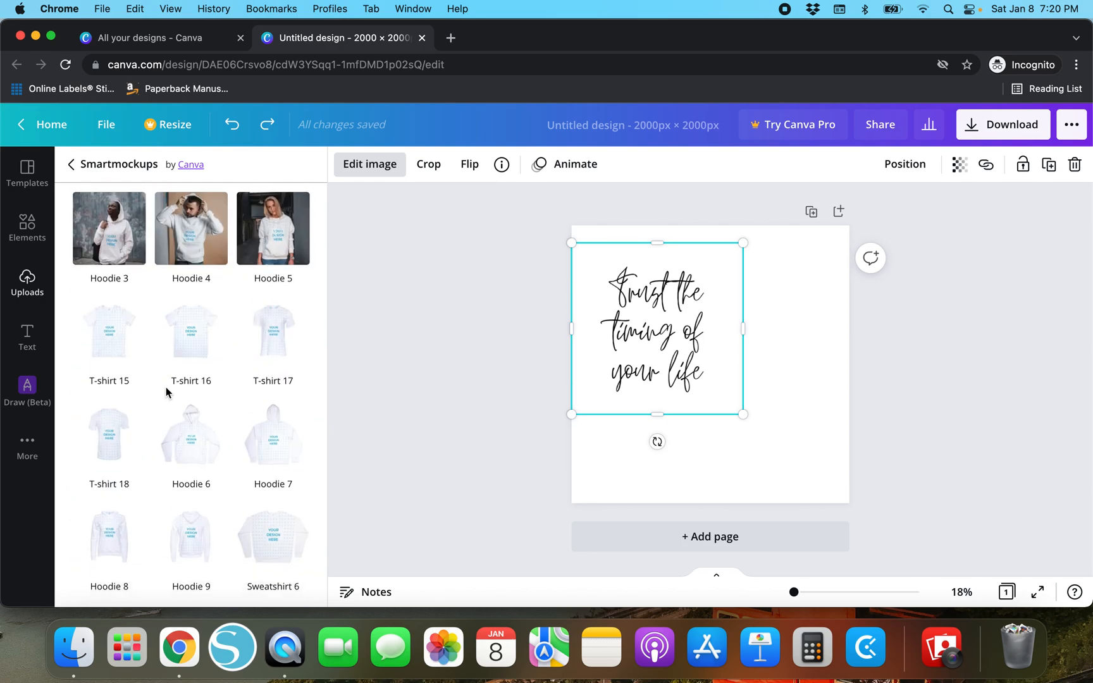
{"action": "scroll", "scroll_direction": "up", "scroll_amount": 3}
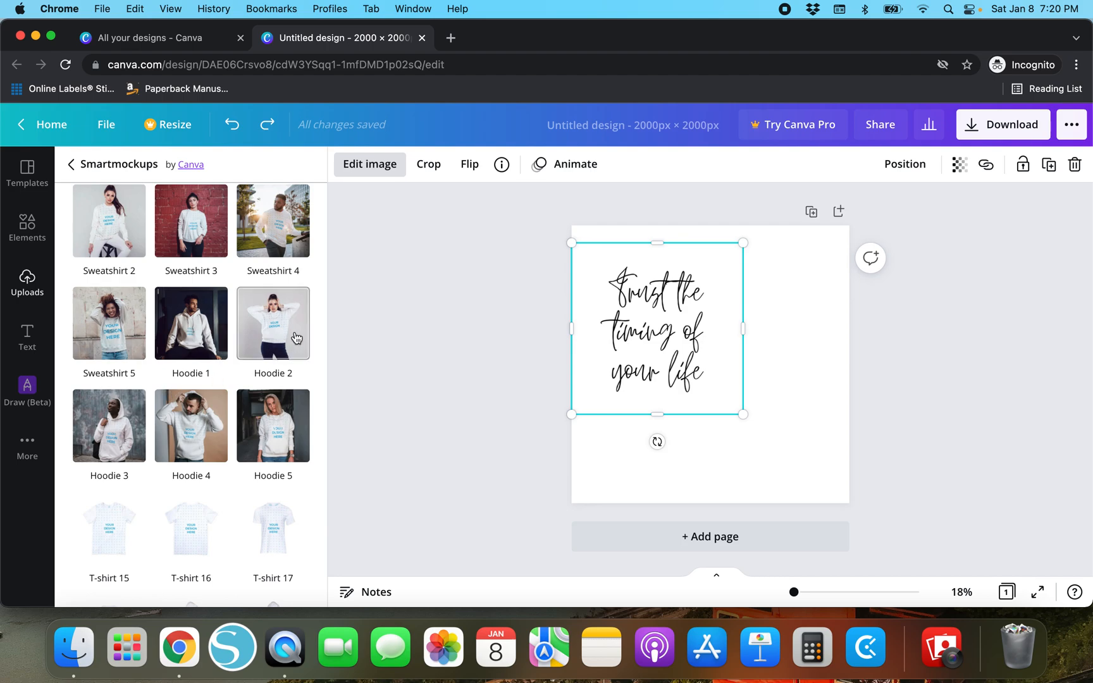
{"action": "scroll", "scroll_direction": "up", "scroll_amount": 3}
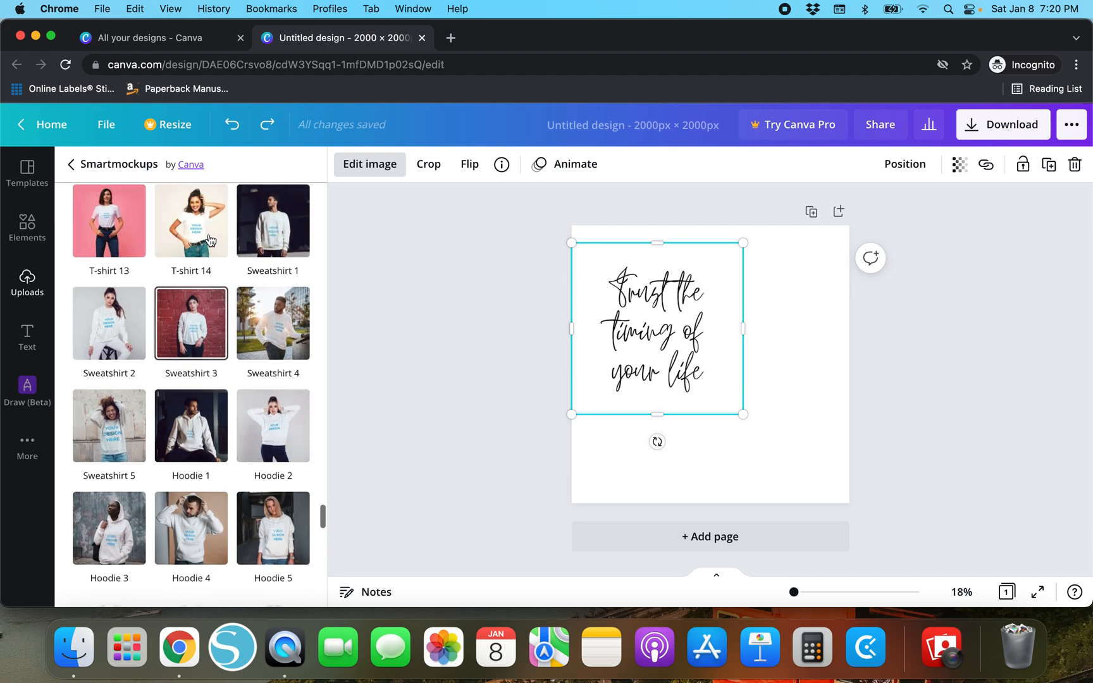
{"action": "left_click", "coordinate": [109, 322]}
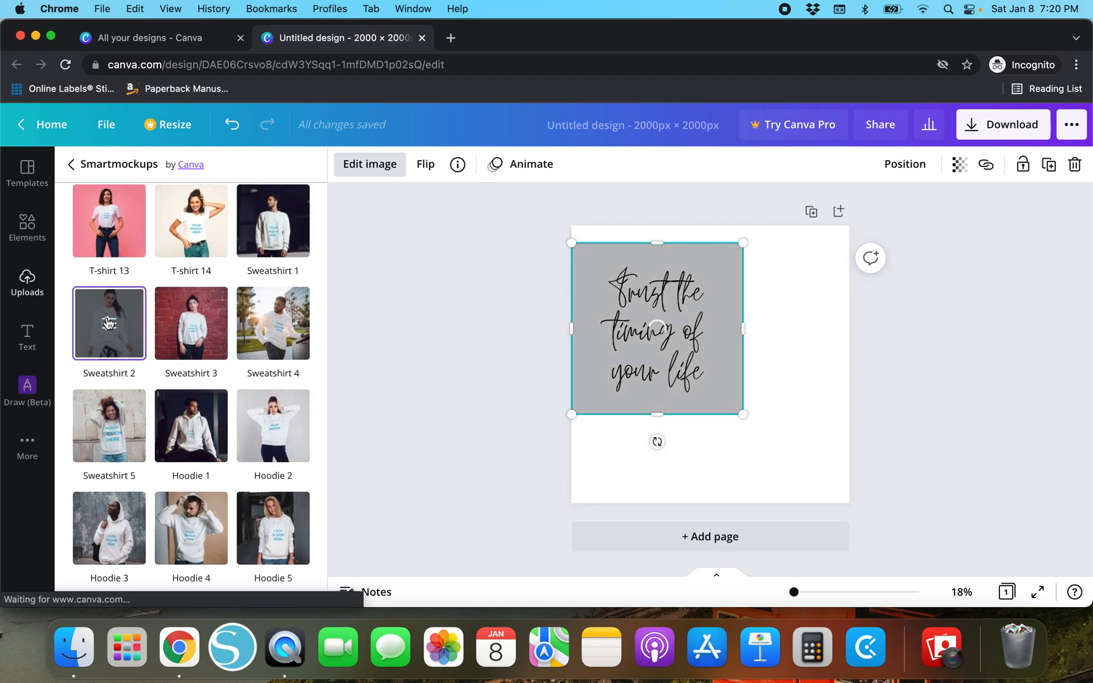
{"action": "left_click", "coordinate": [108, 323]}
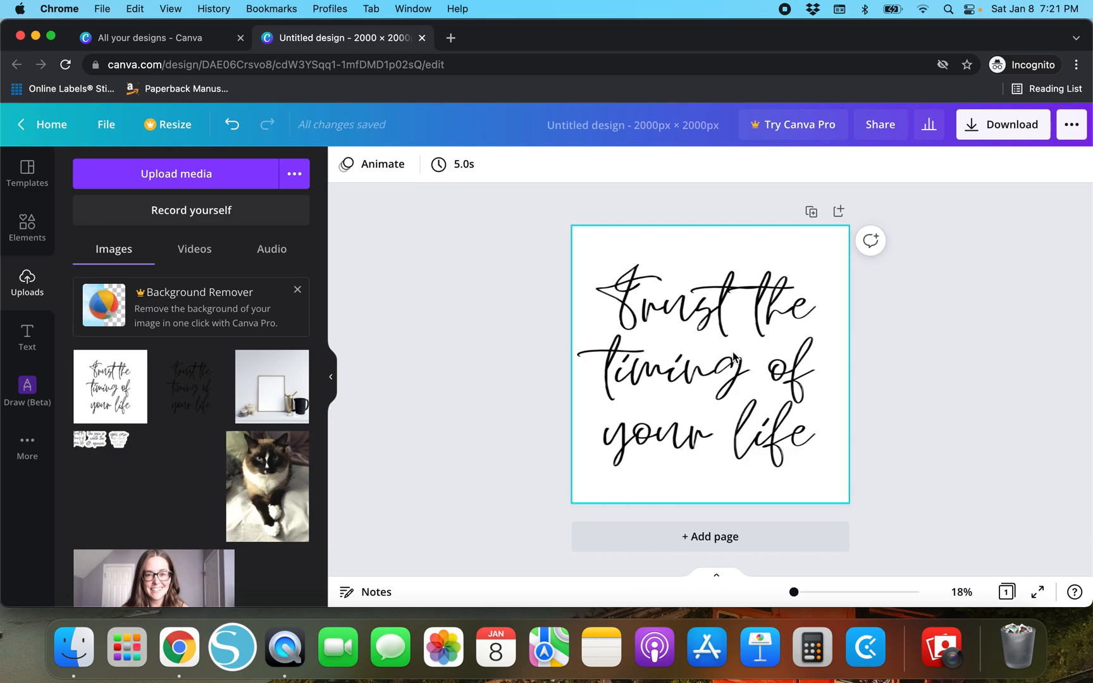
- Select the enlarged quote image and undo twice to clear the page
{"action": "left_click", "coordinate": [710, 363]}
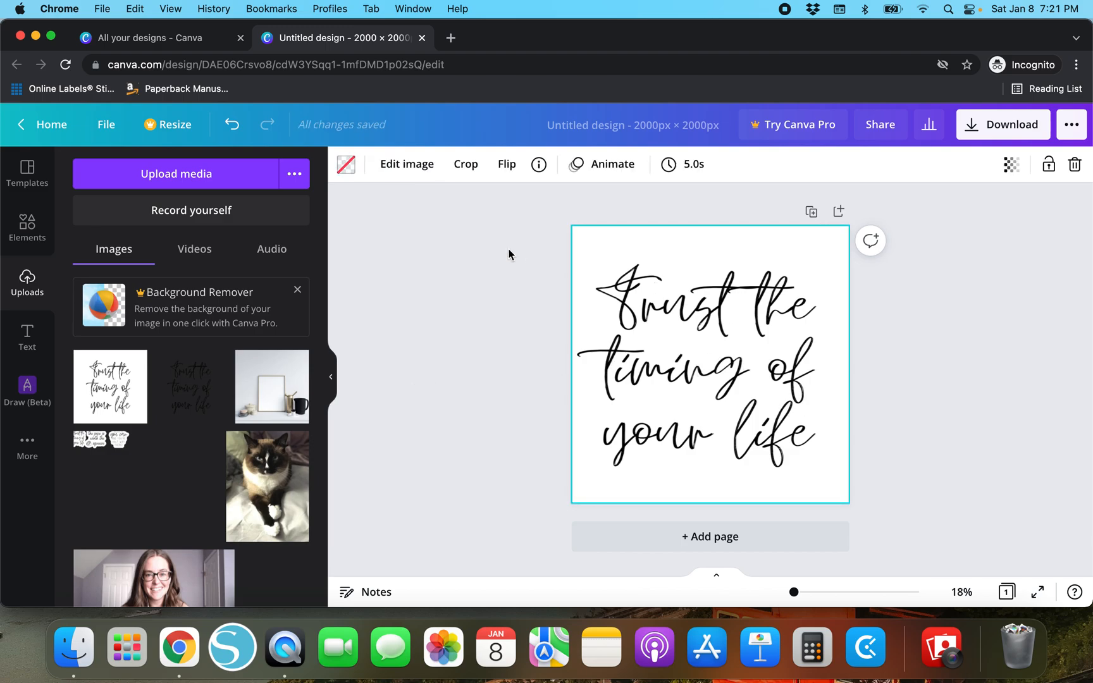
{"action": "mouse_move", "coordinate": [561, 346]}
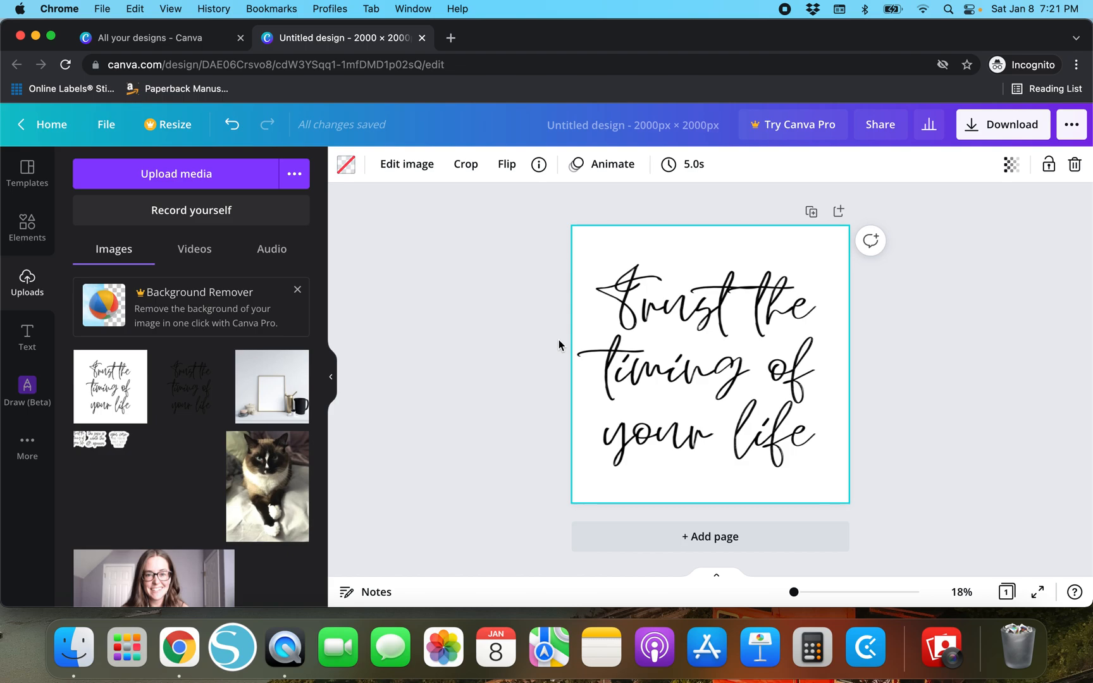
{"action": "mouse_move", "coordinate": [539, 452]}
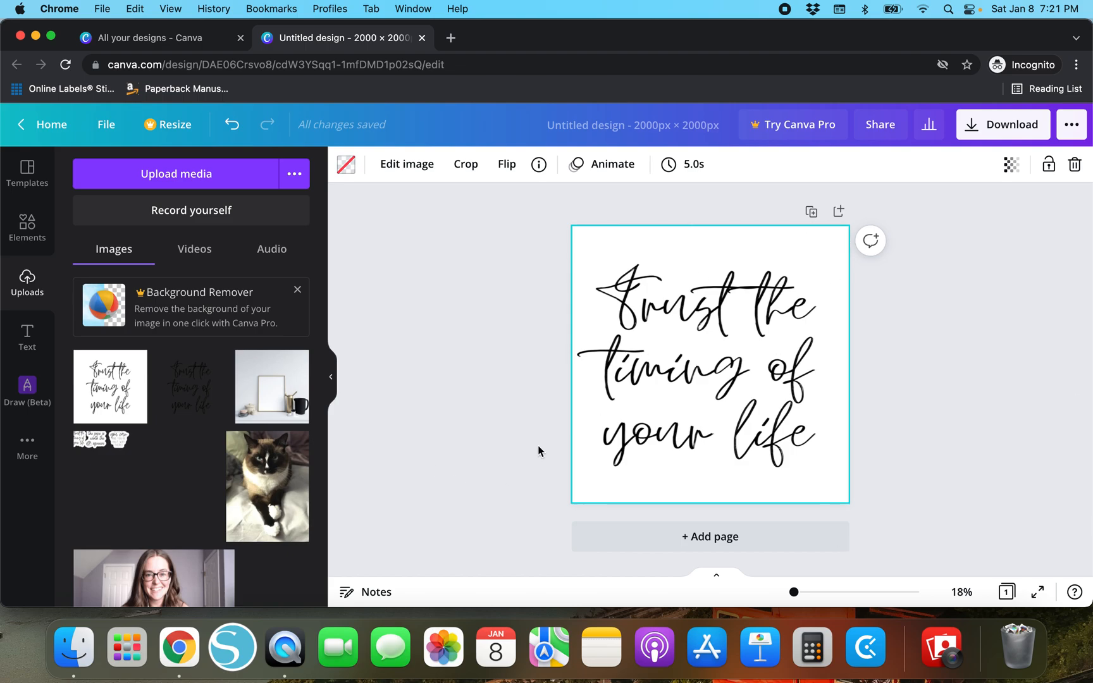
{"action": "left_click", "coordinate": [232, 124]}
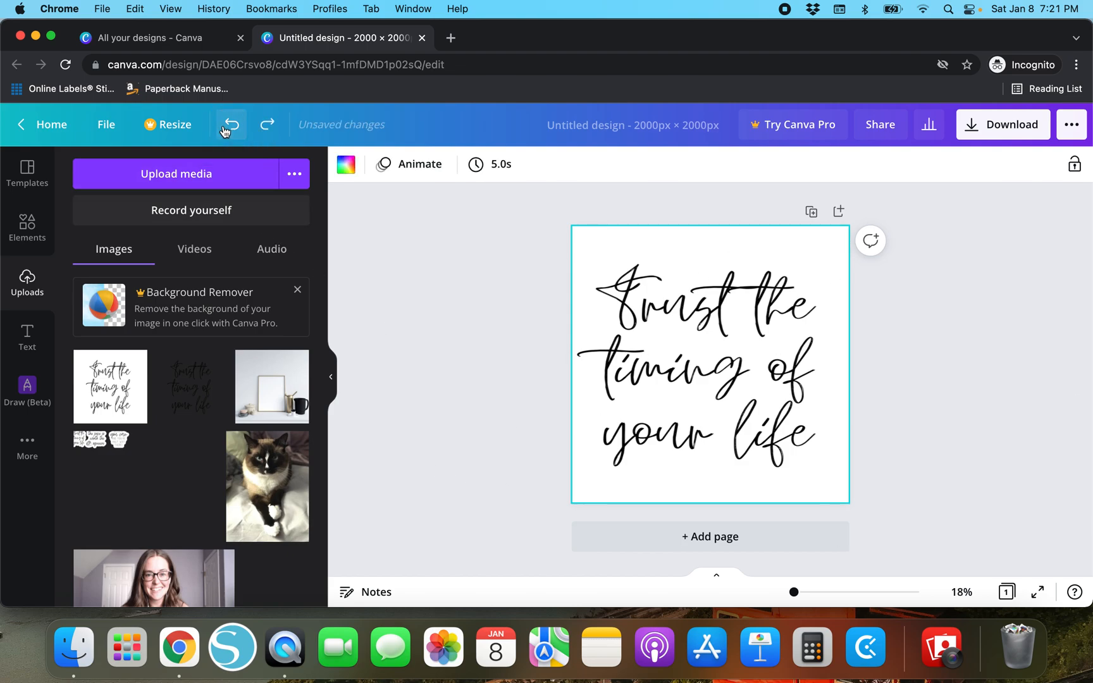
{"action": "left_click", "coordinate": [710, 362]}
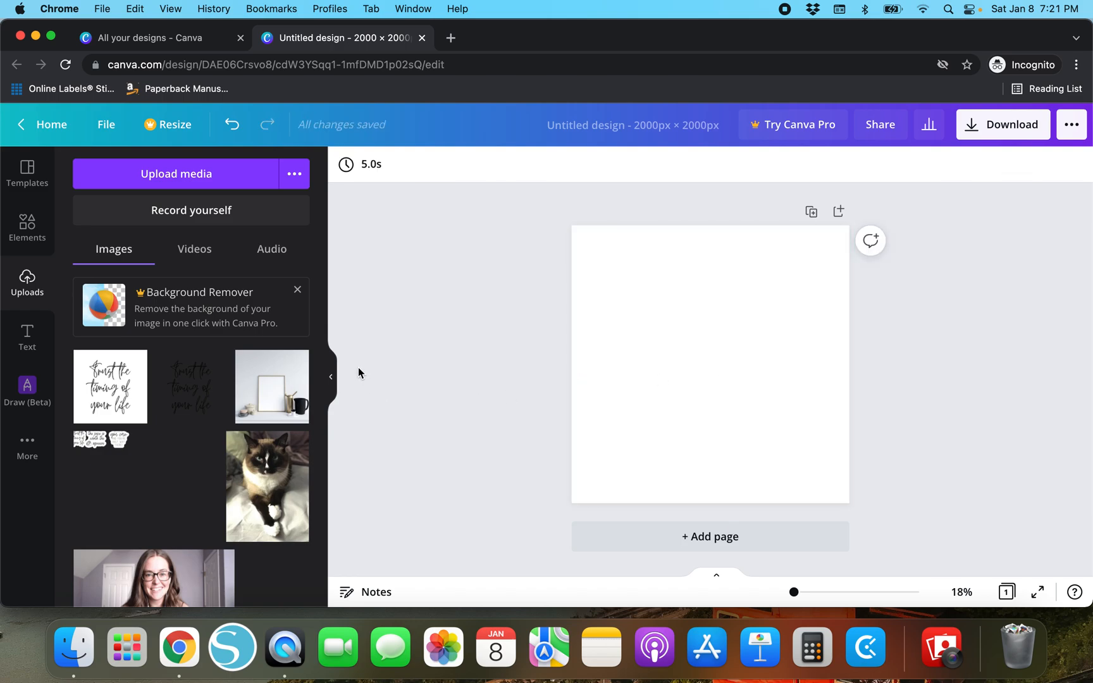
{"action": "mouse_move", "coordinate": [179, 647]}
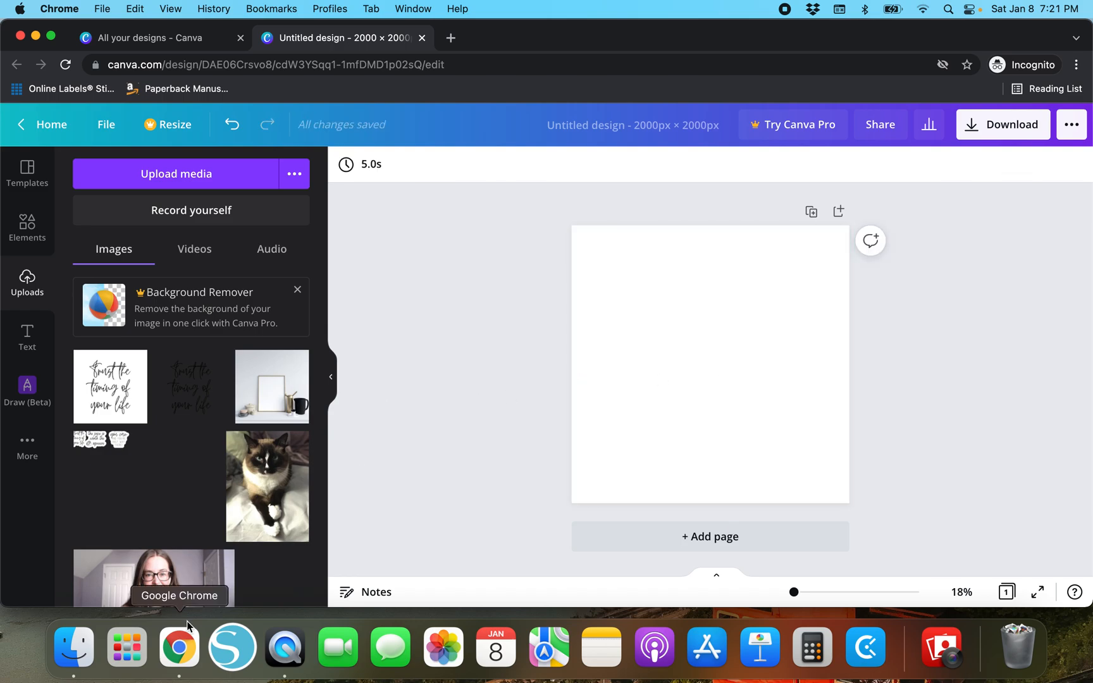
{"action": "mouse_move", "coordinate": [292, 396]}
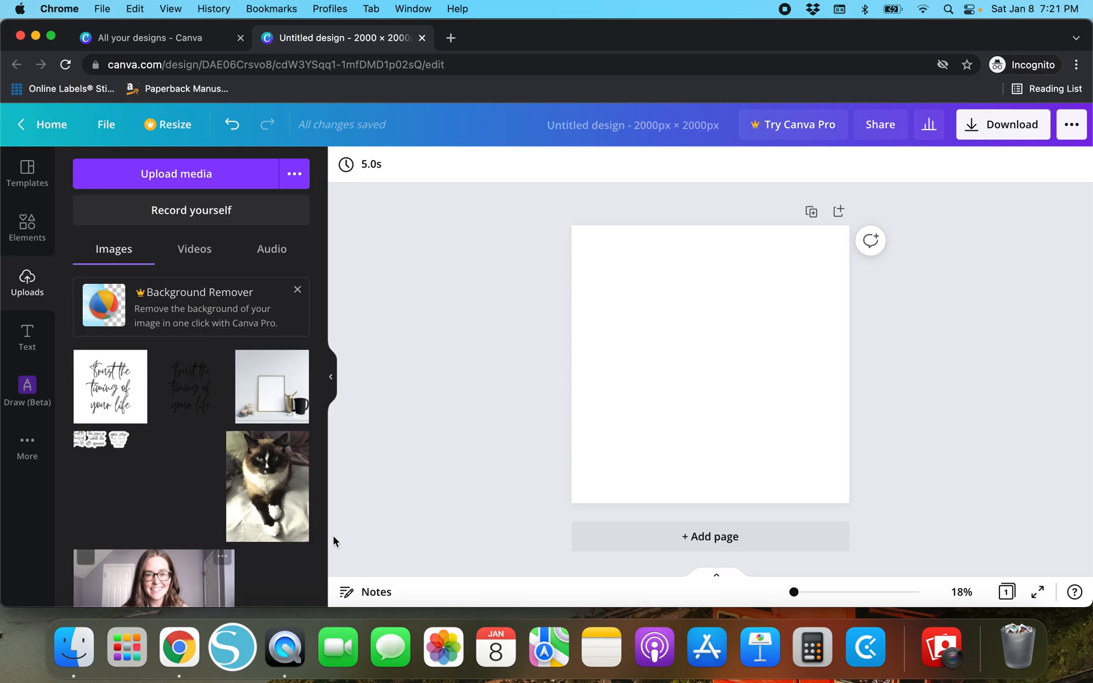
{"action": "mouse_move", "coordinate": [377, 391]}
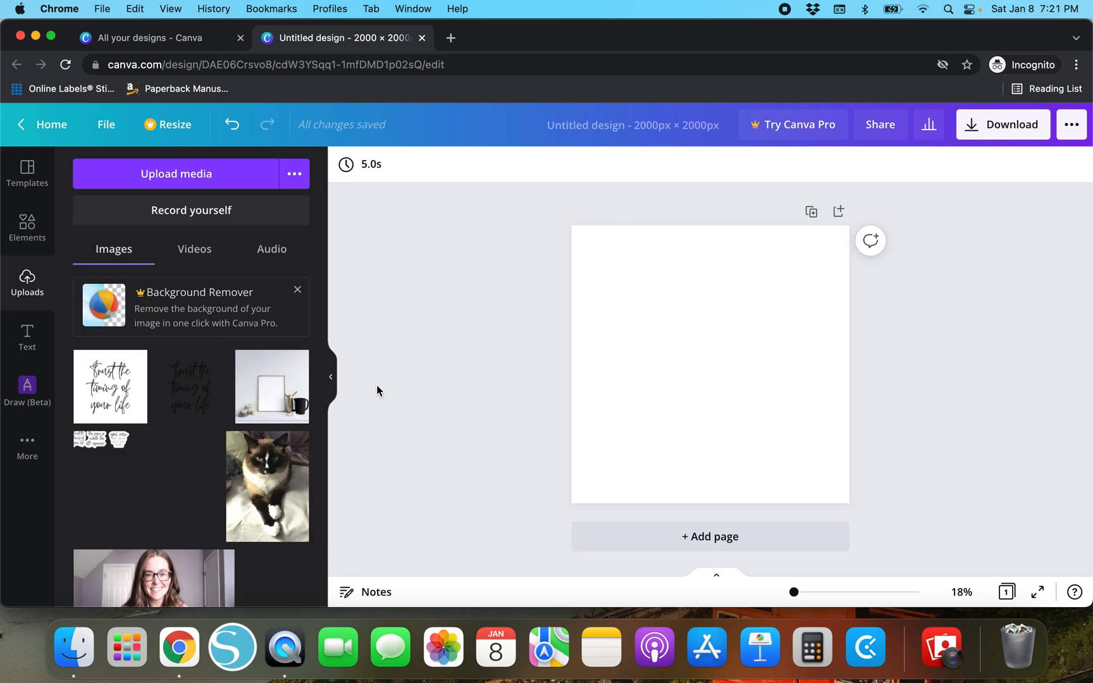